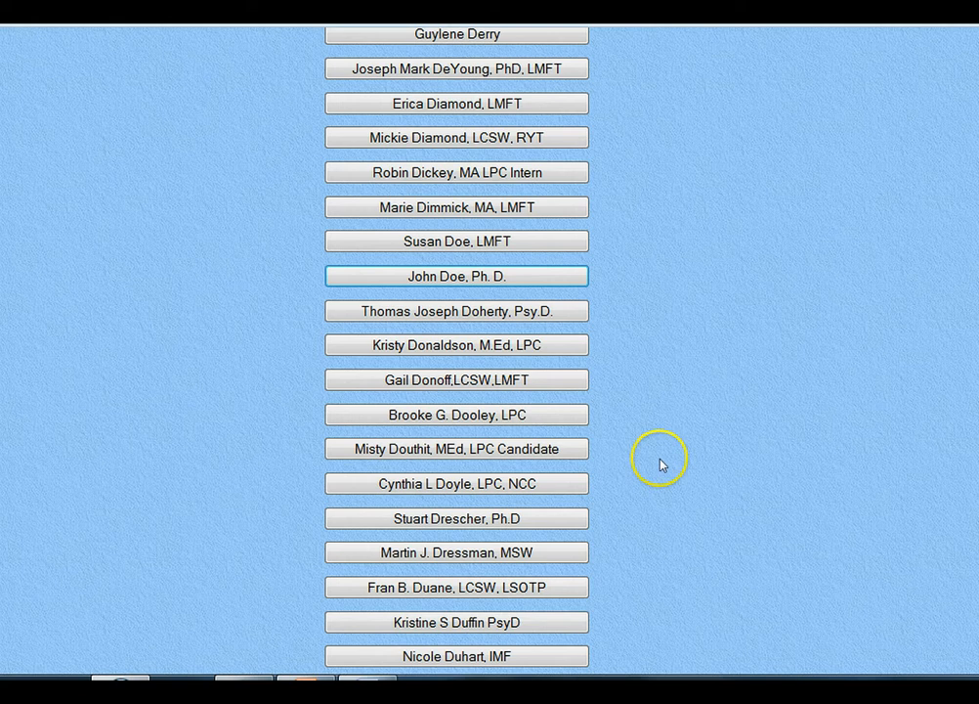
{"action": "mouse_move", "coordinate": [661, 465]}
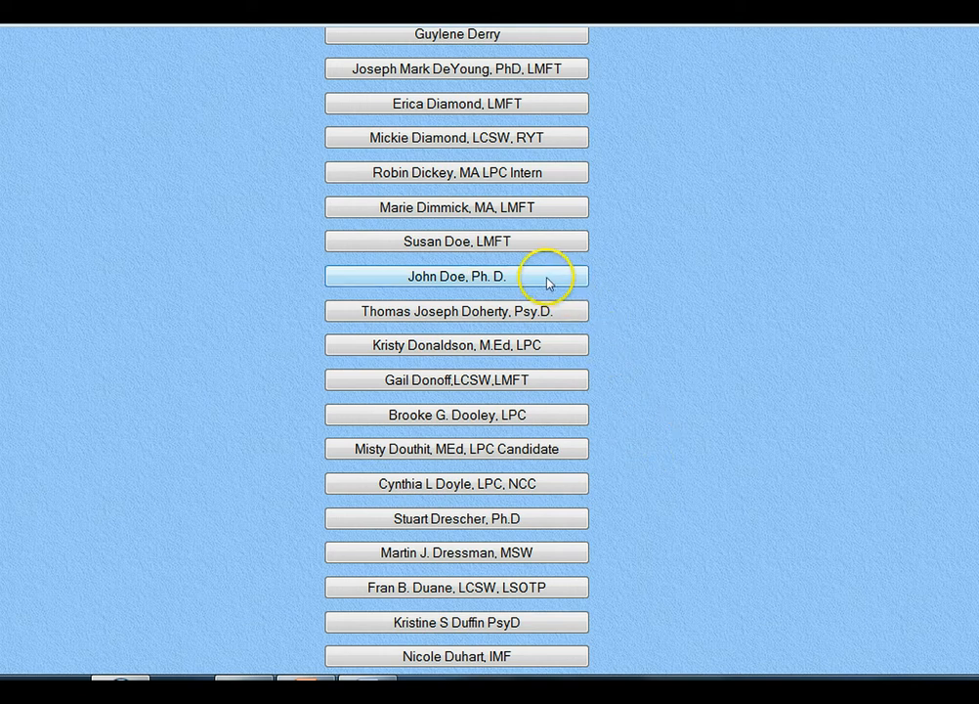
Open John Doe, Ph.D.'s 'Set my first appointment' registration form and review it to the end
{"action": "left_click", "coordinate": [457, 275]}
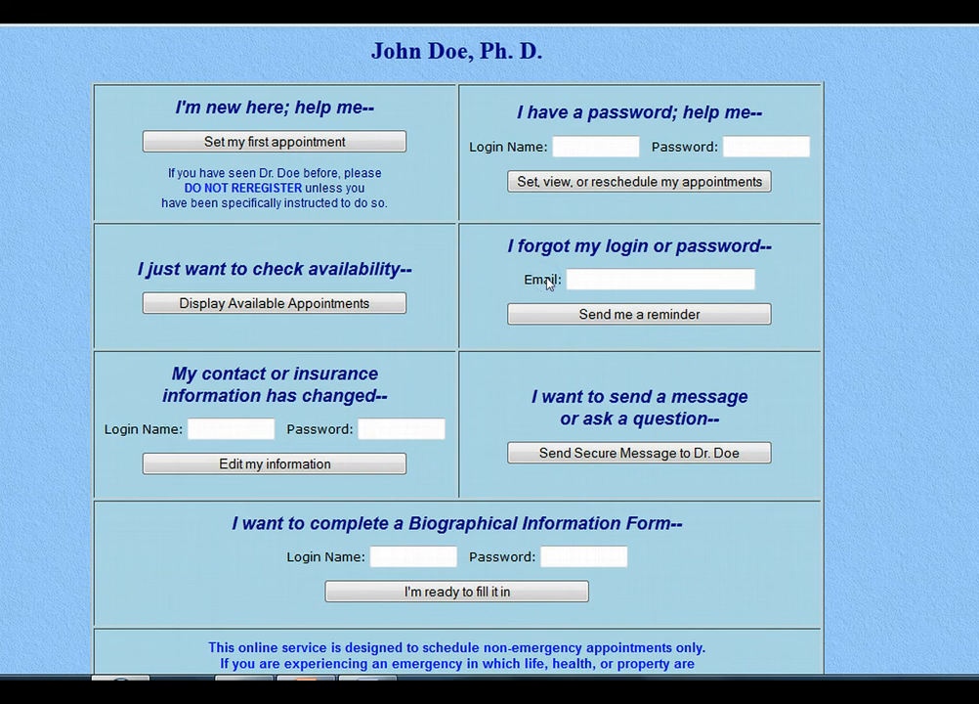
{"action": "left_click", "coordinate": [274, 141]}
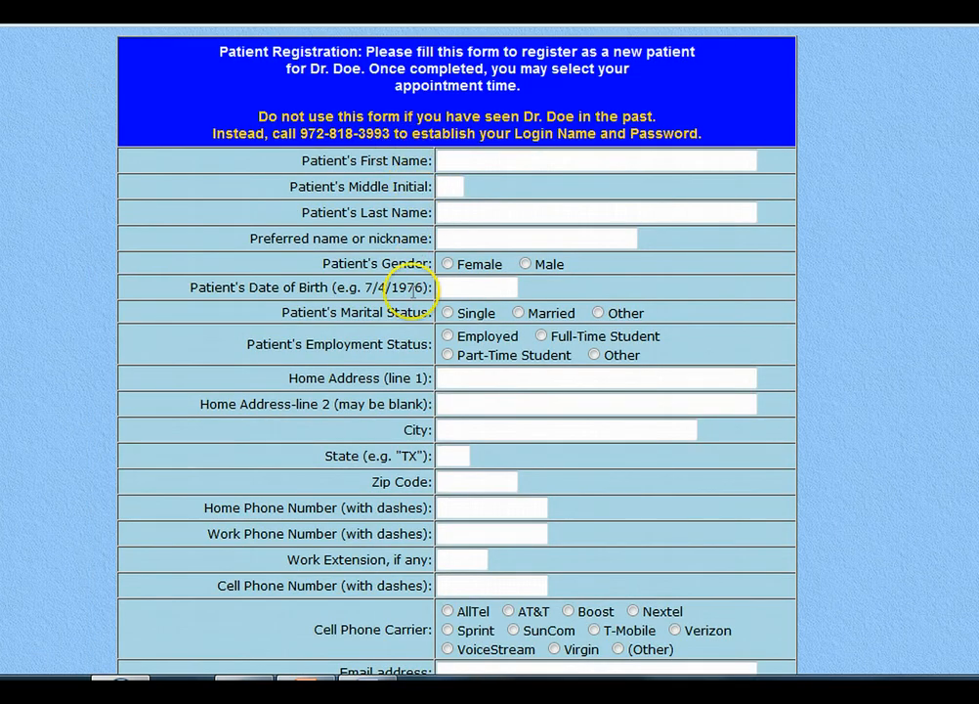
{"action": "mouse_move", "coordinate": [364, 508]}
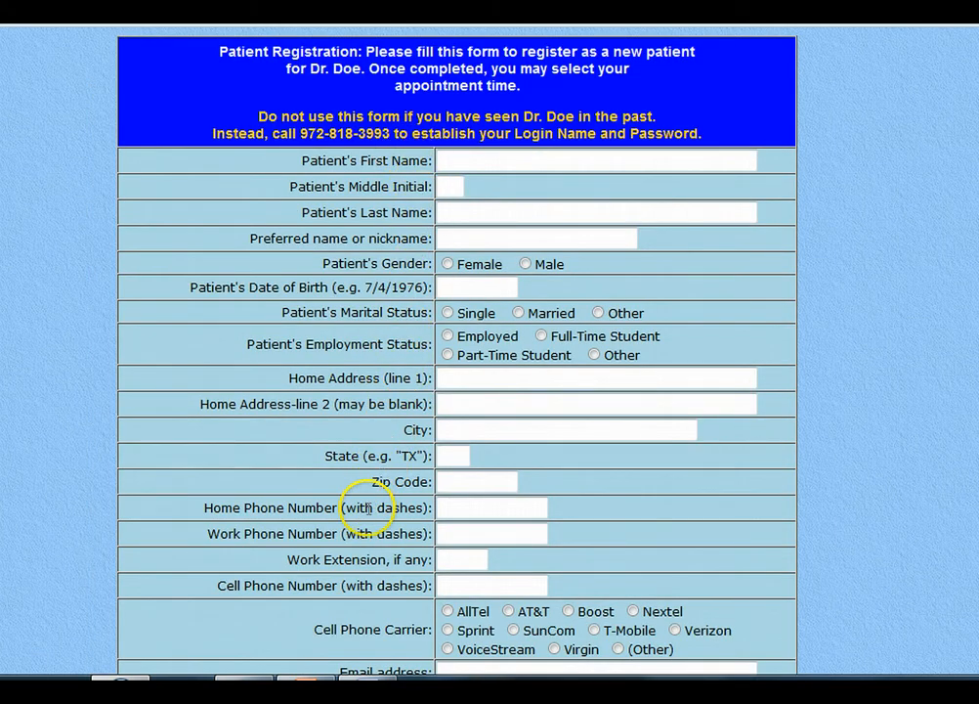
{"action": "scroll", "scroll_direction": "down", "scroll_amount": 3}
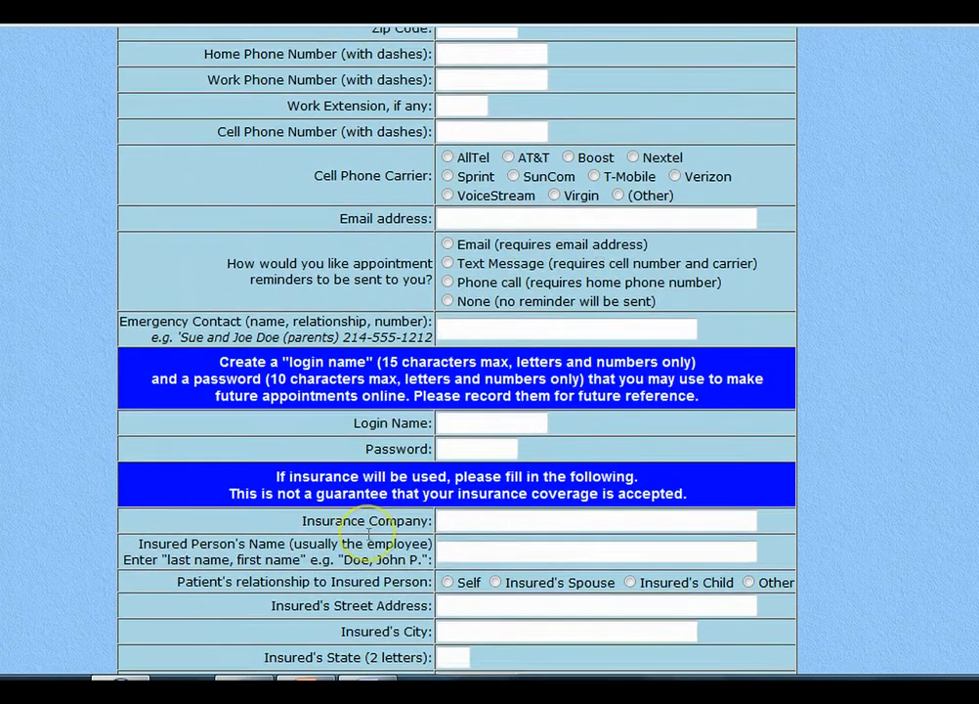
{"action": "scroll", "scroll_direction": "down", "scroll_amount": 3}
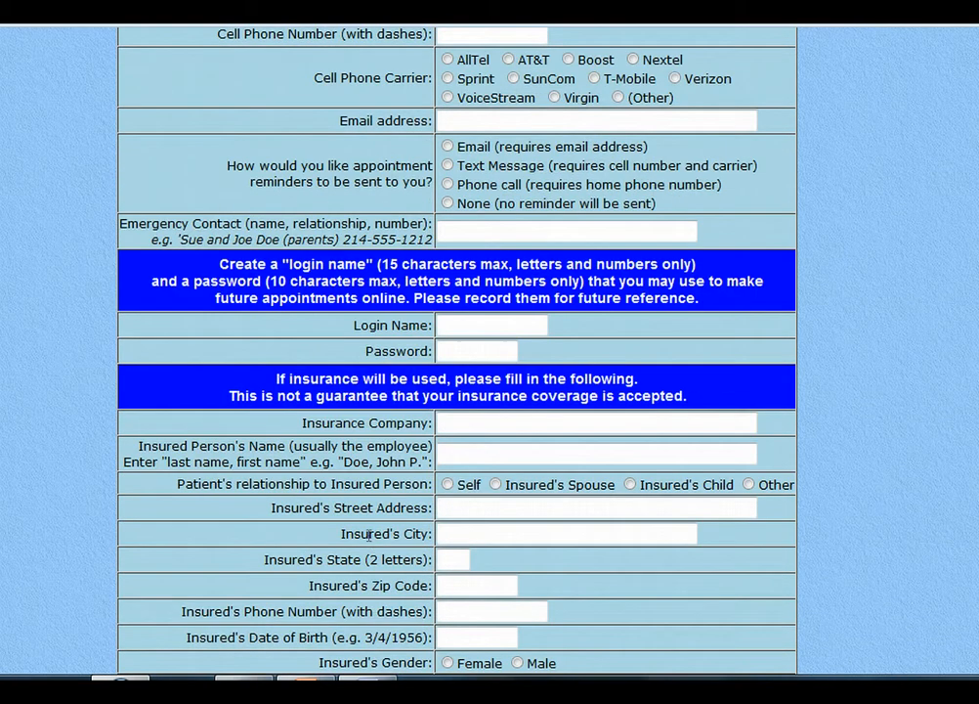
{"action": "scroll", "scroll_direction": "down", "scroll_amount": 3}
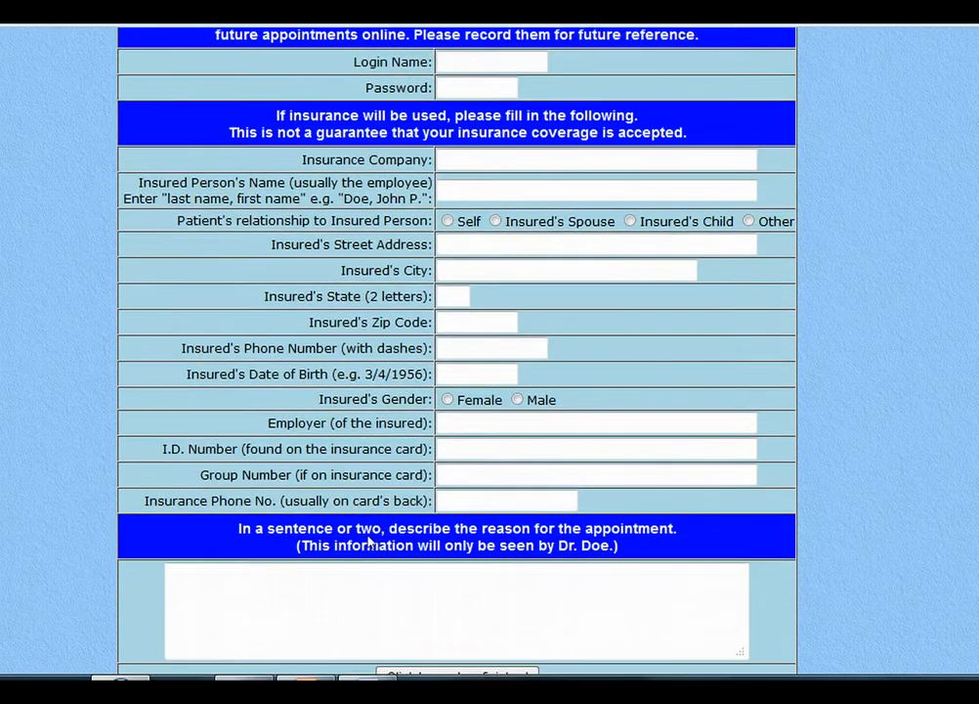
{"action": "scroll", "scroll_direction": "down", "scroll_amount": 3}
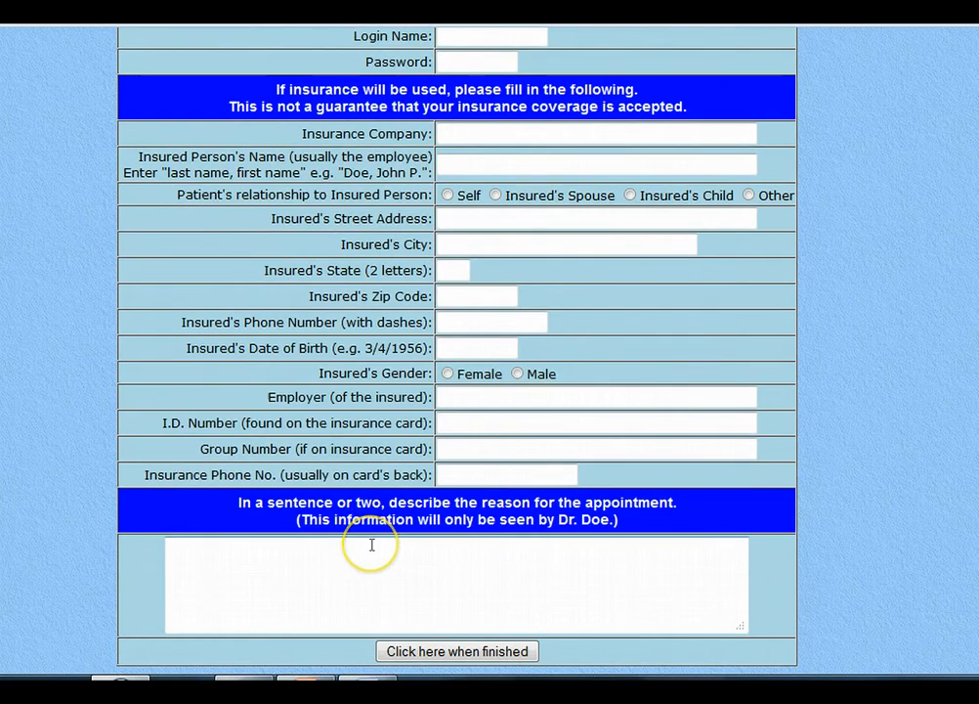
{"action": "left_click", "coordinate": [457, 650]}
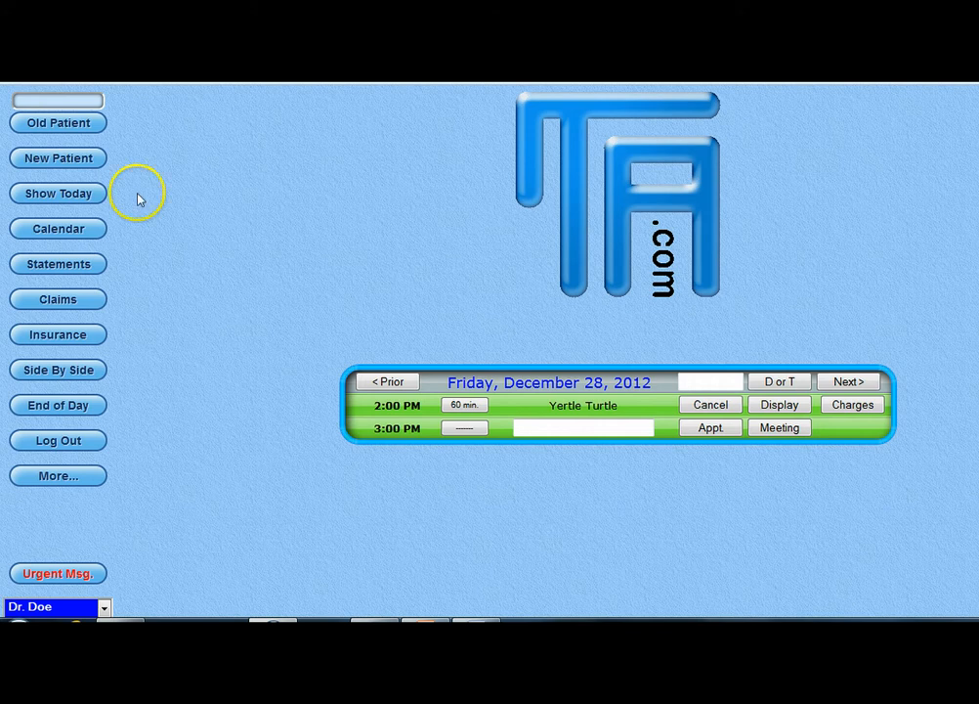
{"action": "mouse_move", "coordinate": [82, 157]}
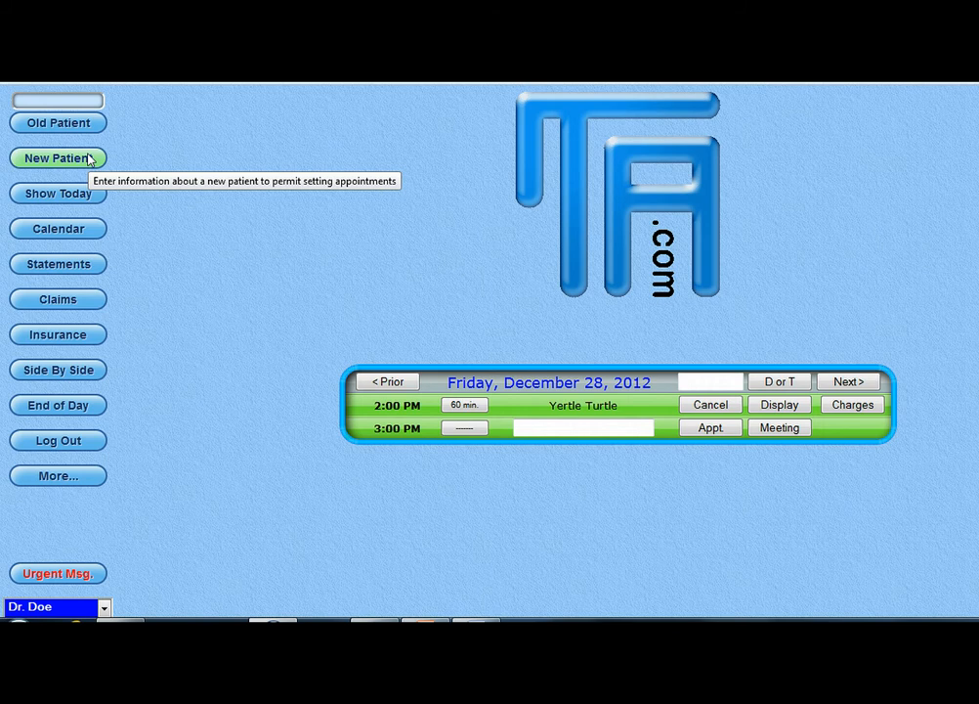
{"action": "mouse_move", "coordinate": [101, 606]}
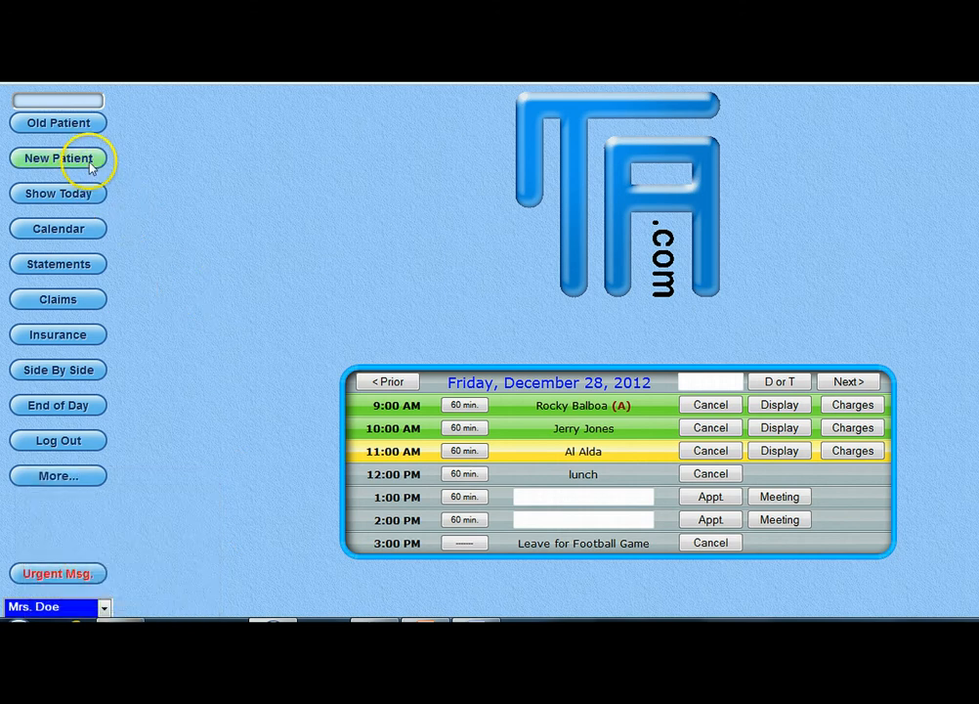
Start a blank Establish New Patient form from the dashboard's New Patient button
{"action": "left_click", "coordinate": [59, 156]}
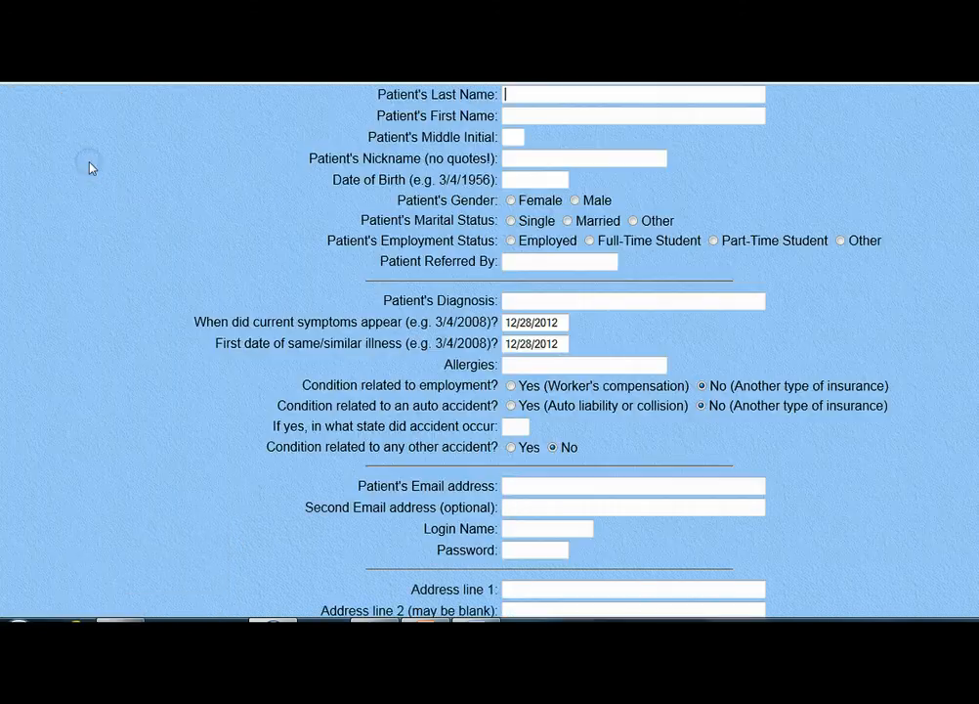
Enter last name Kent, first name Clark and nickname Superman
{"action": "scroll", "scroll_direction": "up", "scroll_amount": 3}
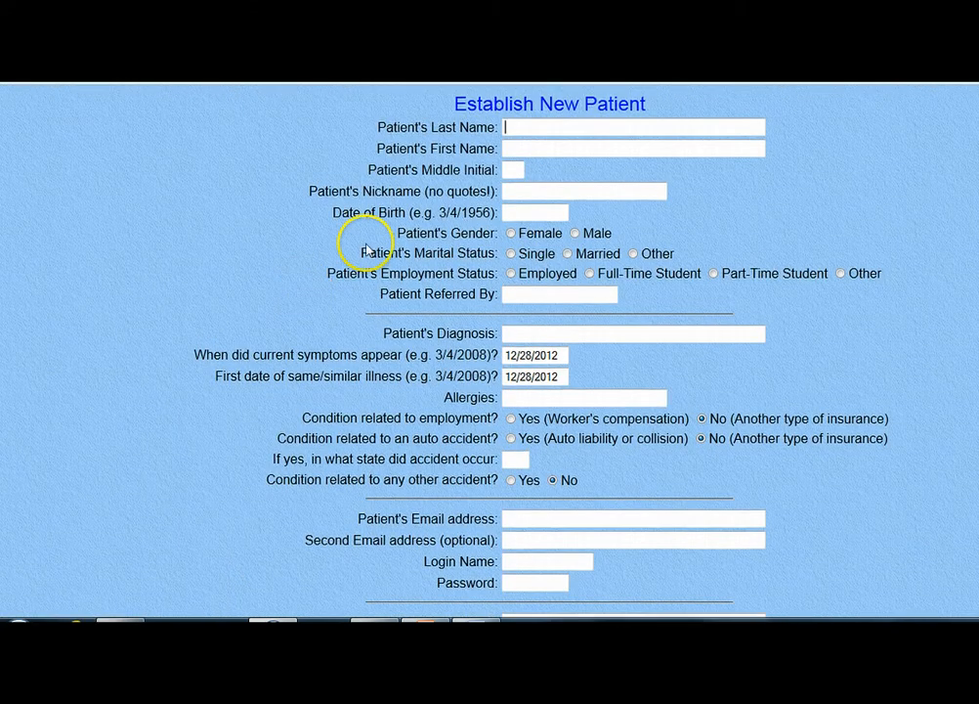
{"action": "mouse_move", "coordinate": [526, 168]}
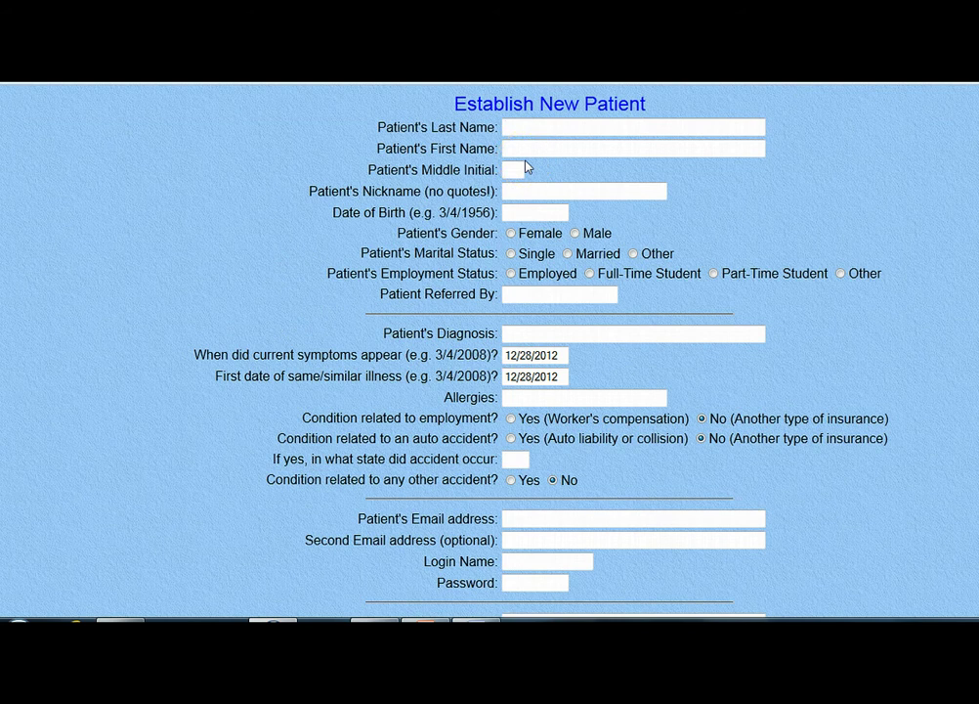
{"action": "type", "text": "Kent"}
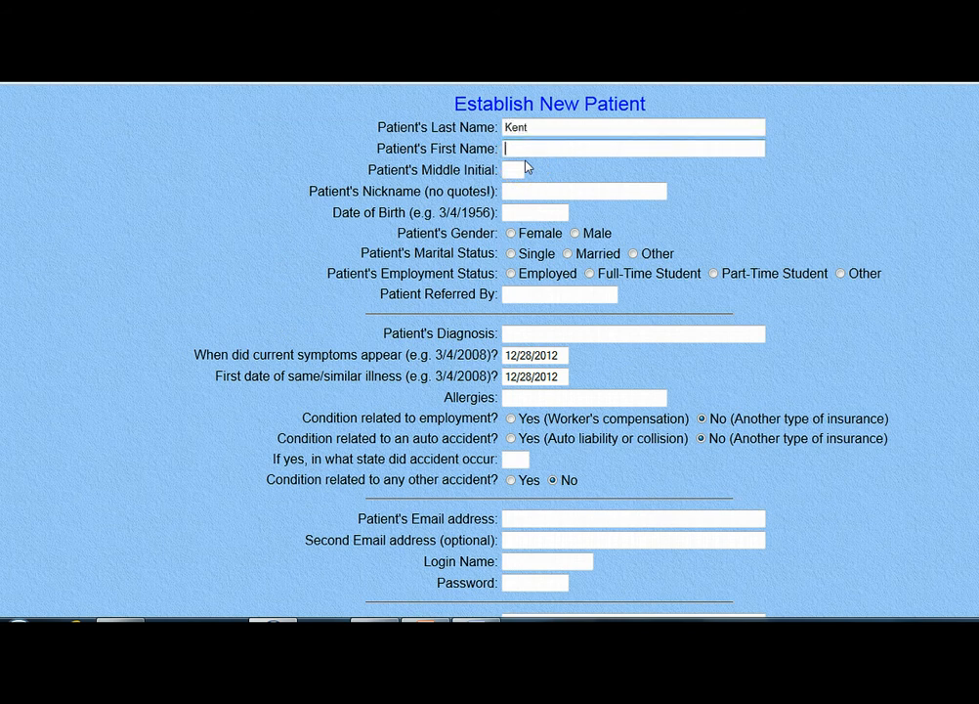
{"action": "type", "text": "Clark"}
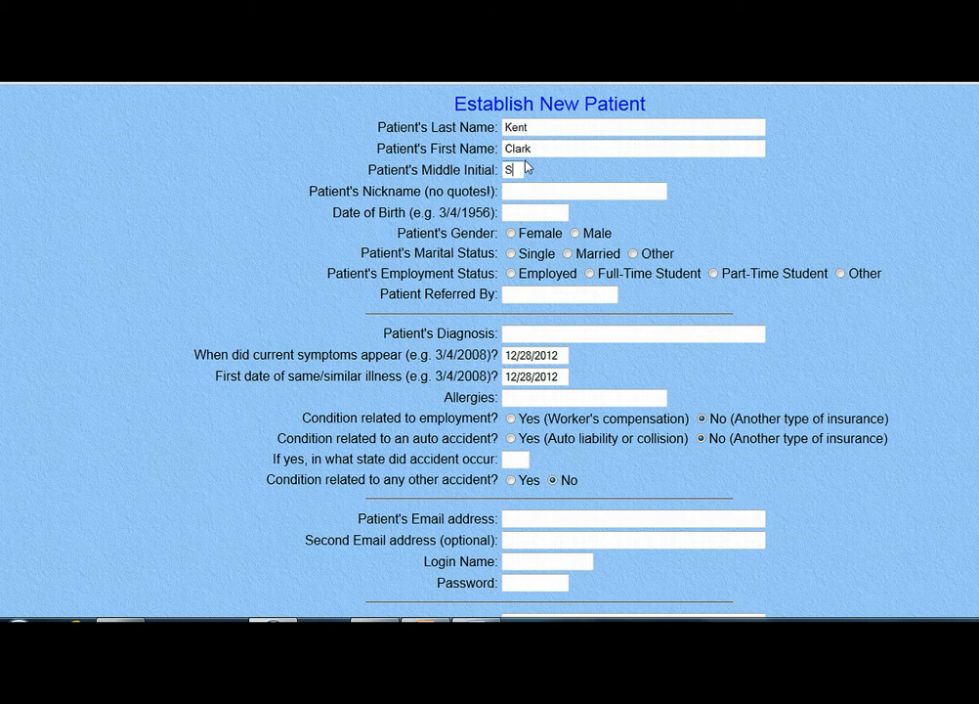
{"action": "type", "text": "Supe"}
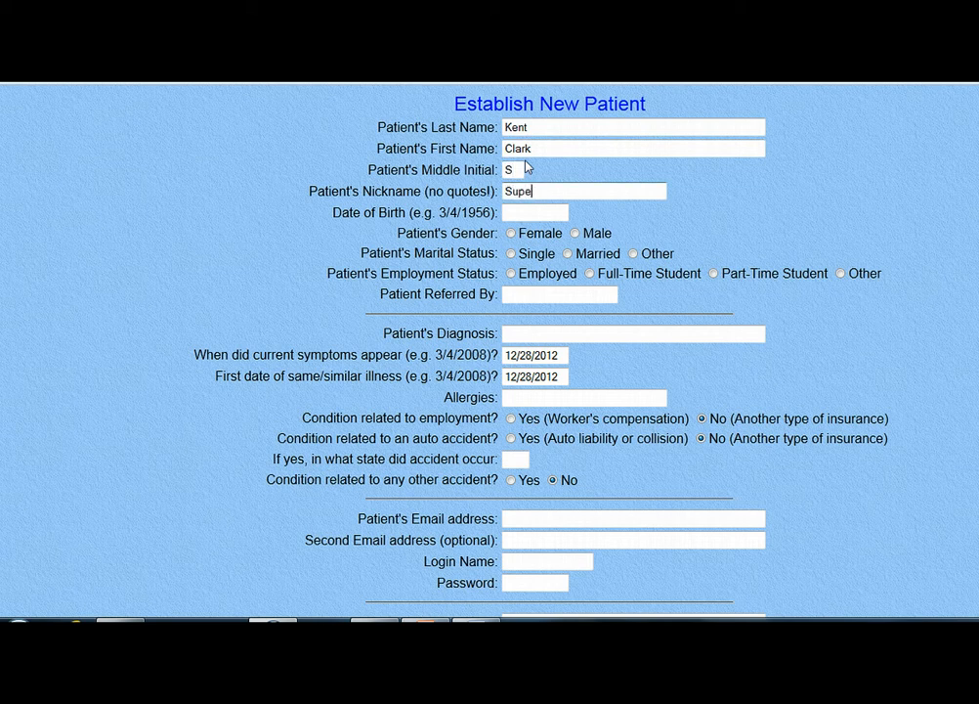
{"action": "type", "text": "rman"}
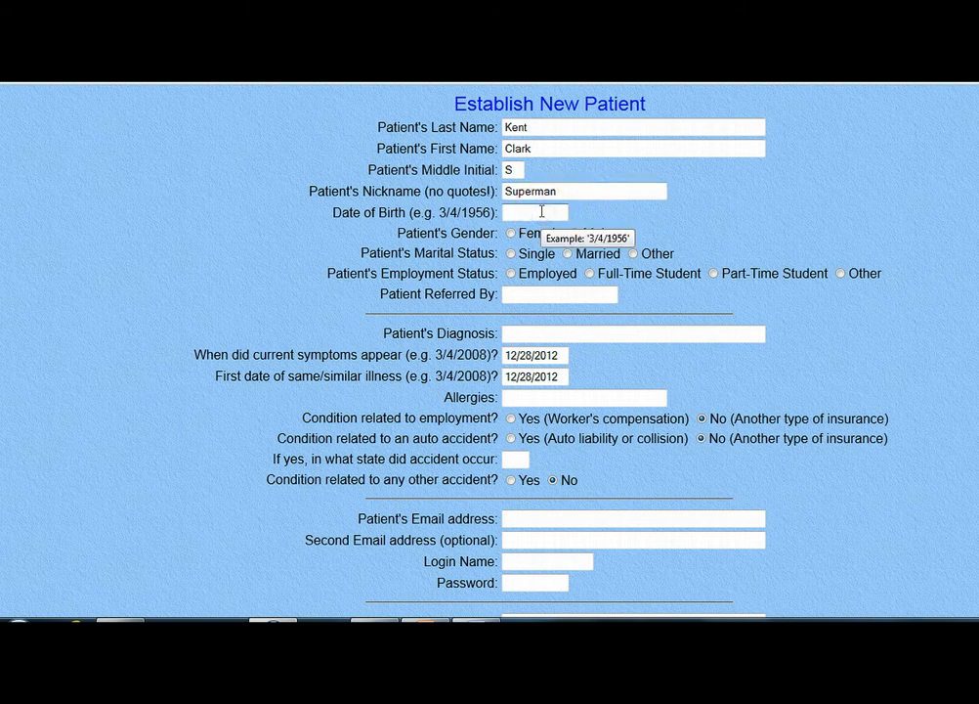
{"action": "type", "text": "3/"}
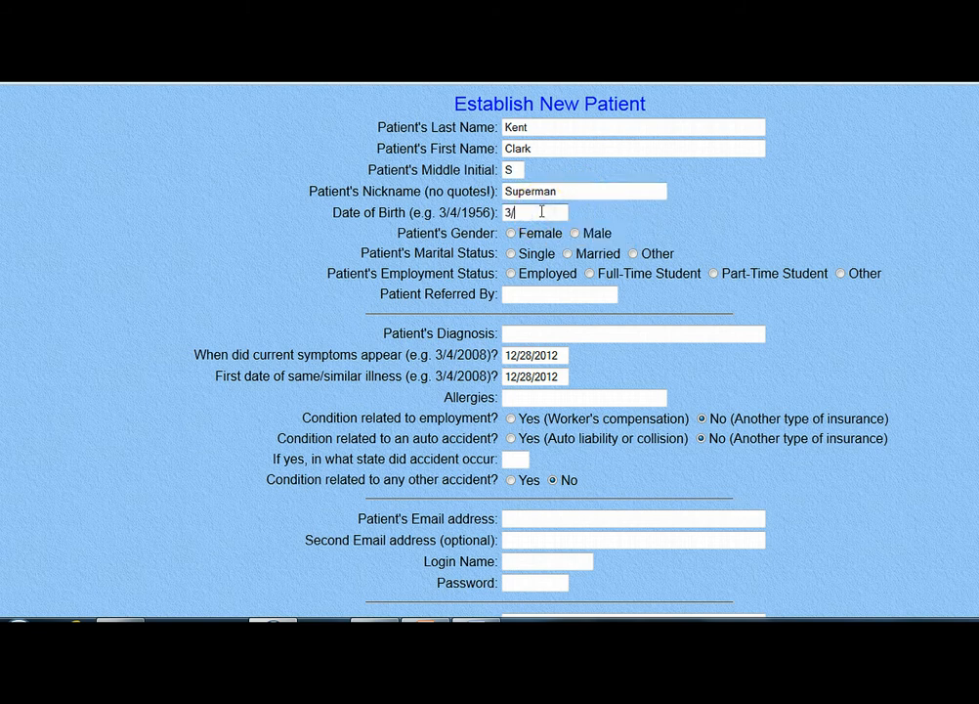
{"action": "type", "text": "22/1"}
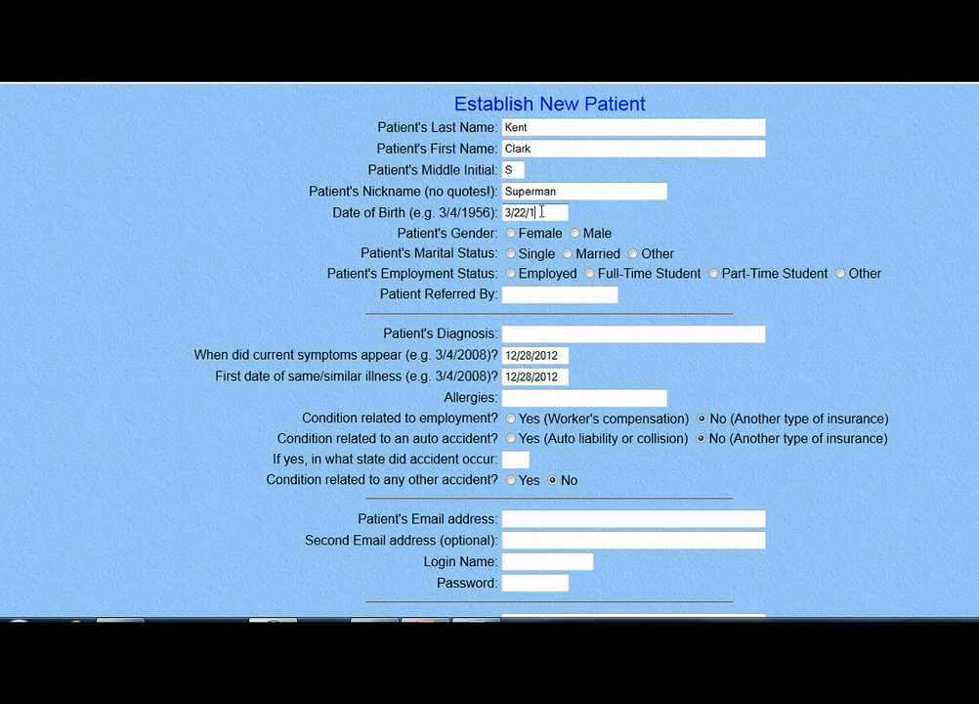
{"action": "type", "text": "975"}
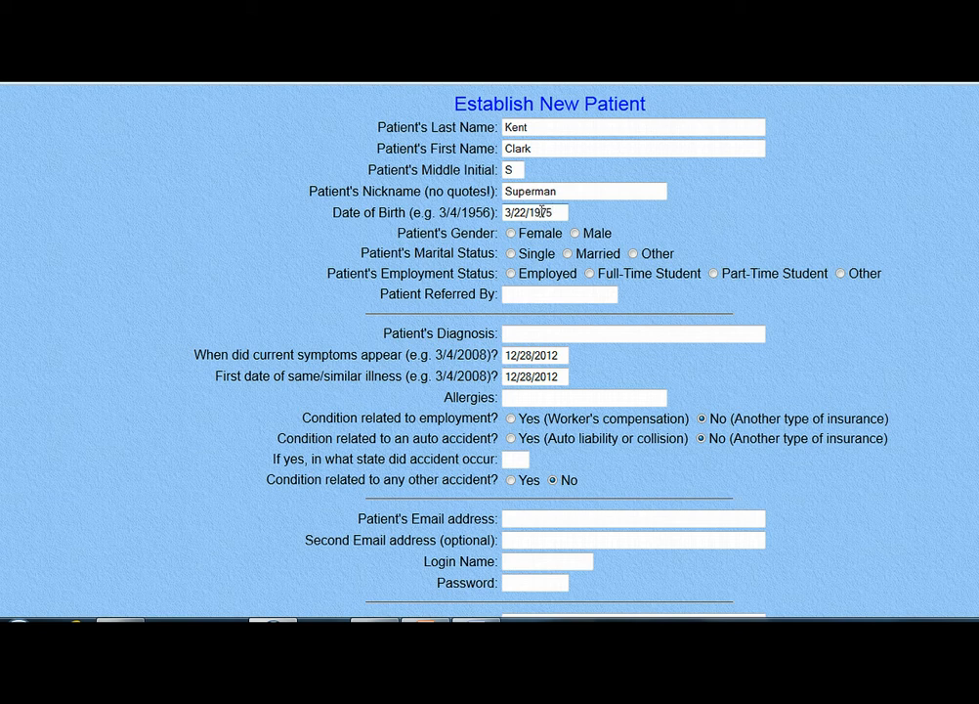
{"action": "left_click", "coordinate": [574, 233]}
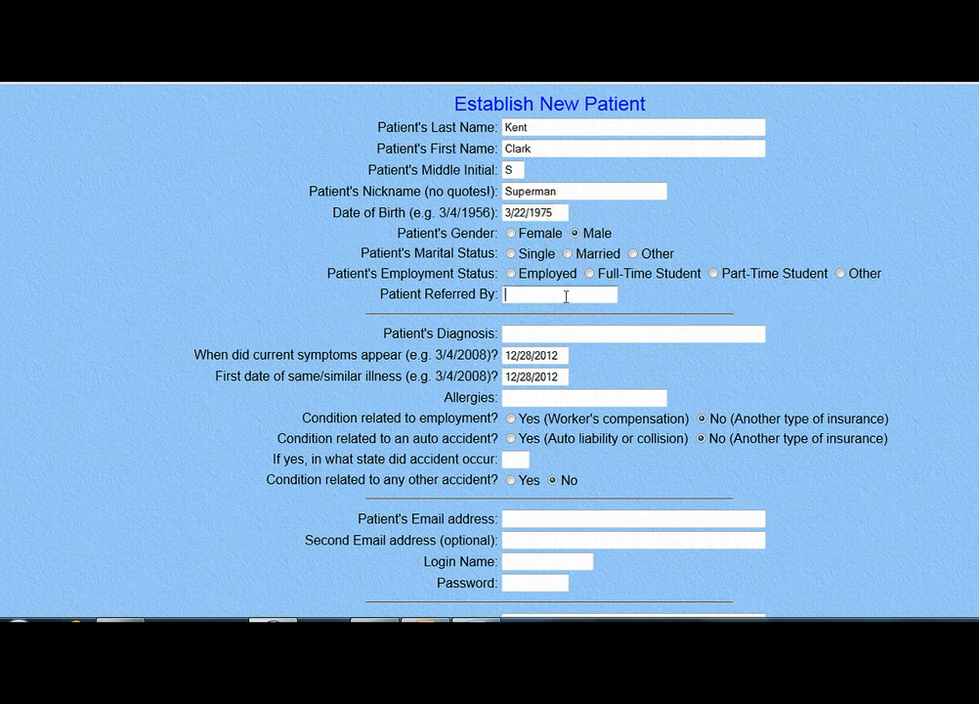
{"action": "type", "text": "Dr. Joh"}
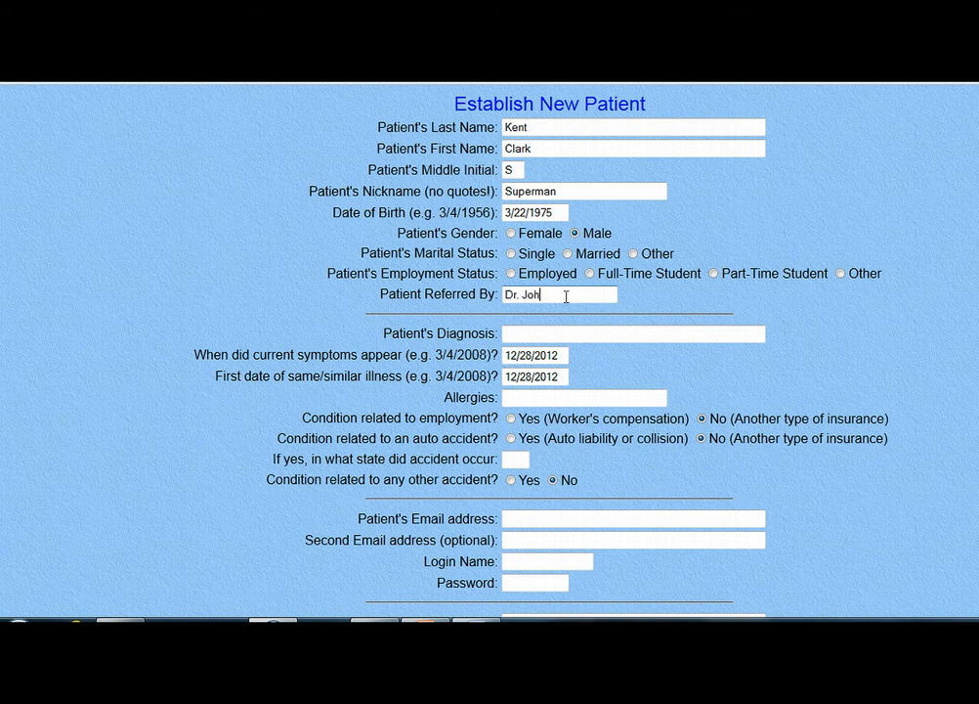
{"action": "type", "text": "nson"}
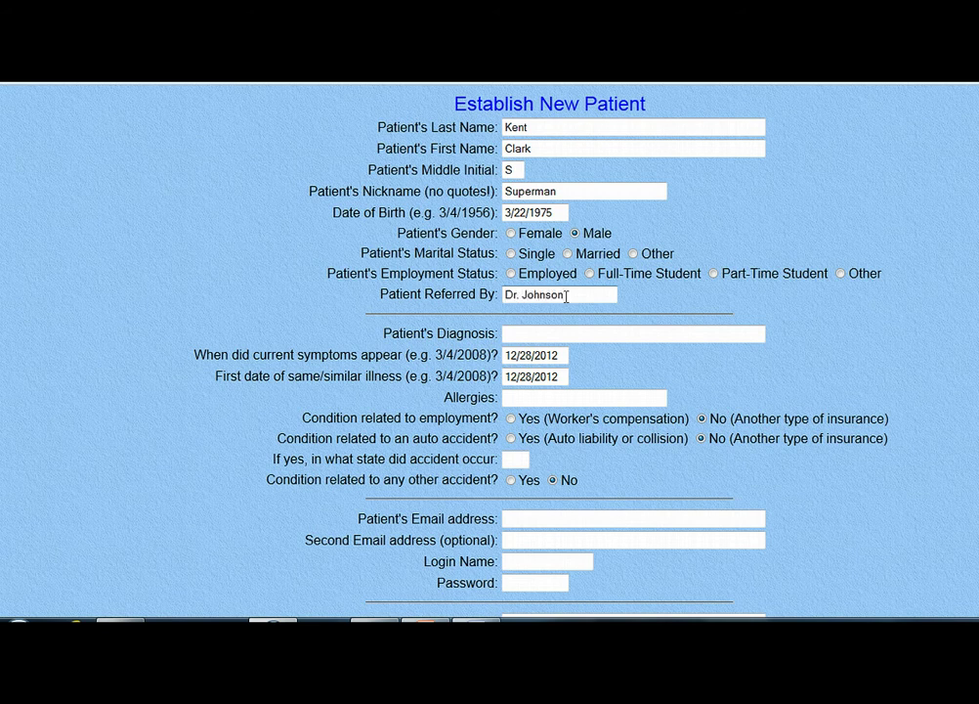
{"action": "mouse_move", "coordinate": [559, 293]}
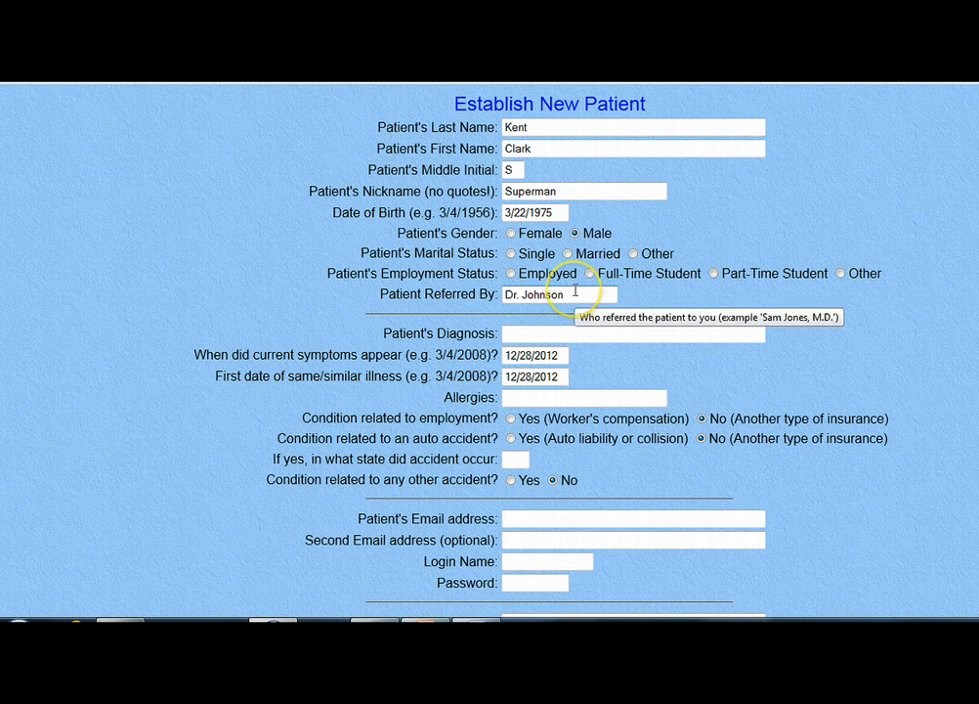
{"action": "mouse_move", "coordinate": [615, 316]}
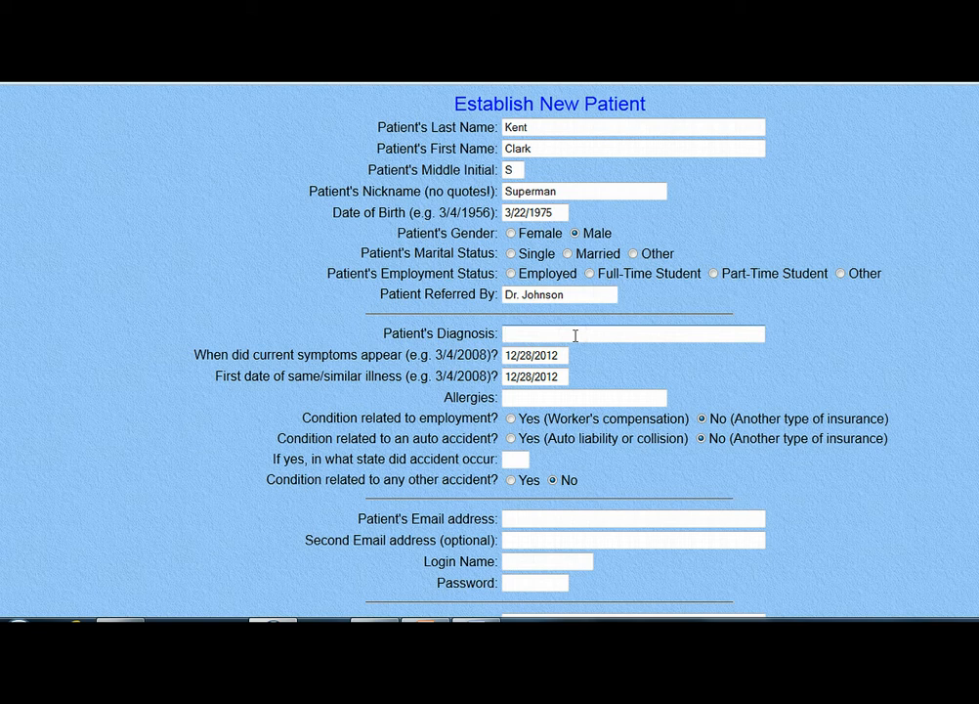
Enter the patient's diagnosis codes 300.2, 296.32
{"action": "type", "text": "3"}
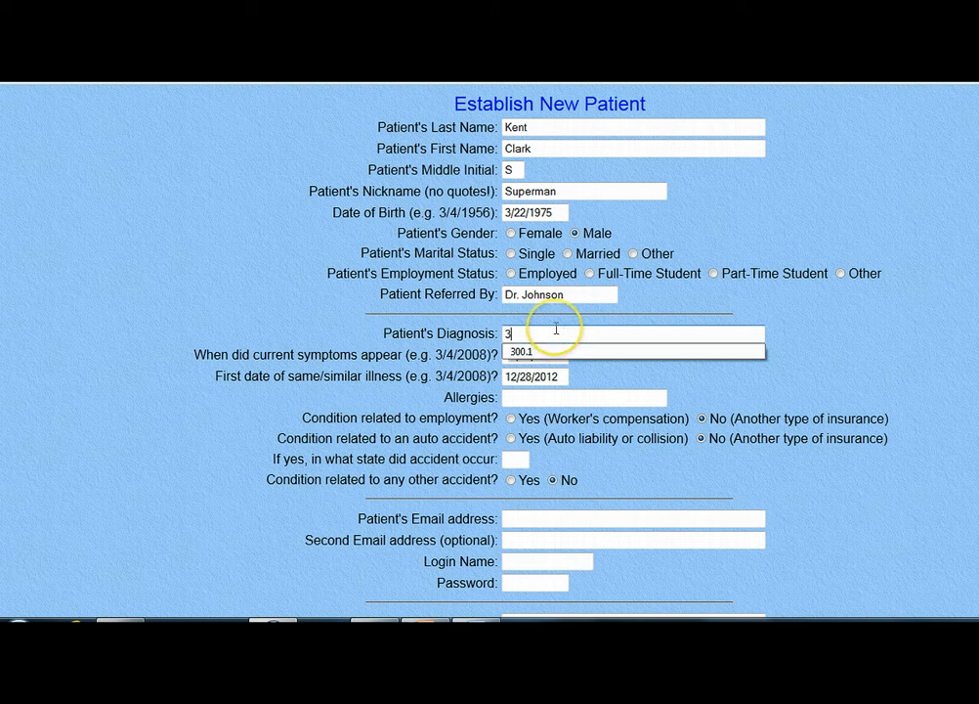
{"action": "type", "text": "00"}
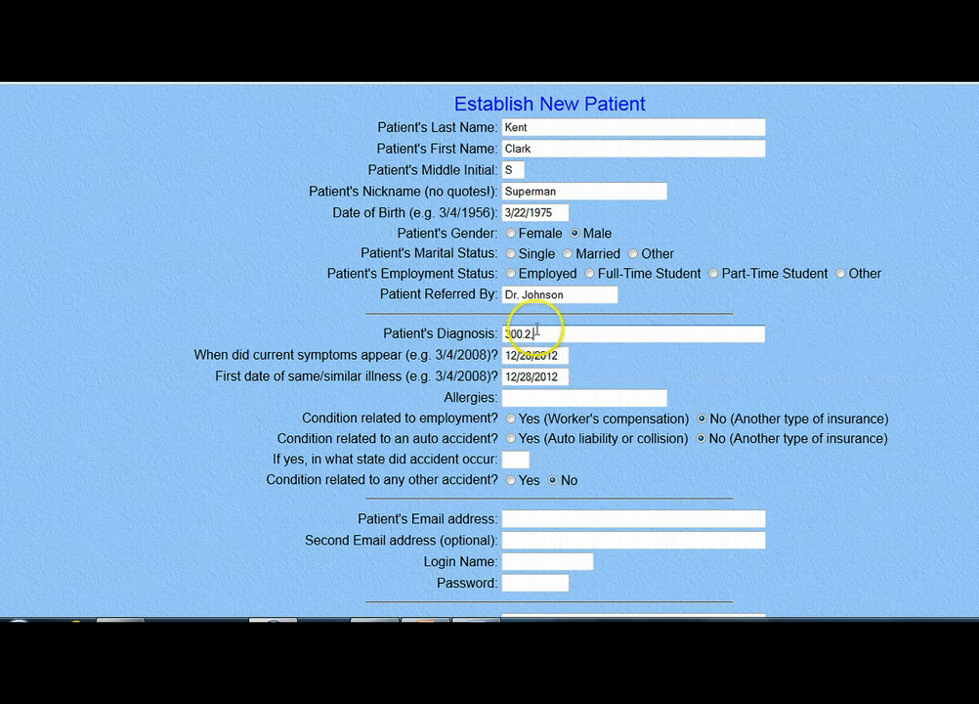
{"action": "type", "text": ".29"}
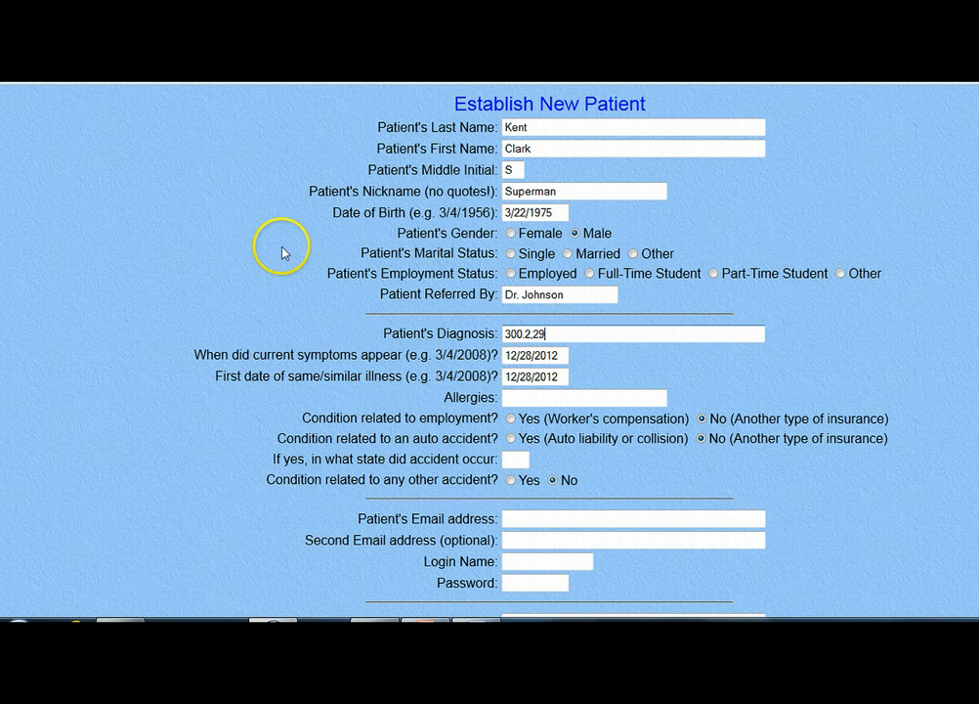
{"action": "type", "text": "6."}
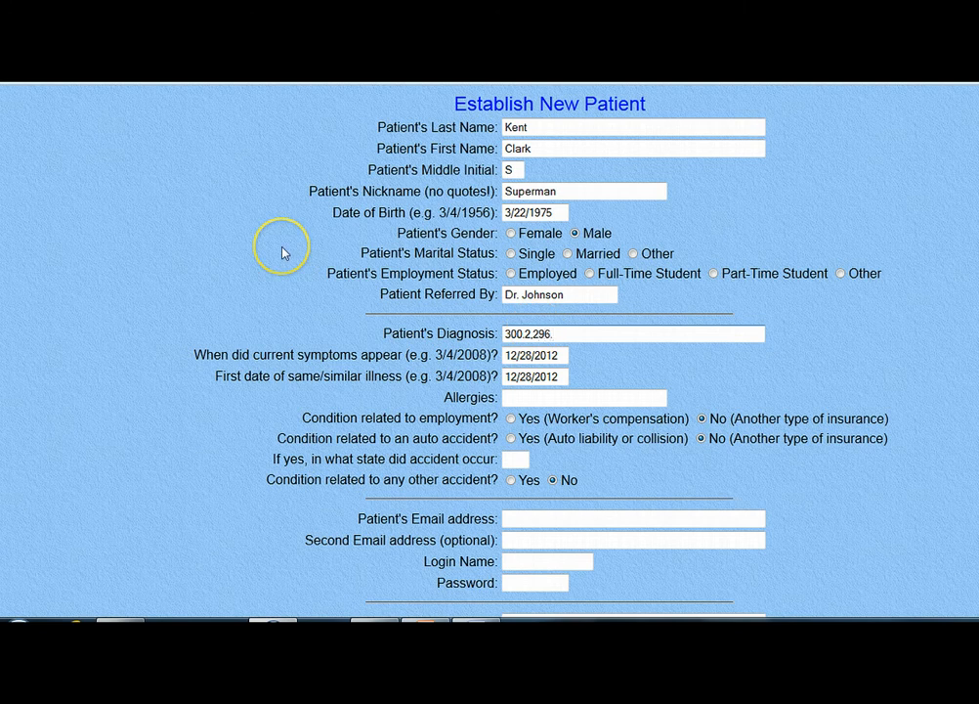
{"action": "type", "text": "32"}
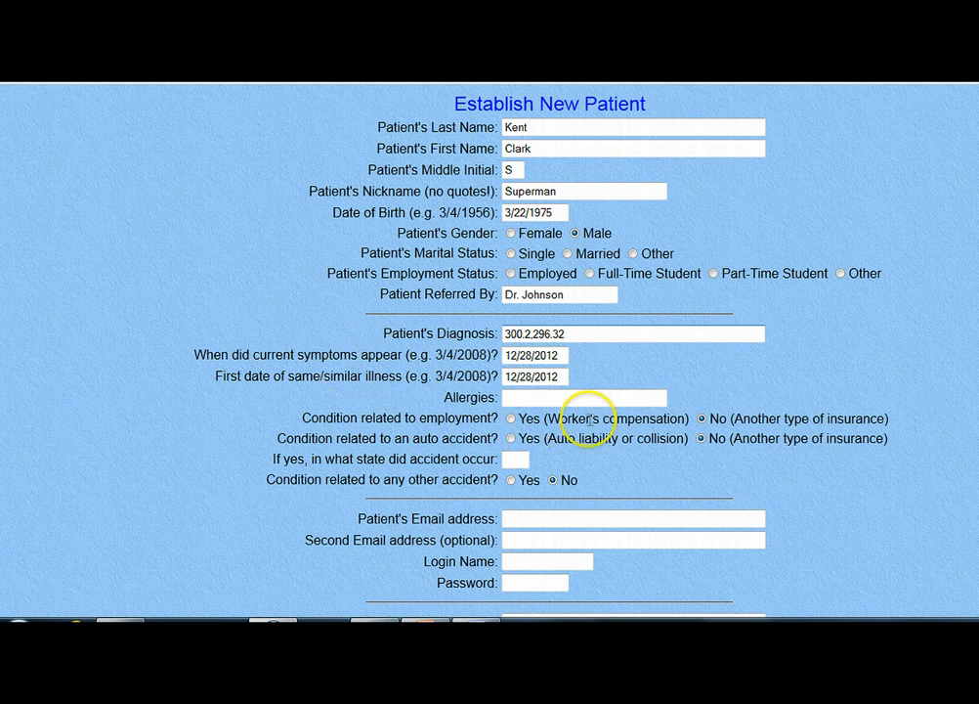
{"action": "mouse_move", "coordinate": [606, 362]}
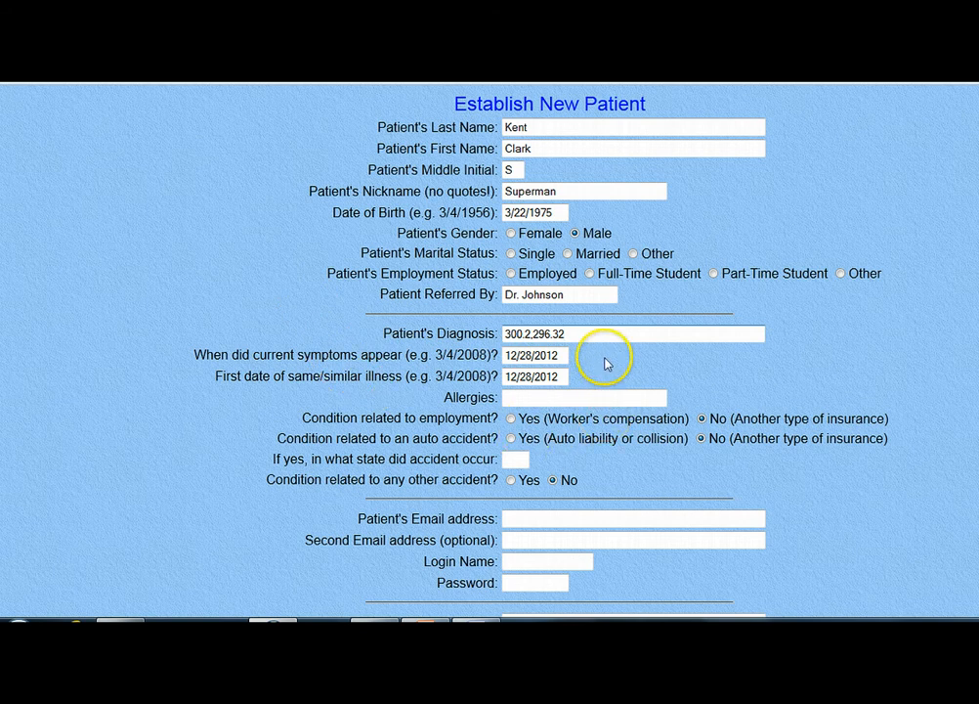
{"action": "mouse_move", "coordinate": [602, 354]}
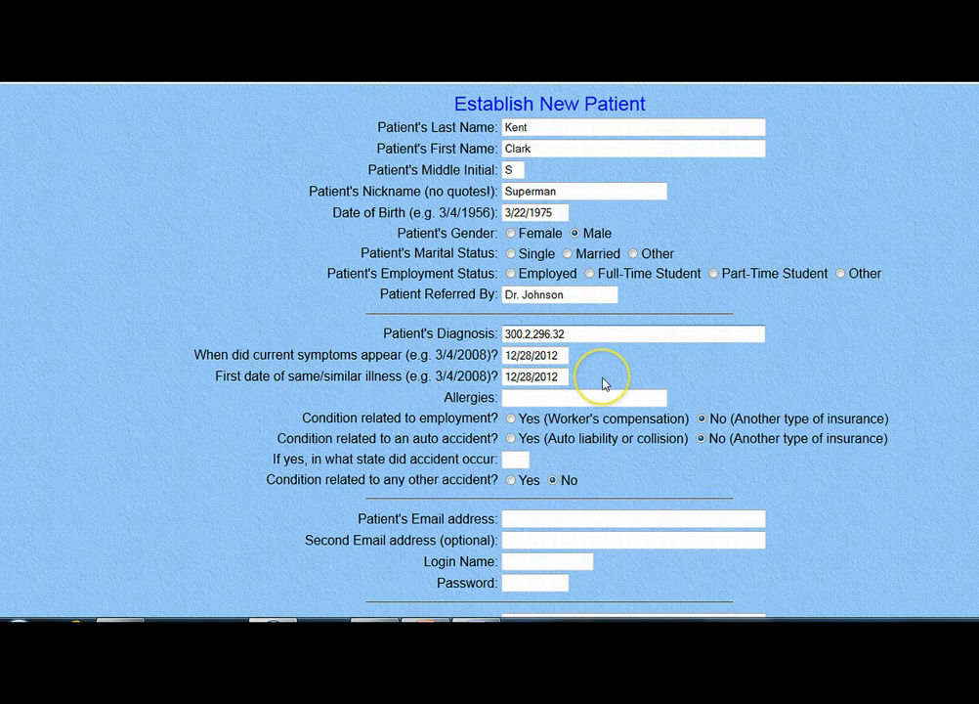
{"action": "mouse_move", "coordinate": [449, 368]}
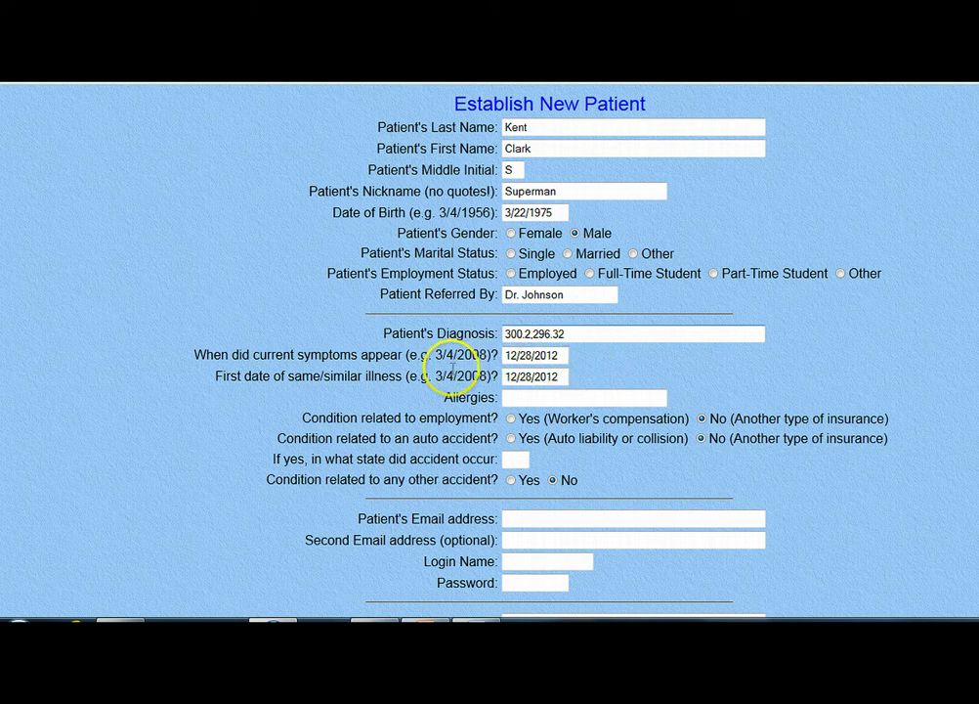
{"action": "mouse_move", "coordinate": [555, 516]}
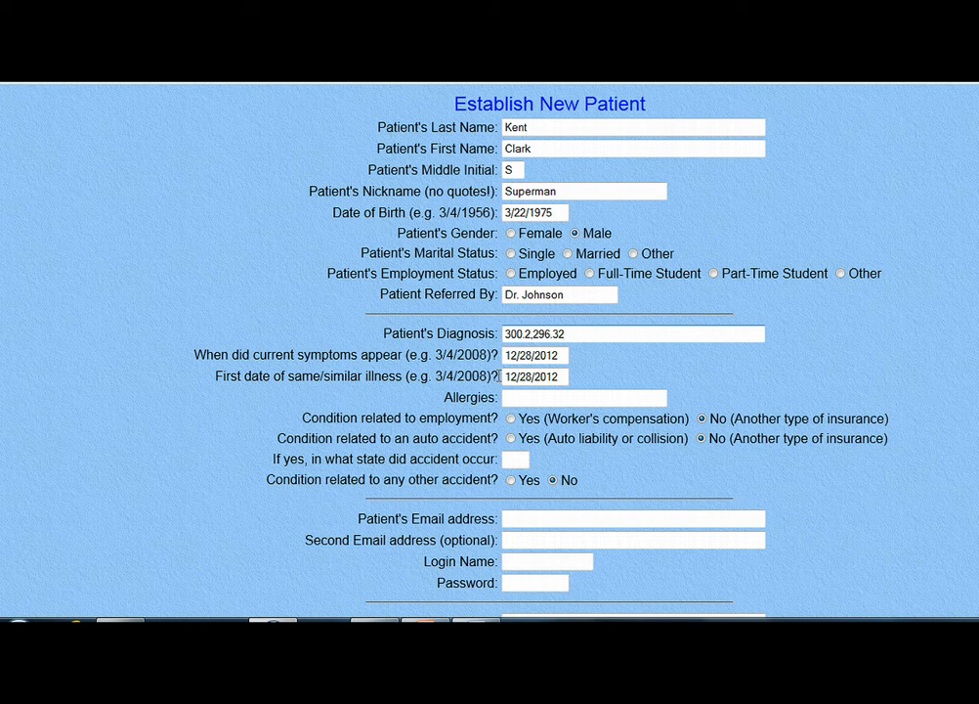
{"action": "mouse_move", "coordinate": [739, 411]}
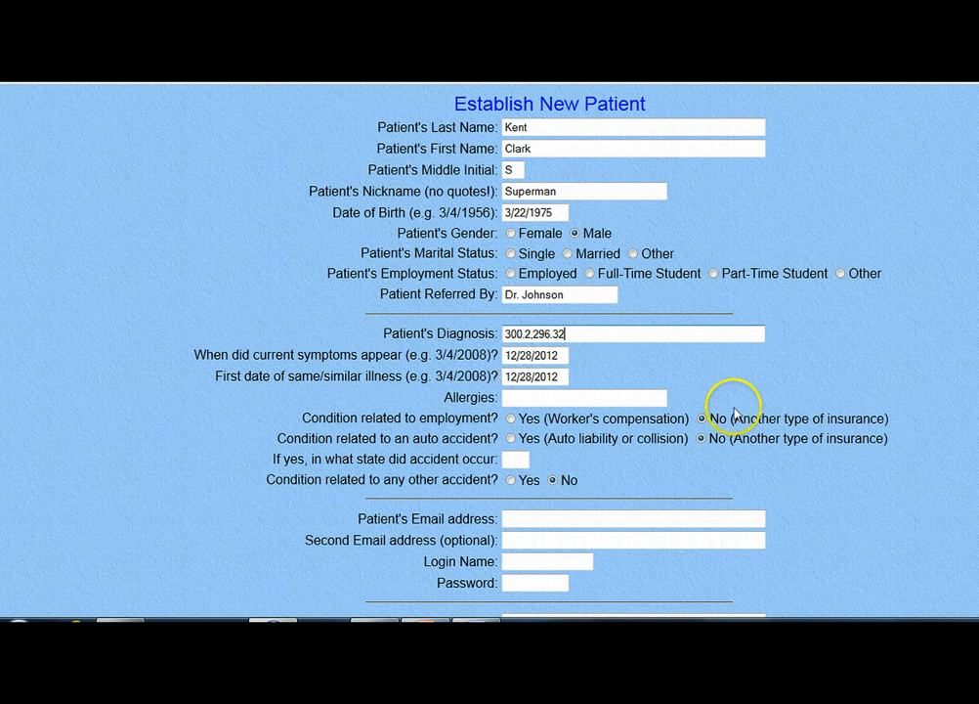
{"action": "scroll", "scroll_direction": "down", "scroll_amount": 3}
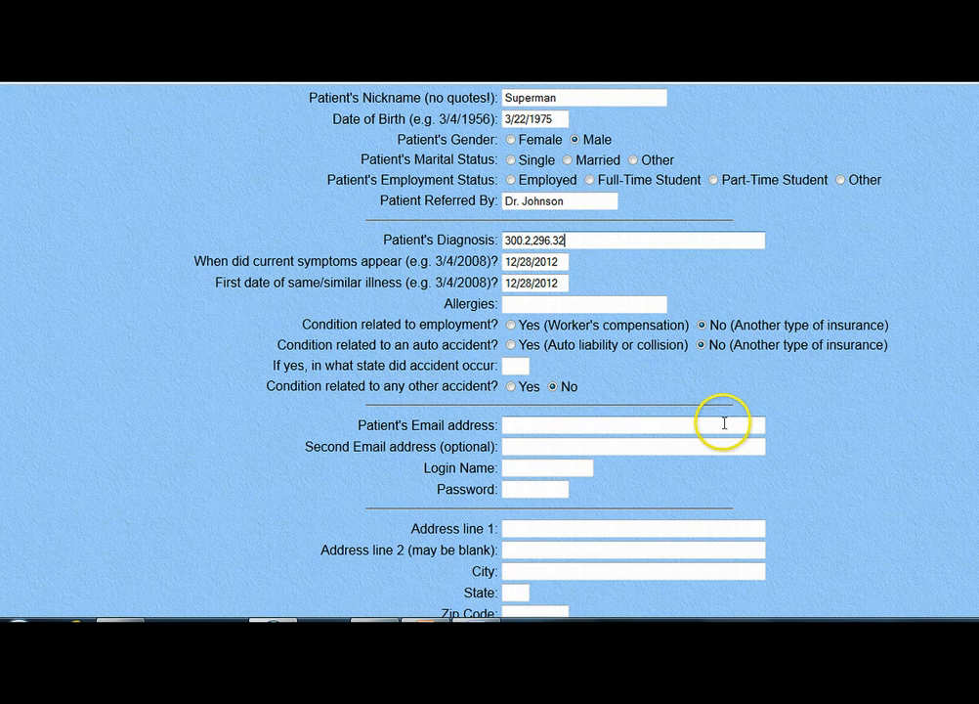
{"action": "left_click", "coordinate": [635, 424]}
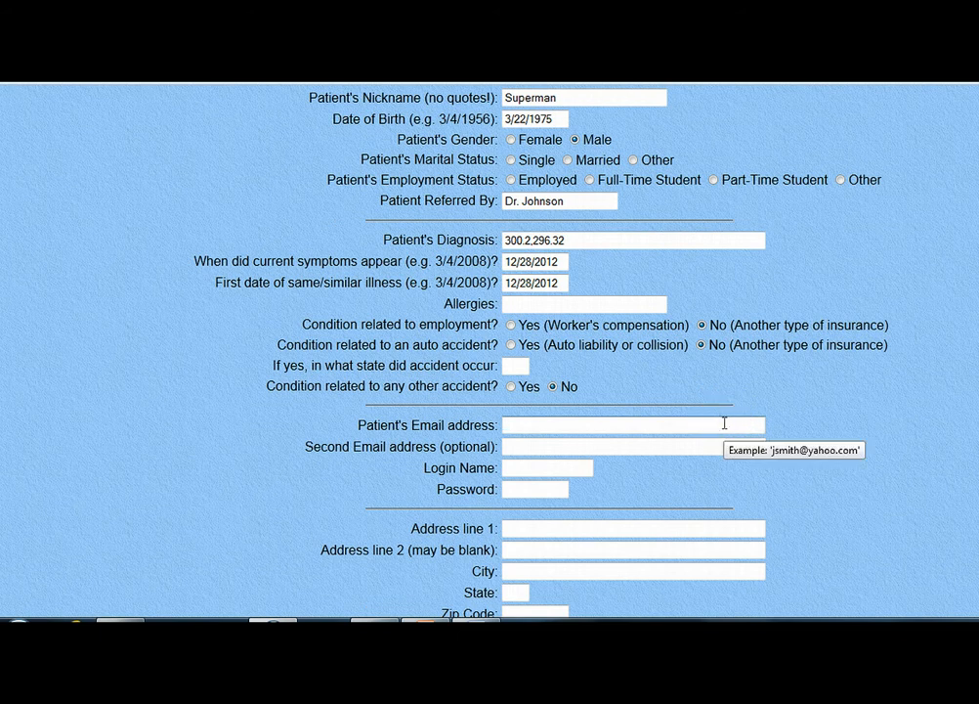
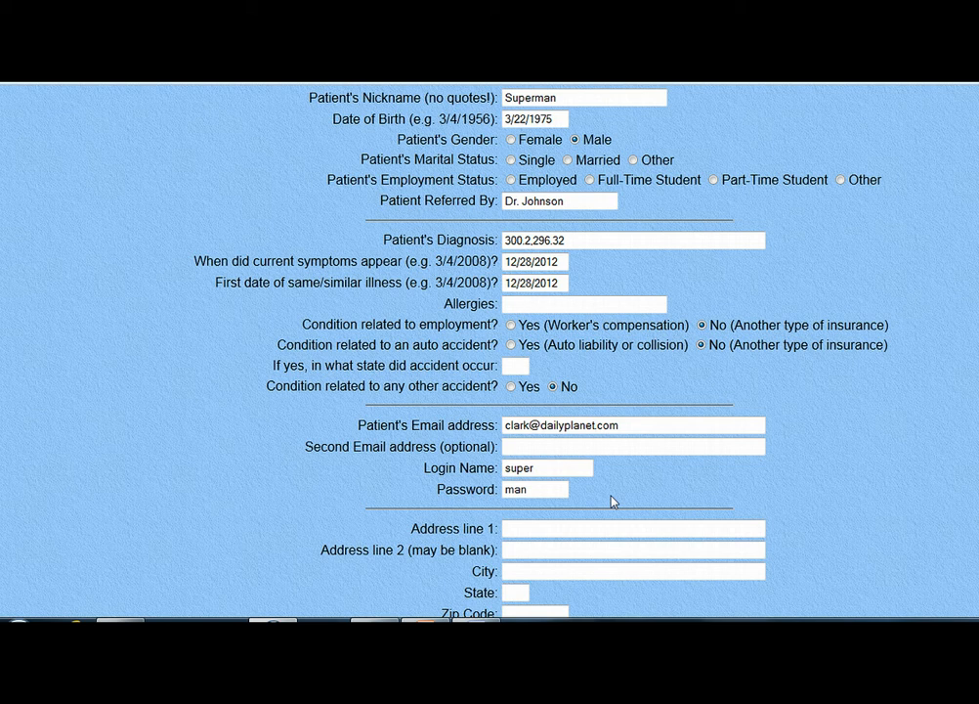
{"action": "mouse_move", "coordinate": [547, 469]}
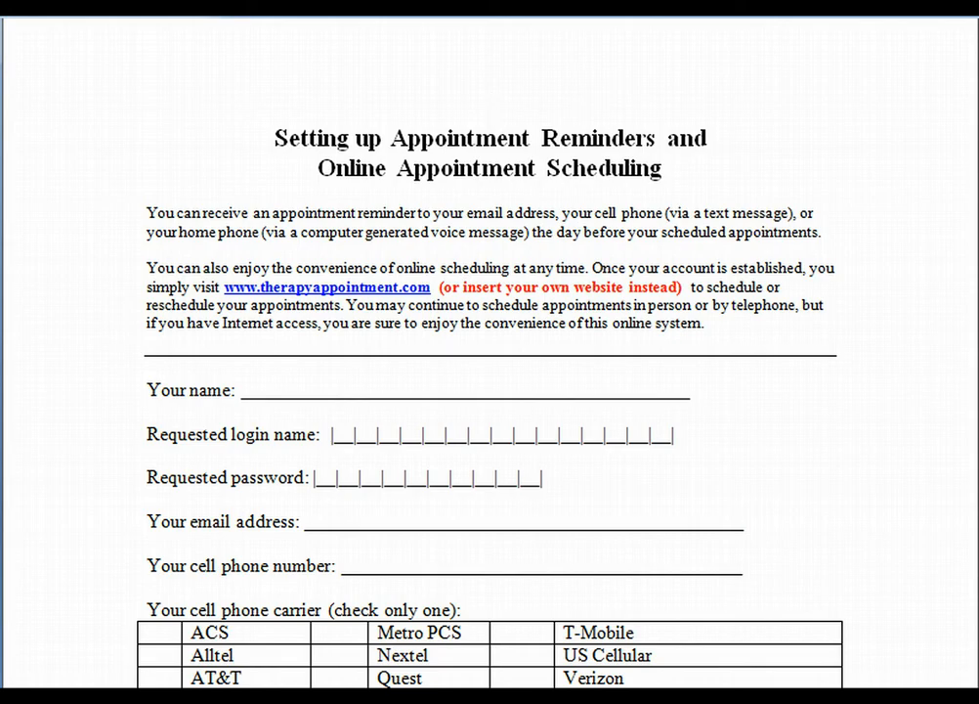
Switch to the Word appointment-reminders sign-up handout and scroll through its reminder choices
{"action": "left_click", "coordinate": [492, 108]}
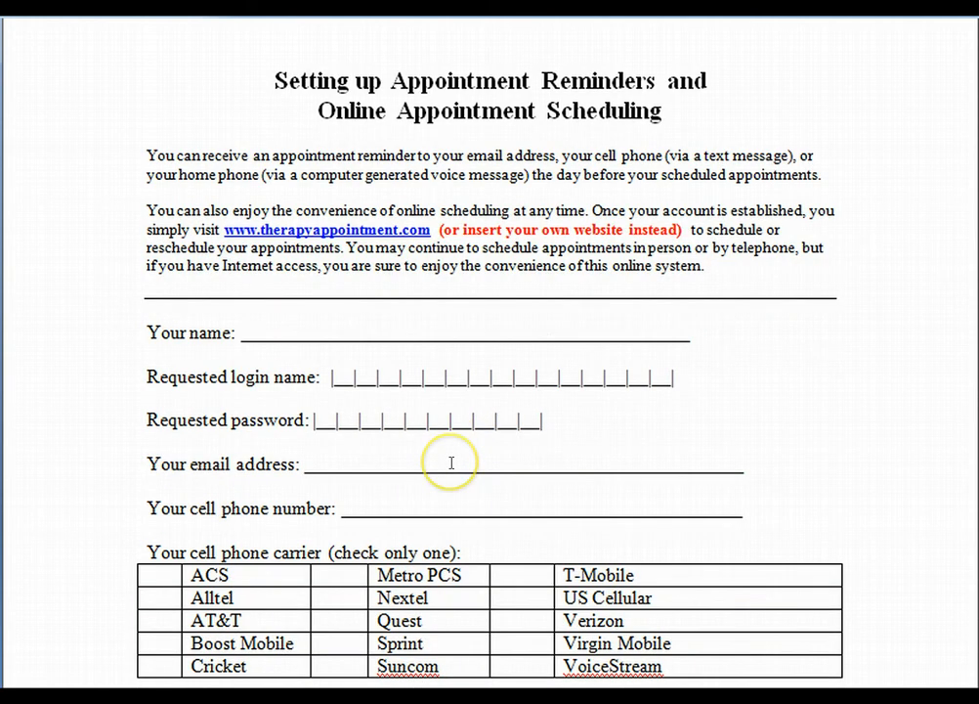
{"action": "scroll", "scroll_direction": "down", "scroll_amount": 3}
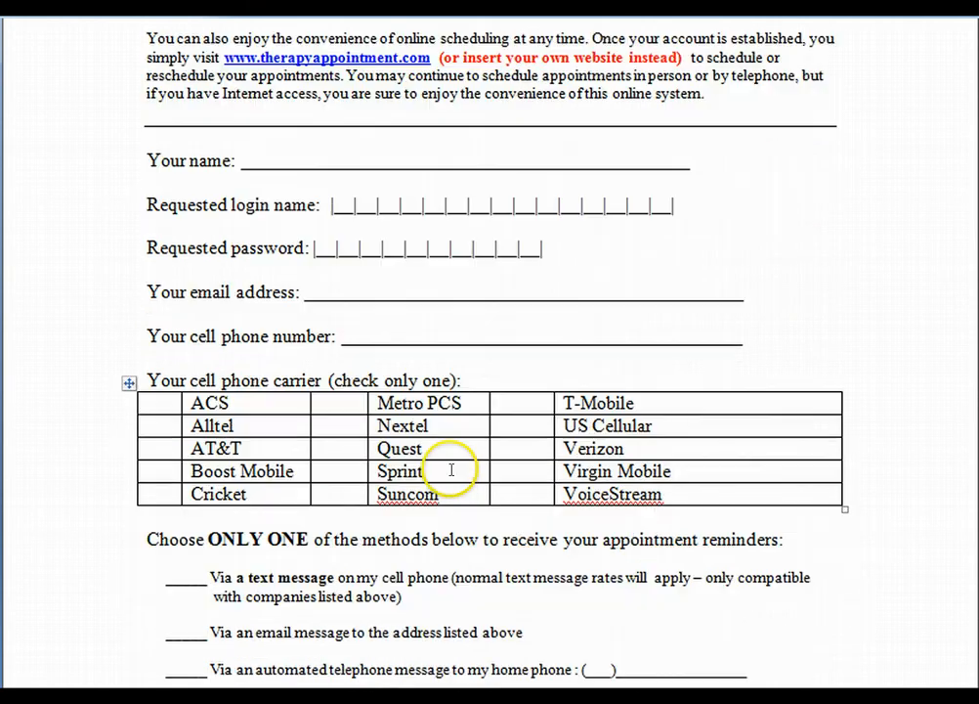
{"action": "scroll", "scroll_direction": "down", "scroll_amount": 3}
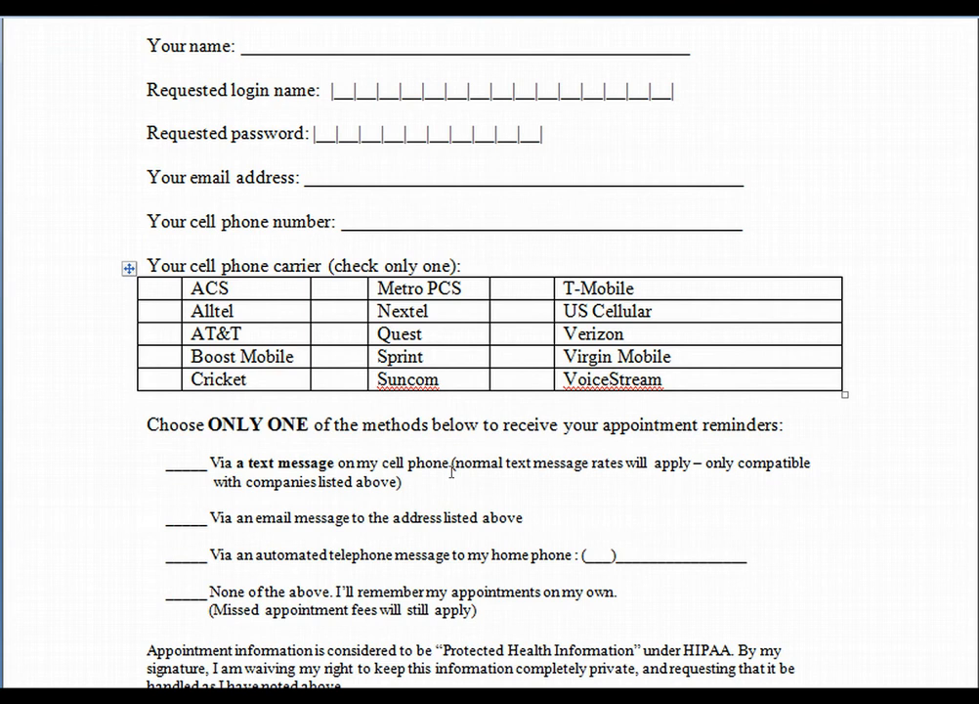
{"action": "scroll", "scroll_direction": "down", "scroll_amount": 3}
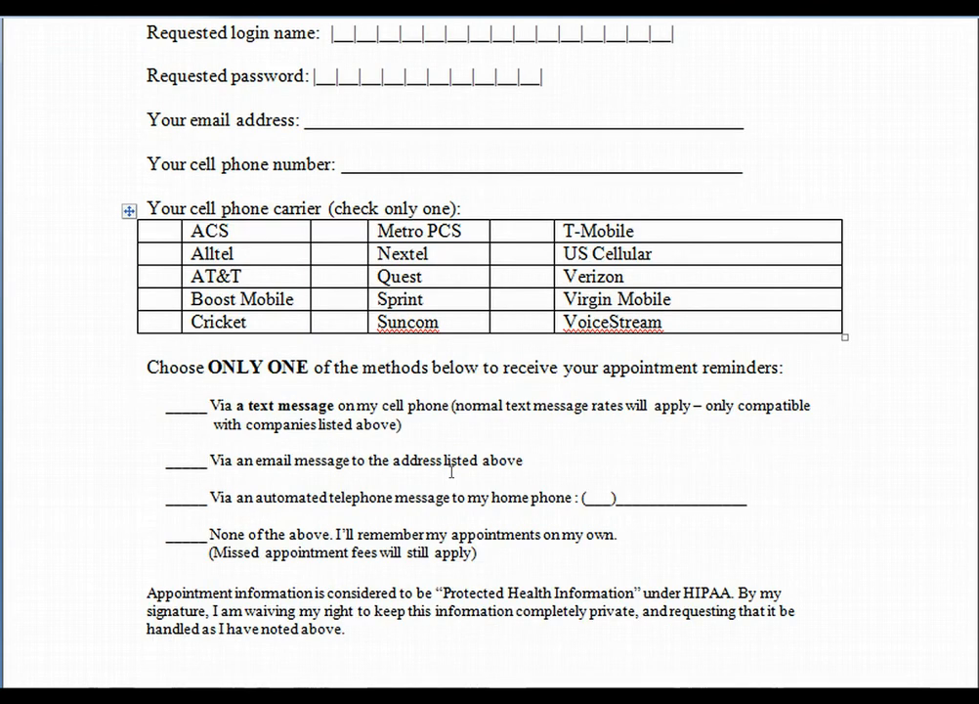
{"action": "scroll", "scroll_direction": "down", "scroll_amount": 3}
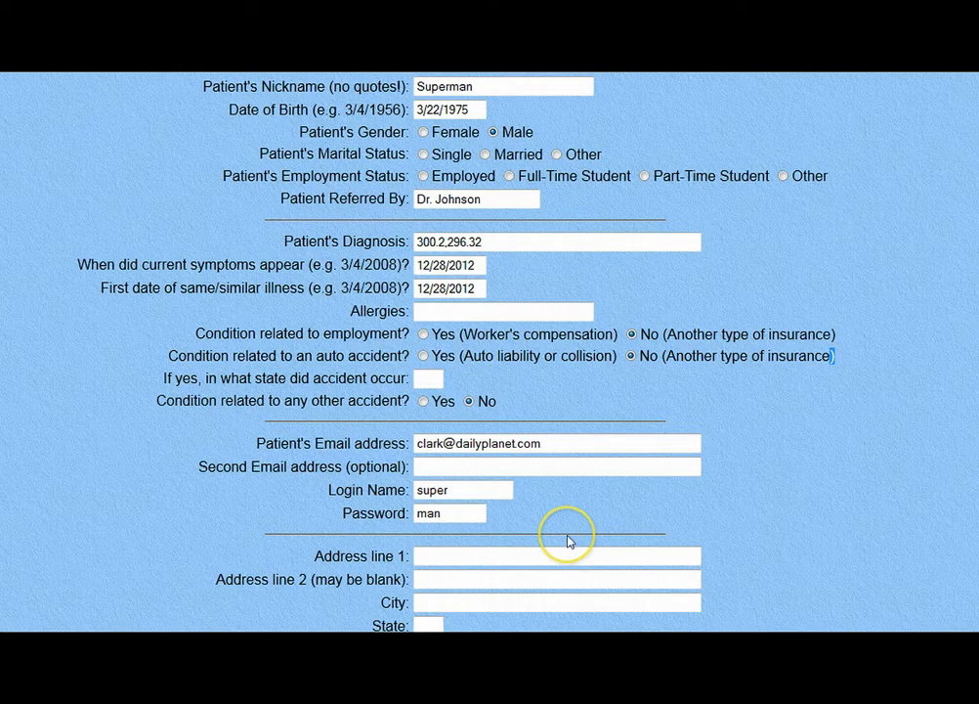
Enter address line 1 '123 Anytown Rd' and choose AT&T as the cell carrier
{"action": "scroll", "scroll_direction": "down", "scroll_amount": 3}
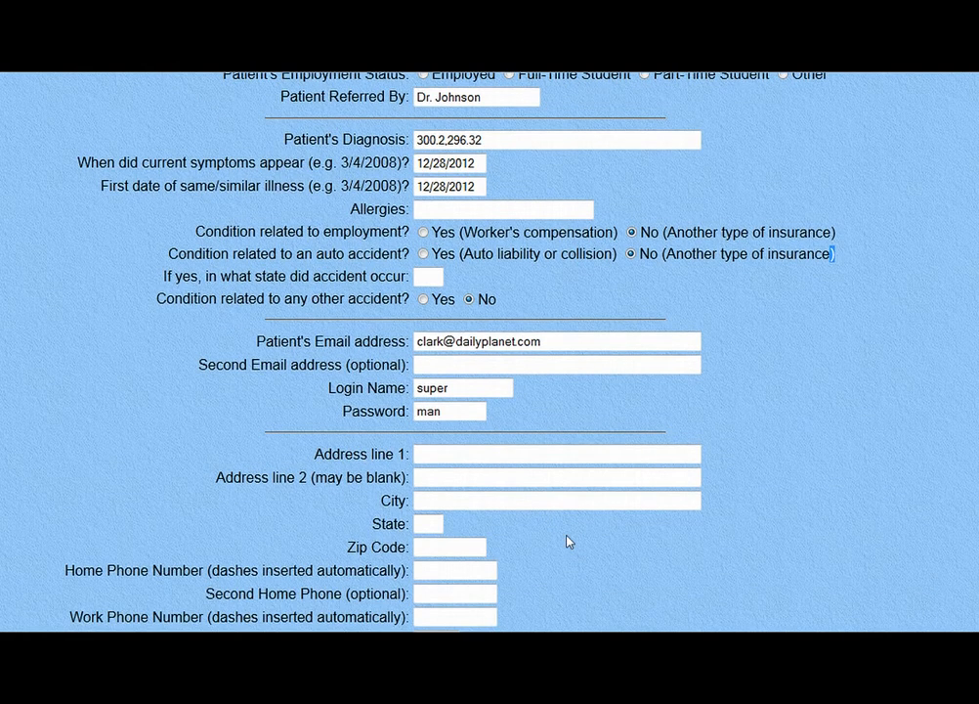
{"action": "scroll", "scroll_direction": "down", "scroll_amount": 3}
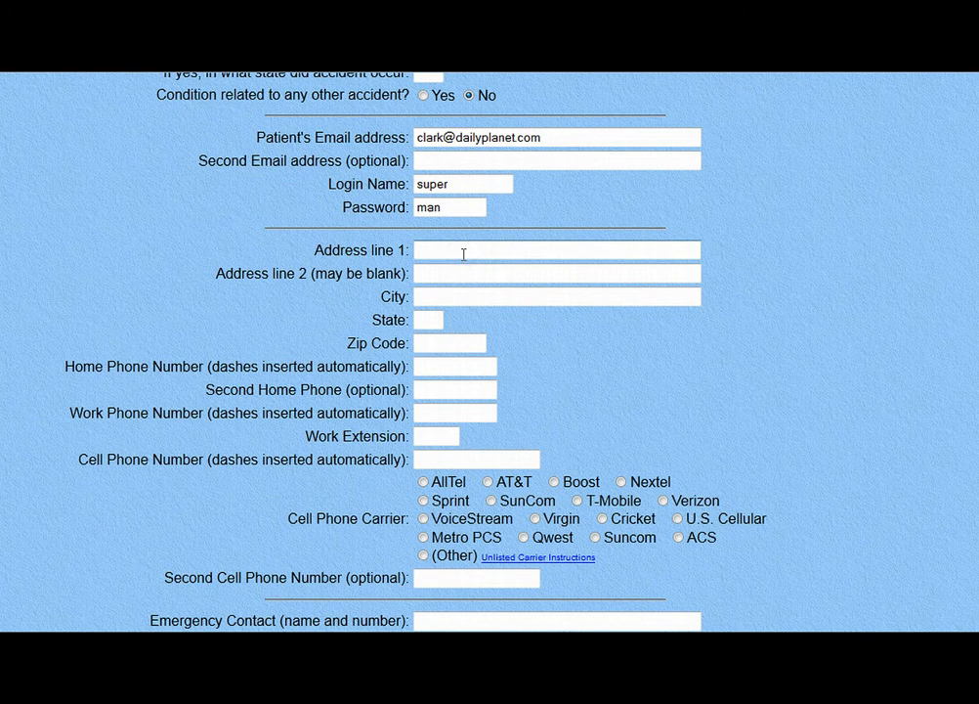
{"action": "type", "text": "123"}
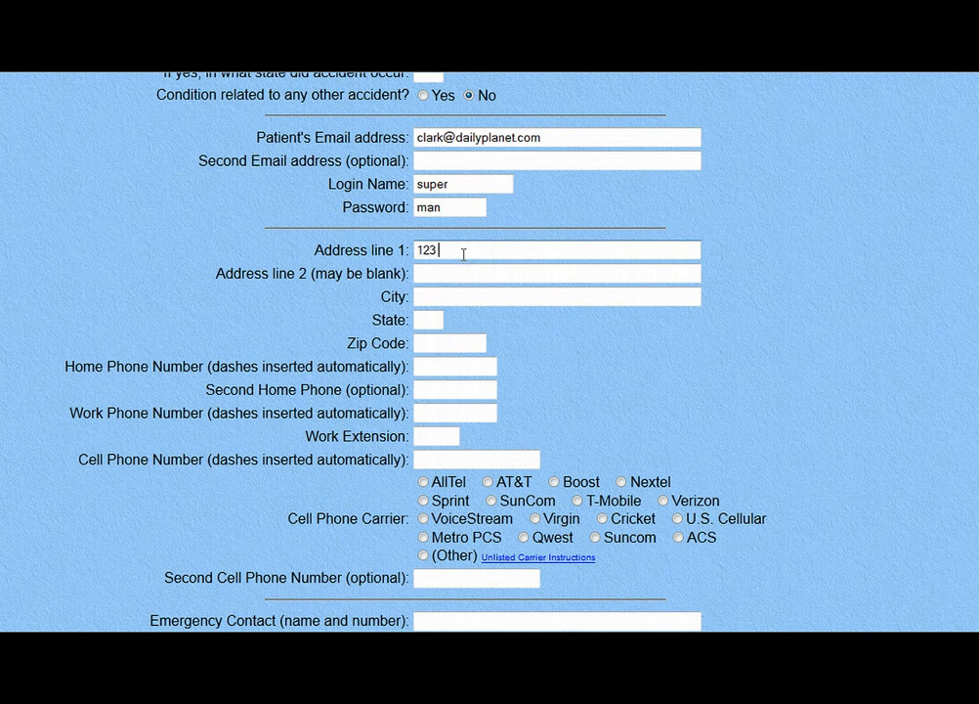
{"action": "type", "text": "Anytown"}
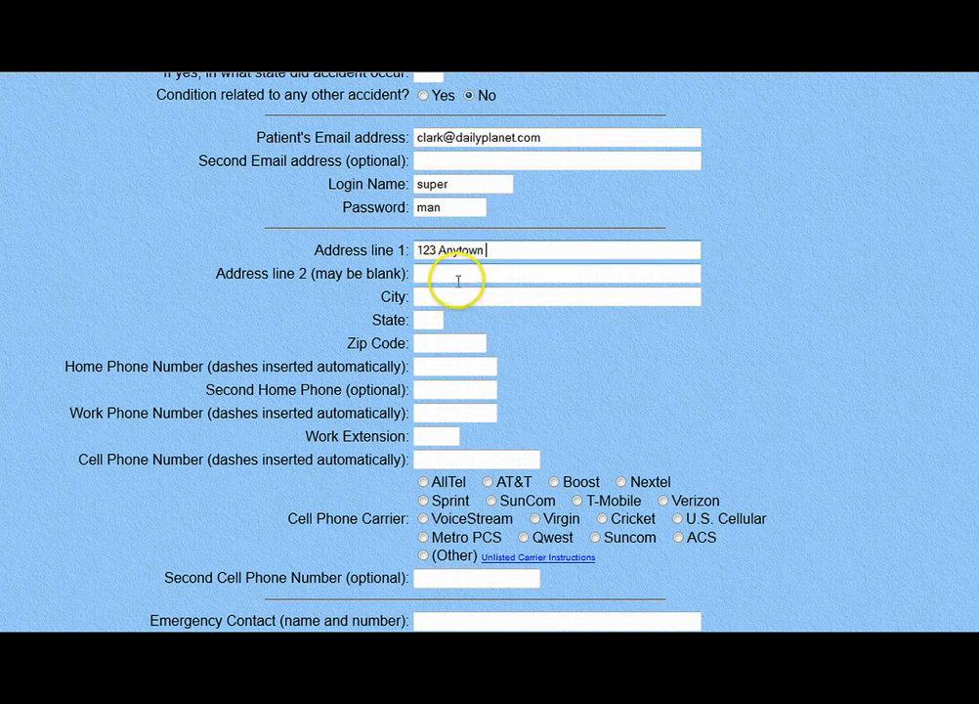
{"action": "type", "text": "Rd"}
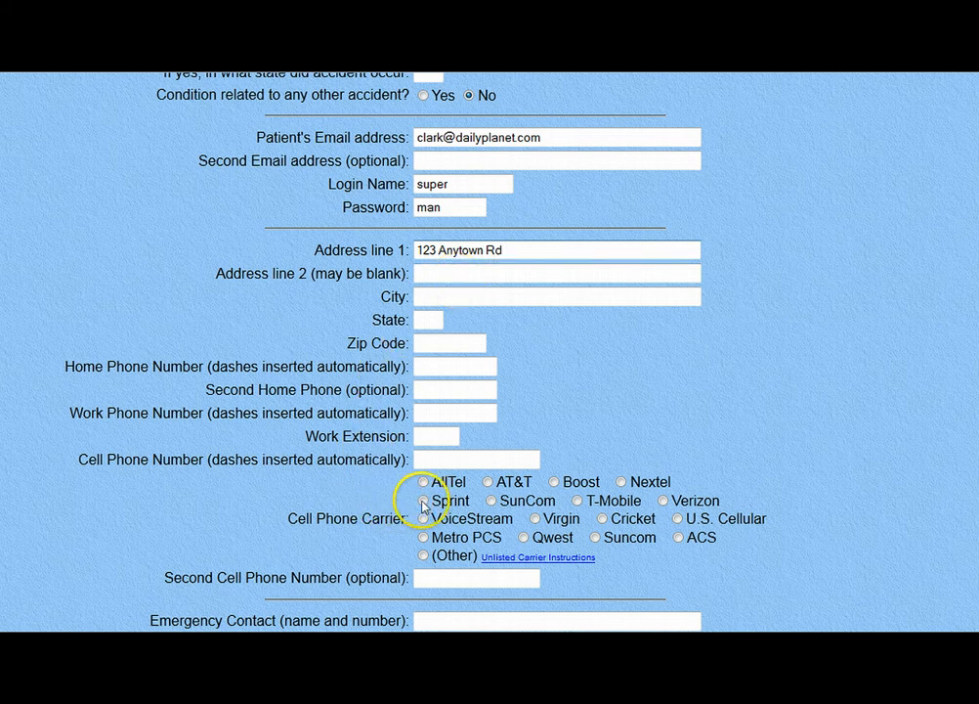
{"action": "left_click", "coordinate": [489, 481]}
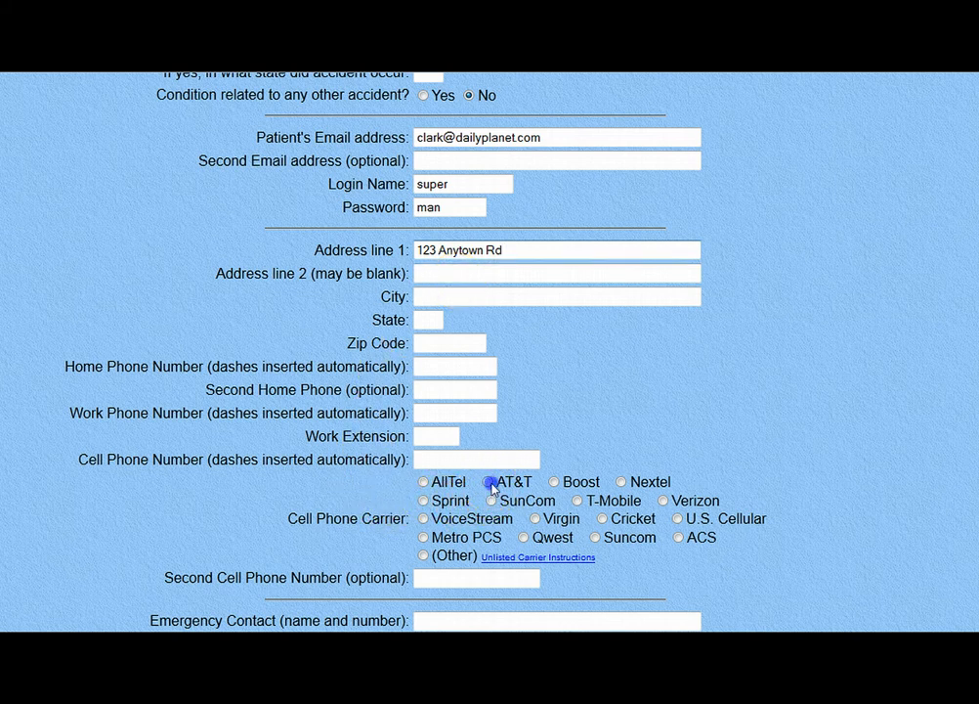
{"action": "left_click", "coordinate": [493, 480]}
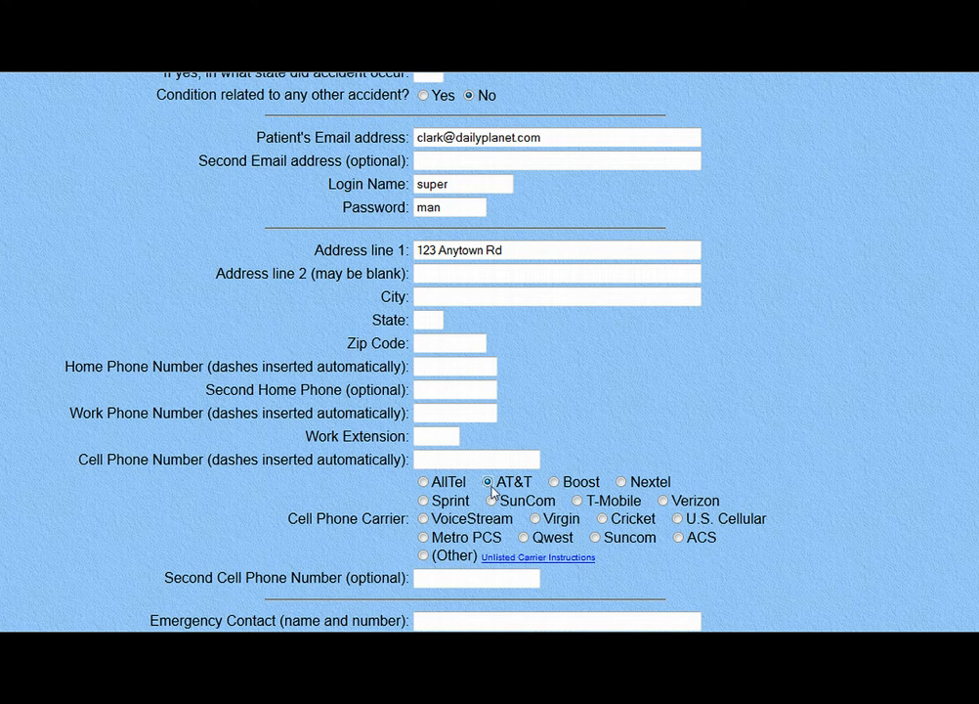
{"action": "scroll", "scroll_direction": "down", "scroll_amount": 3}
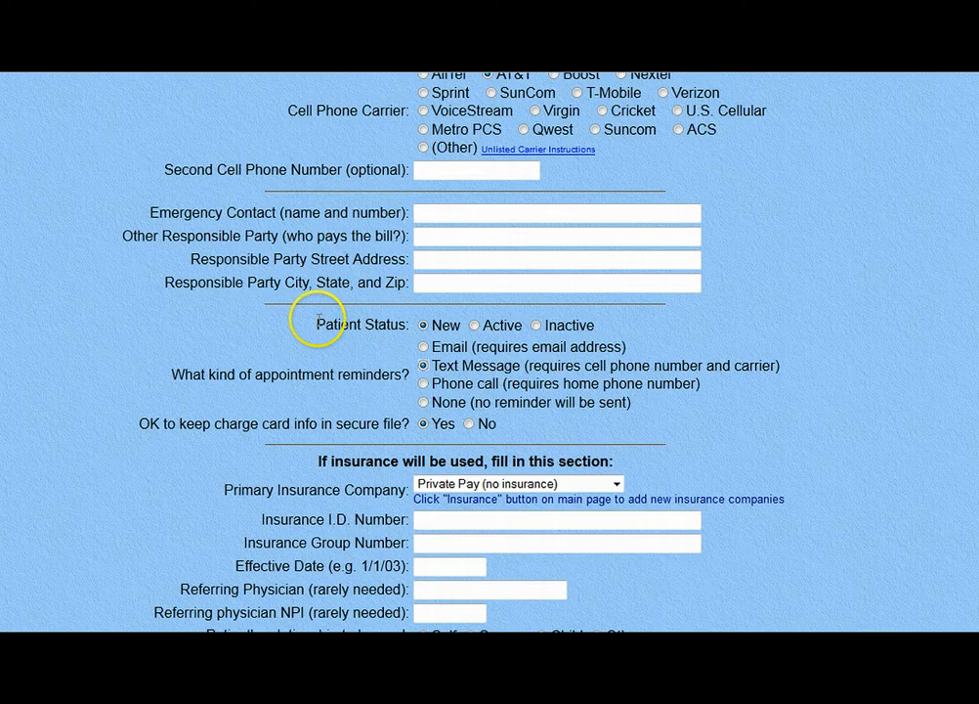
{"action": "mouse_move", "coordinate": [250, 226]}
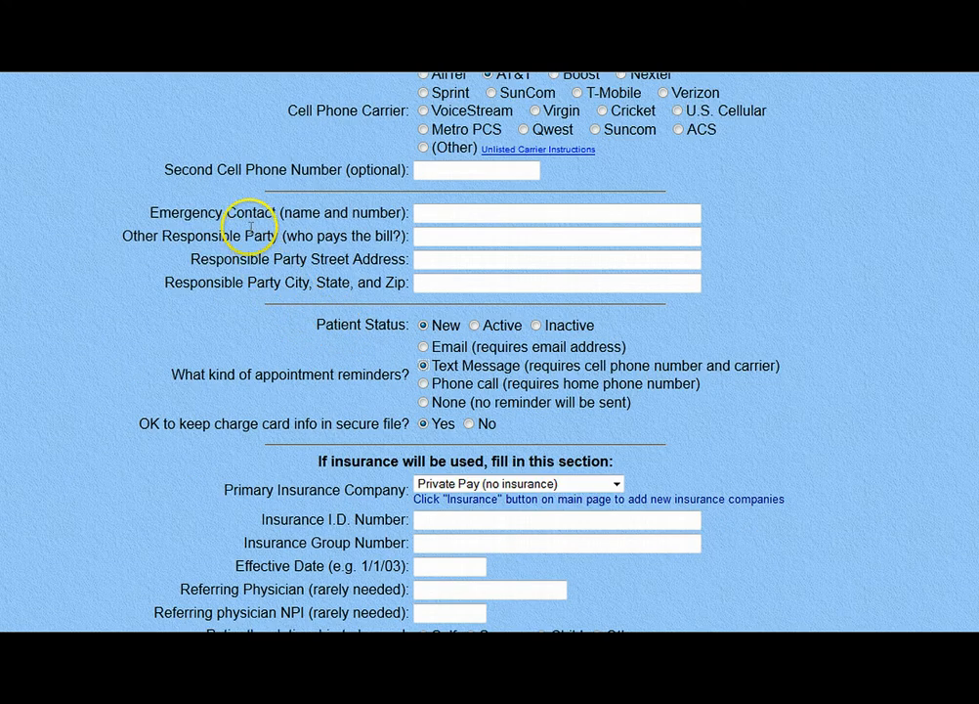
{"action": "mouse_move", "coordinate": [402, 266]}
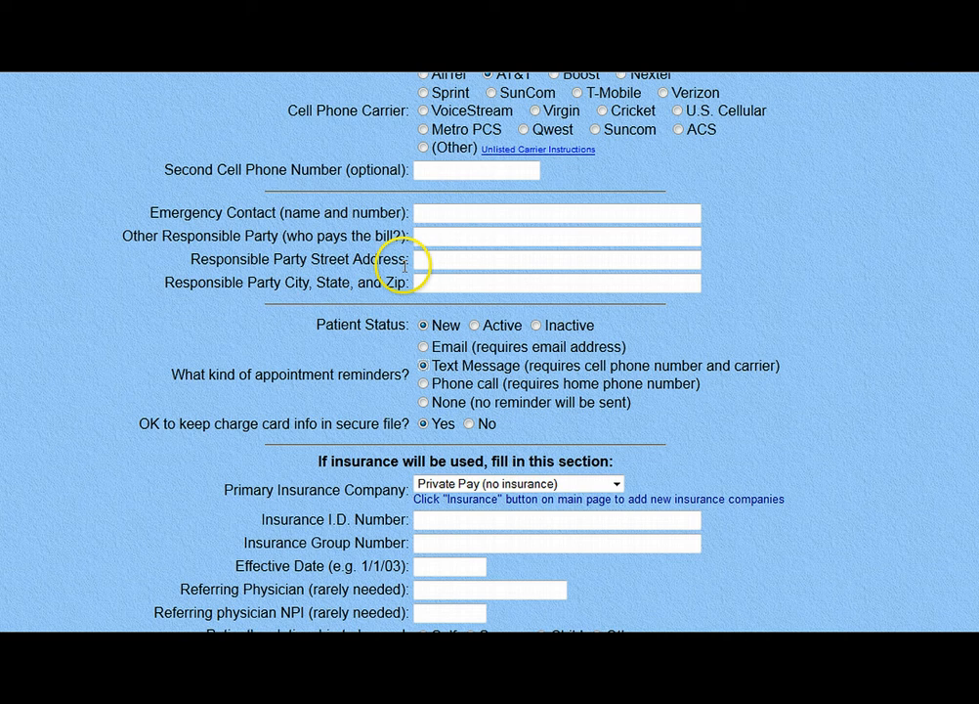
{"action": "mouse_move", "coordinate": [403, 297]}
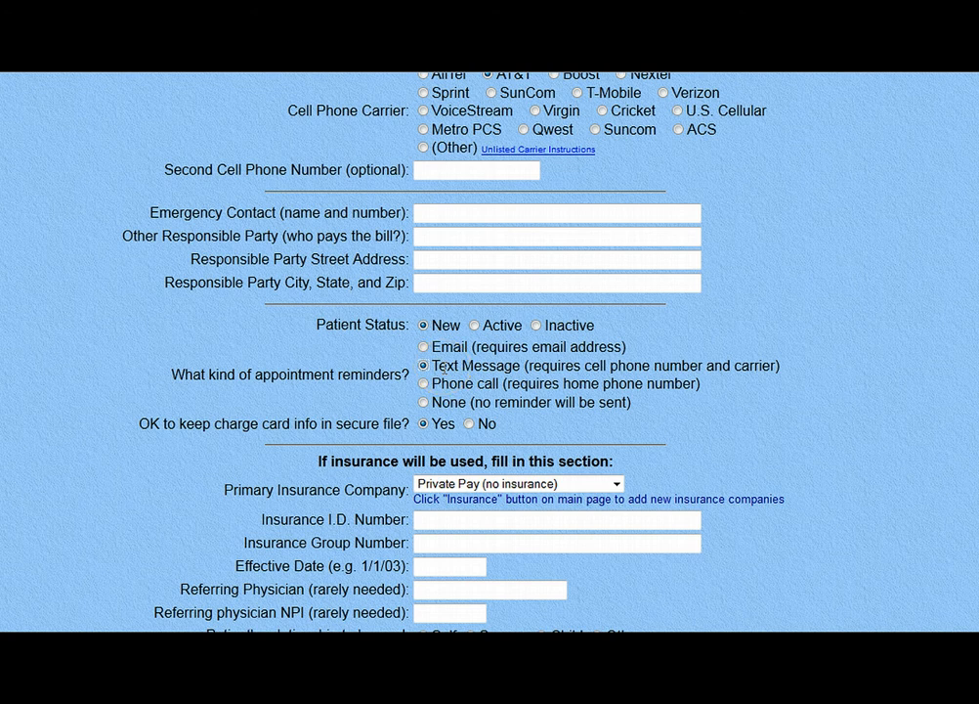
{"action": "mouse_move", "coordinate": [383, 402]}
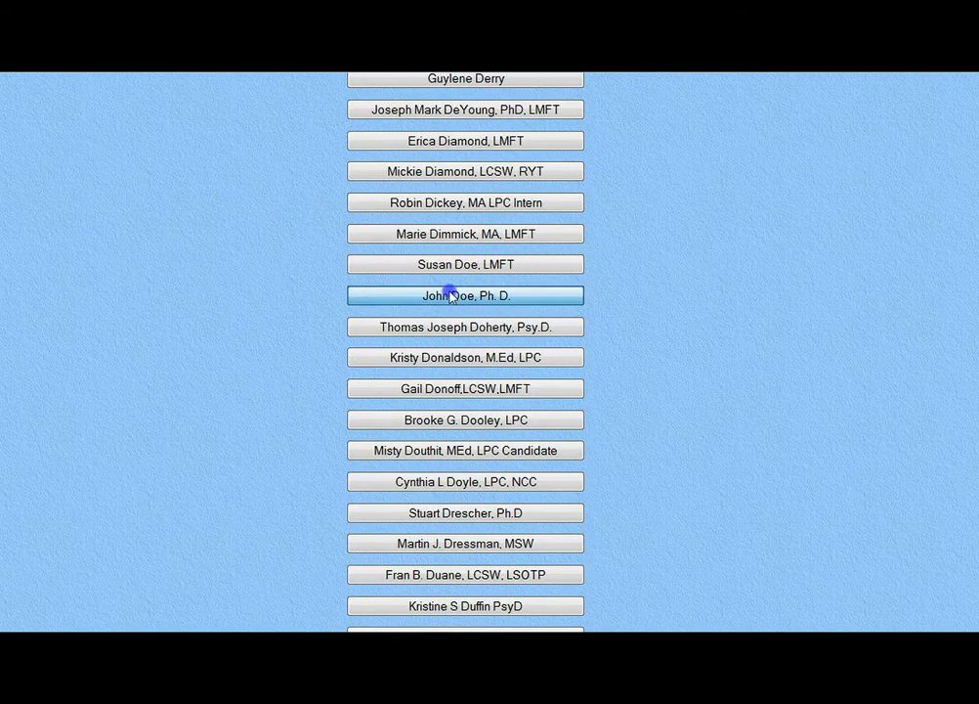
Open Dr. Doe's public patient registration form and scroll to its login and insurance sections
{"action": "left_click", "coordinate": [465, 295]}
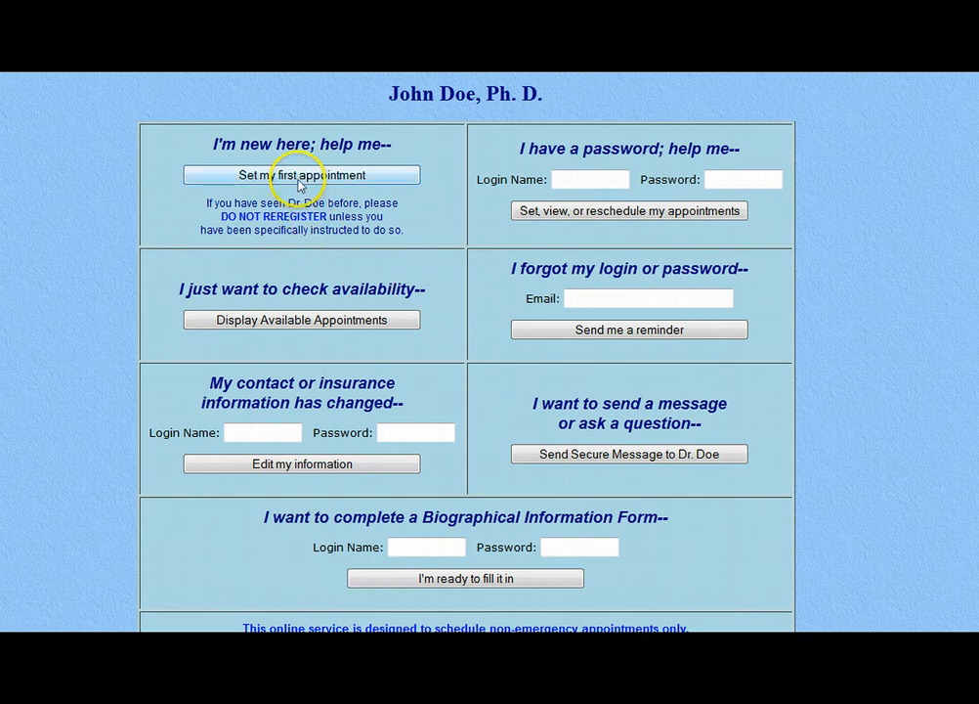
{"action": "left_click", "coordinate": [301, 176]}
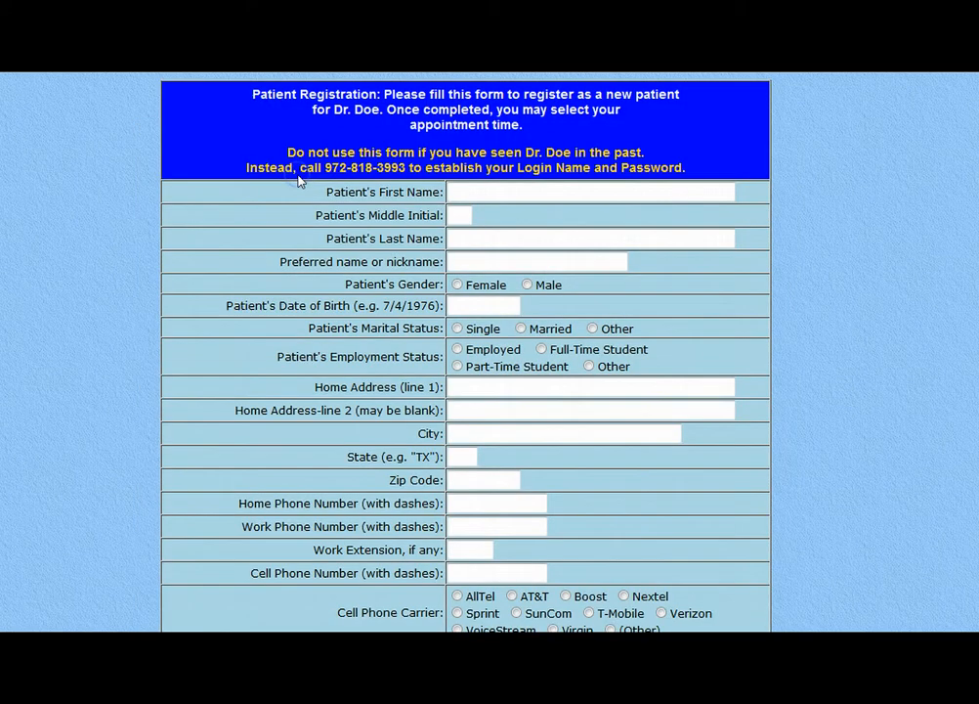
{"action": "scroll", "scroll_direction": "down", "scroll_amount": 3}
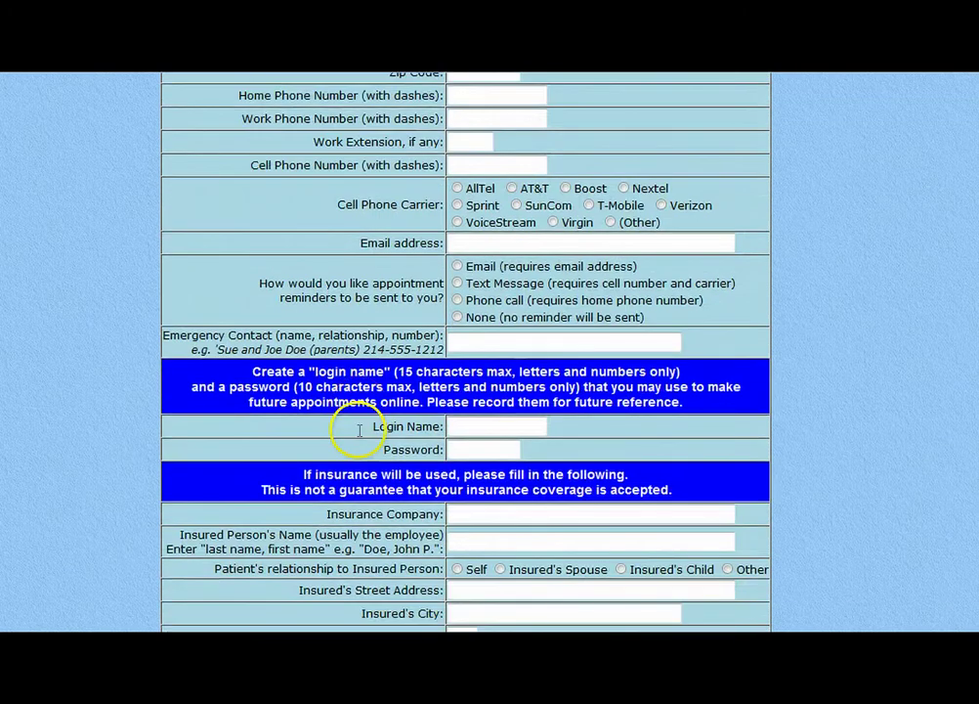
{"action": "scroll", "scroll_direction": "down", "scroll_amount": 3}
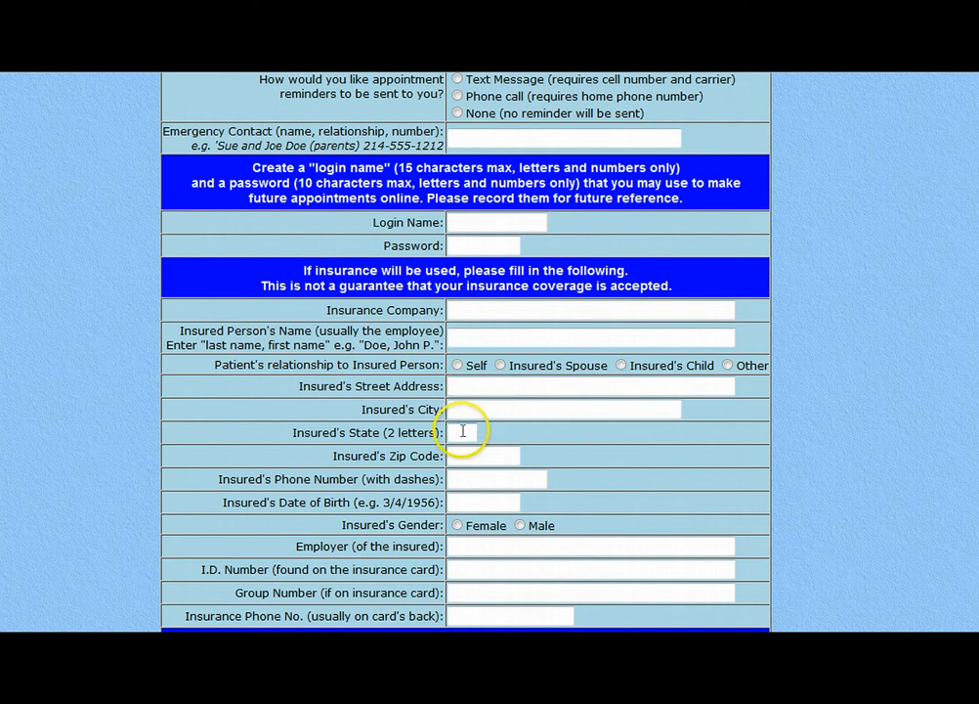
{"action": "mouse_move", "coordinate": [477, 524]}
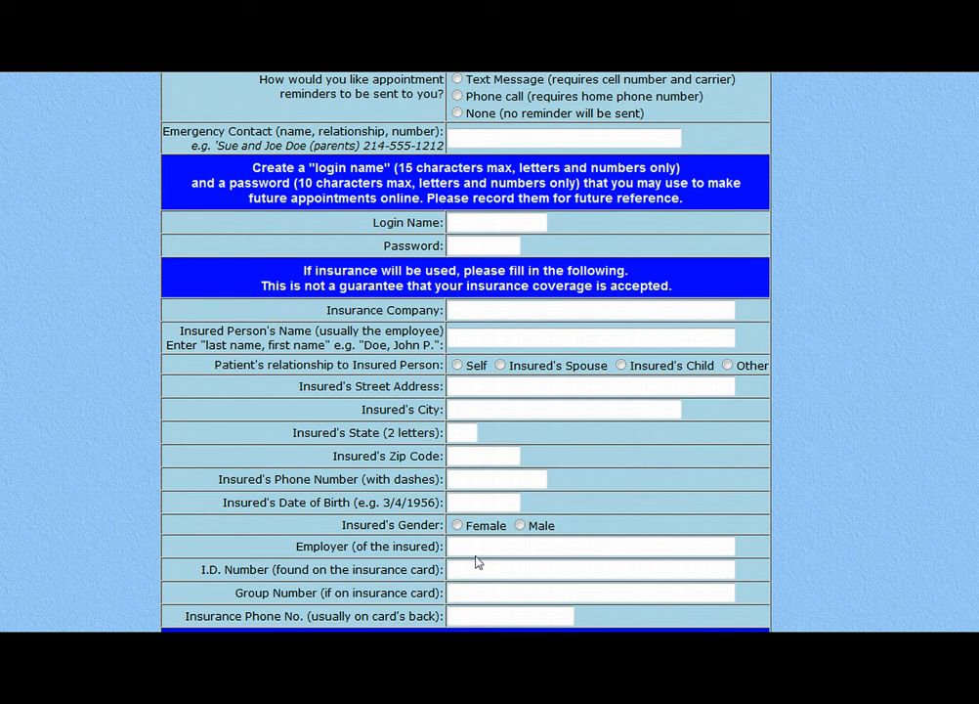
{"action": "mouse_move", "coordinate": [475, 563]}
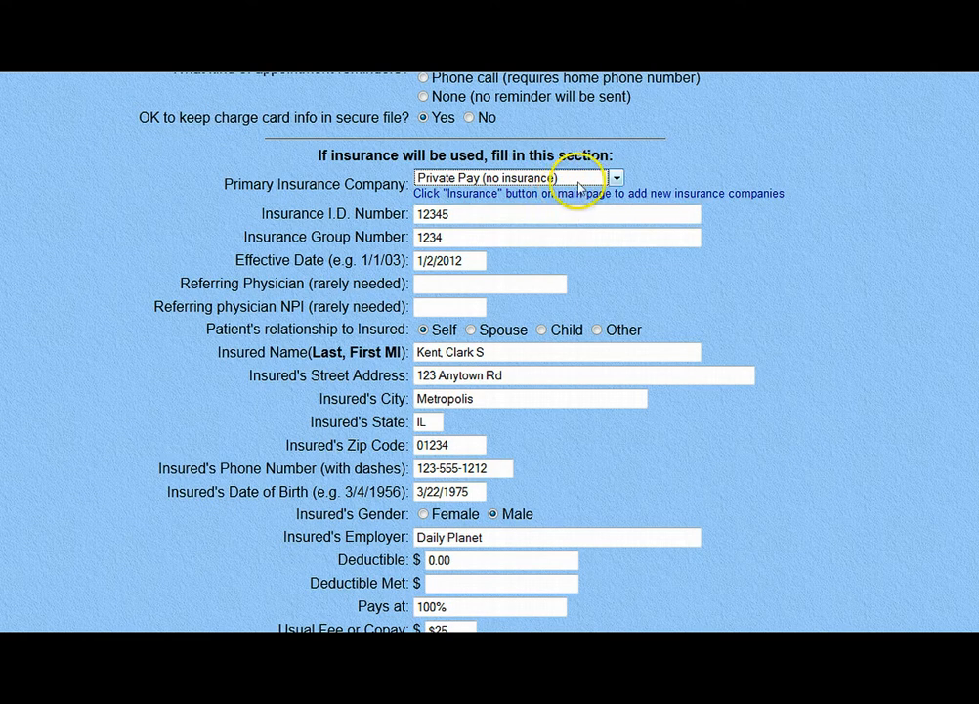
{"action": "mouse_move", "coordinate": [278, 186]}
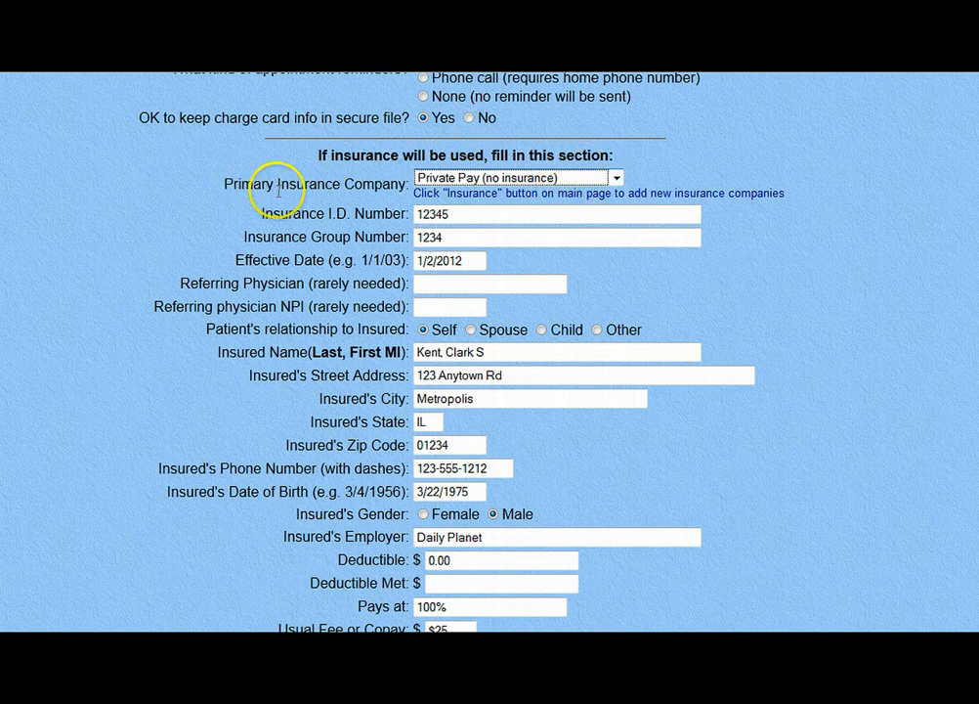
{"action": "mouse_move", "coordinate": [635, 194]}
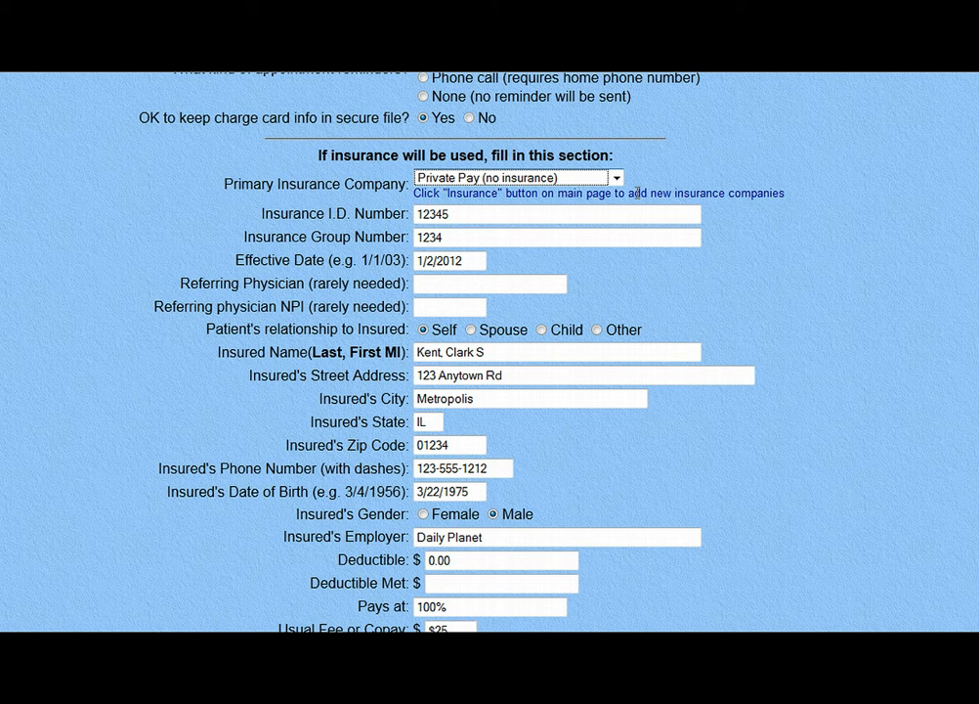
{"action": "mouse_move", "coordinate": [589, 219]}
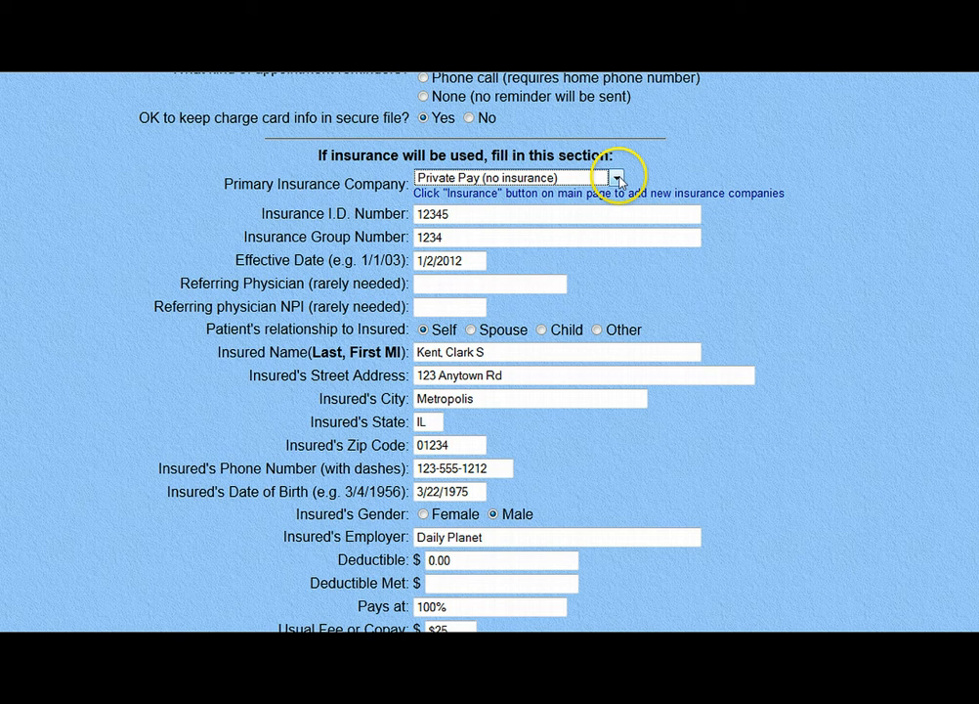
Select Blue Cross TX 56197 (Dallas) as the primary insurance company
{"action": "left_click", "coordinate": [616, 178]}
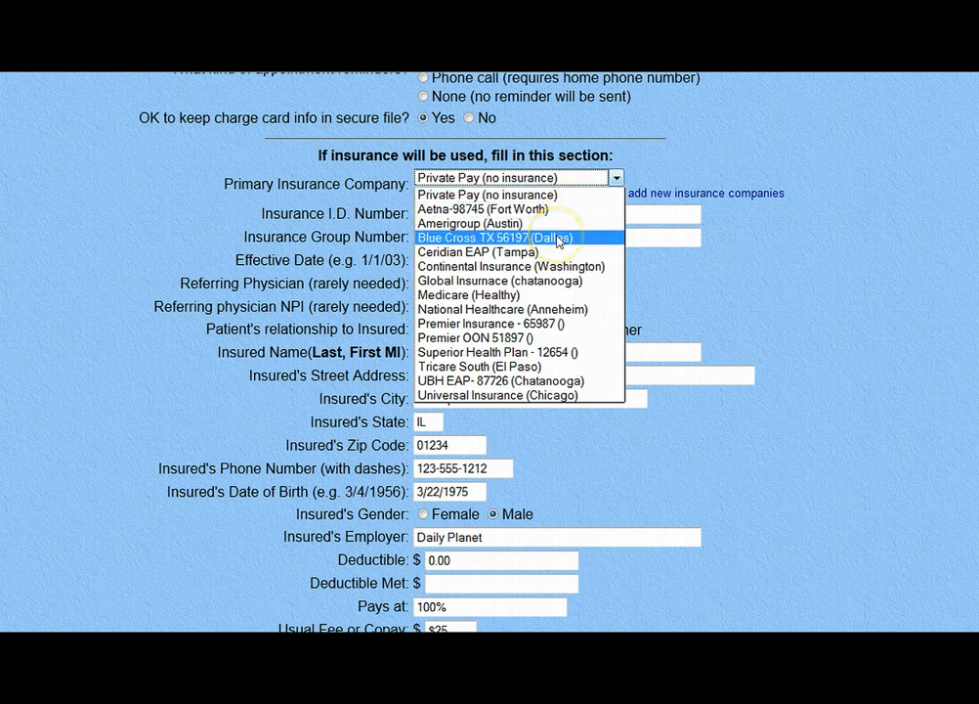
{"action": "left_click", "coordinate": [496, 239]}
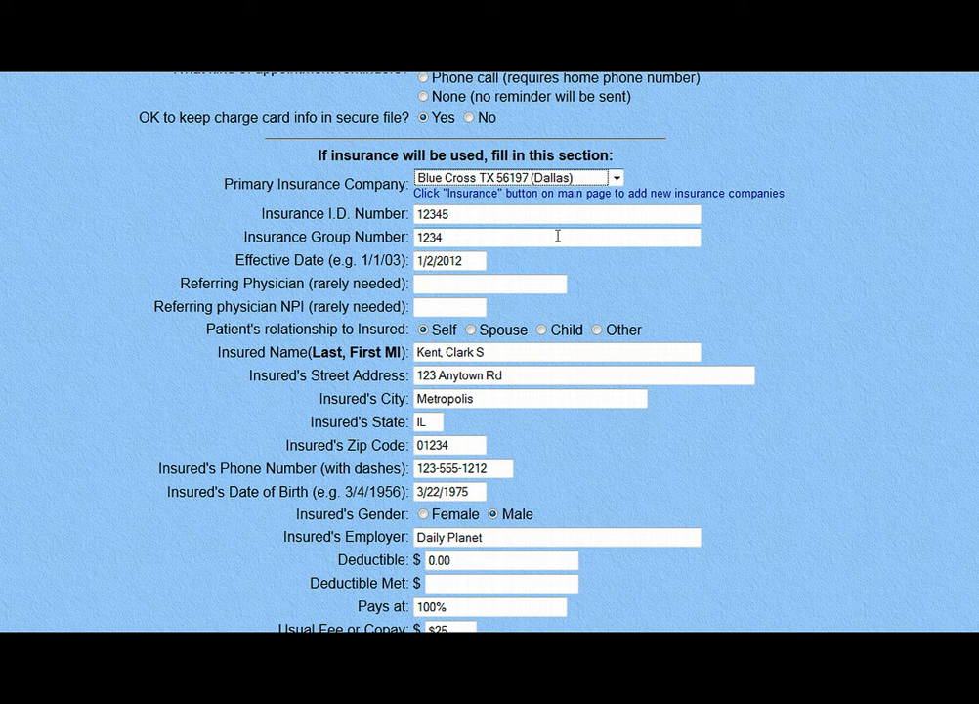
{"action": "mouse_move", "coordinate": [520, 213]}
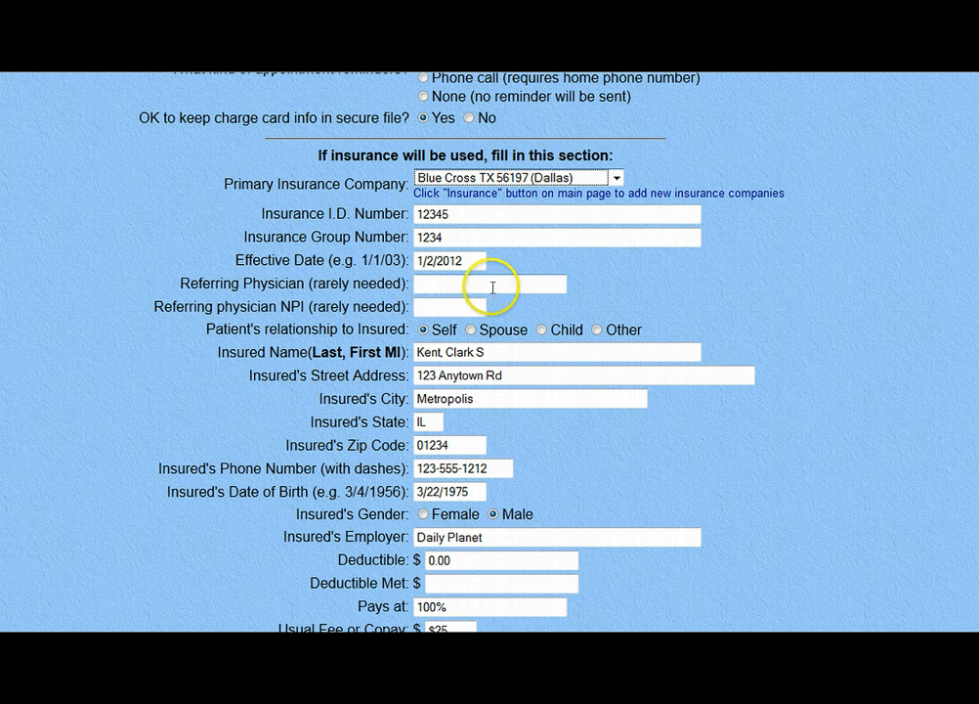
{"action": "mouse_move", "coordinate": [477, 332]}
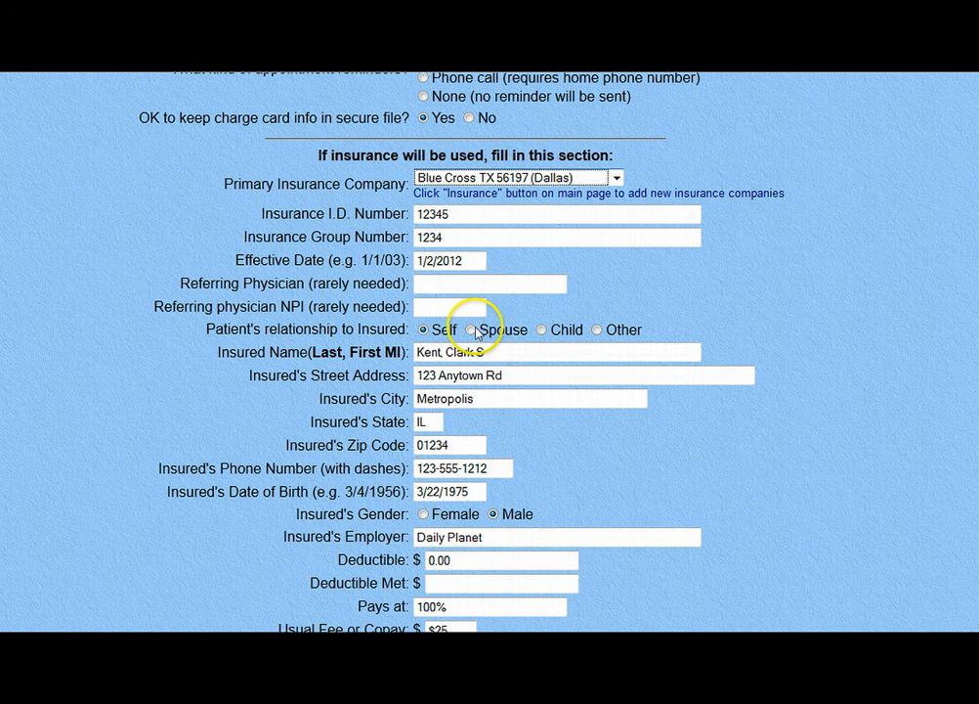
{"action": "mouse_move", "coordinate": [411, 487]}
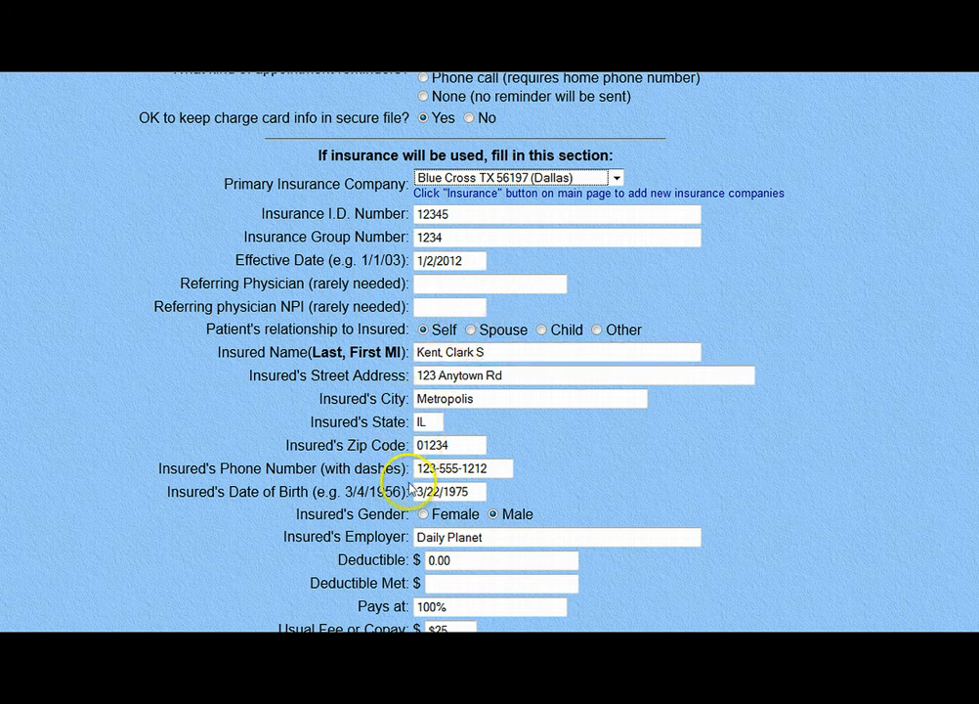
{"action": "scroll", "scroll_direction": "down", "scroll_amount": 3}
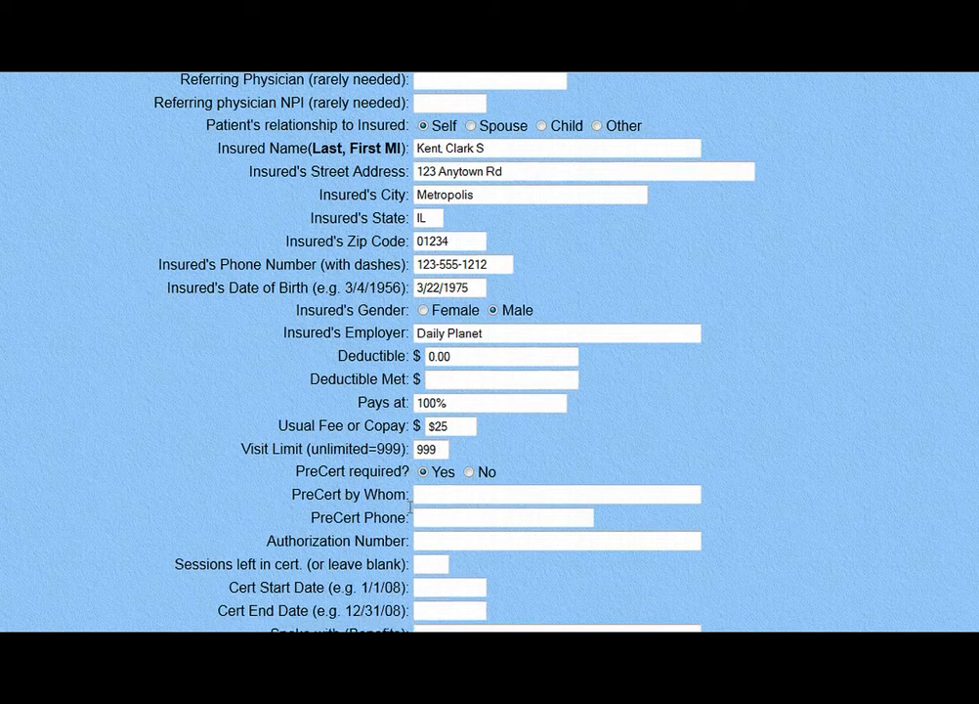
{"action": "scroll", "scroll_direction": "down", "scroll_amount": 3}
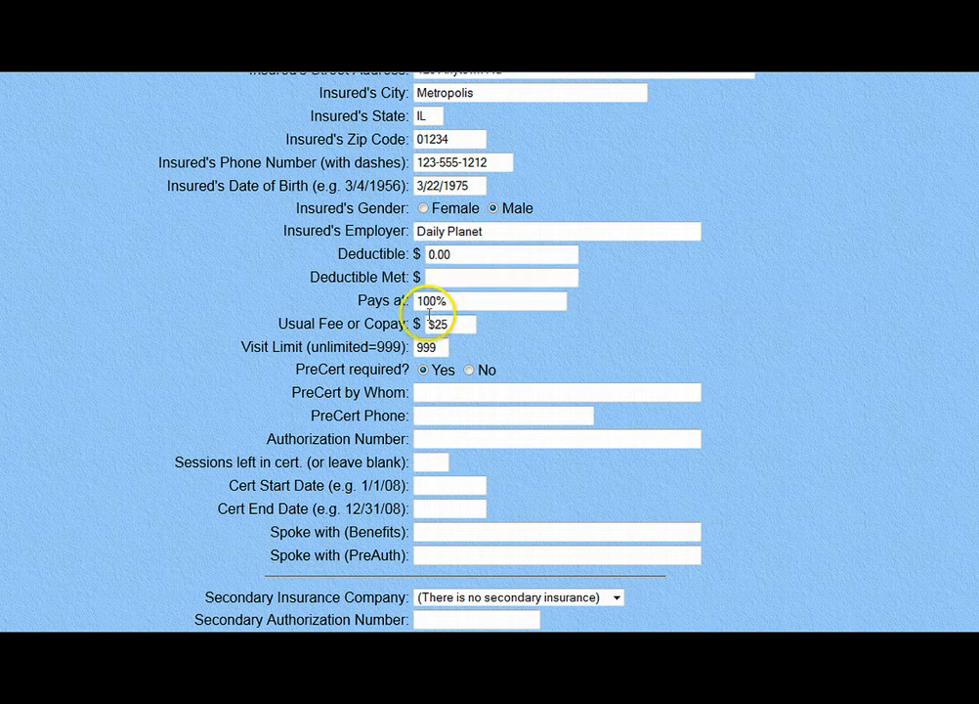
{"action": "mouse_move", "coordinate": [449, 325]}
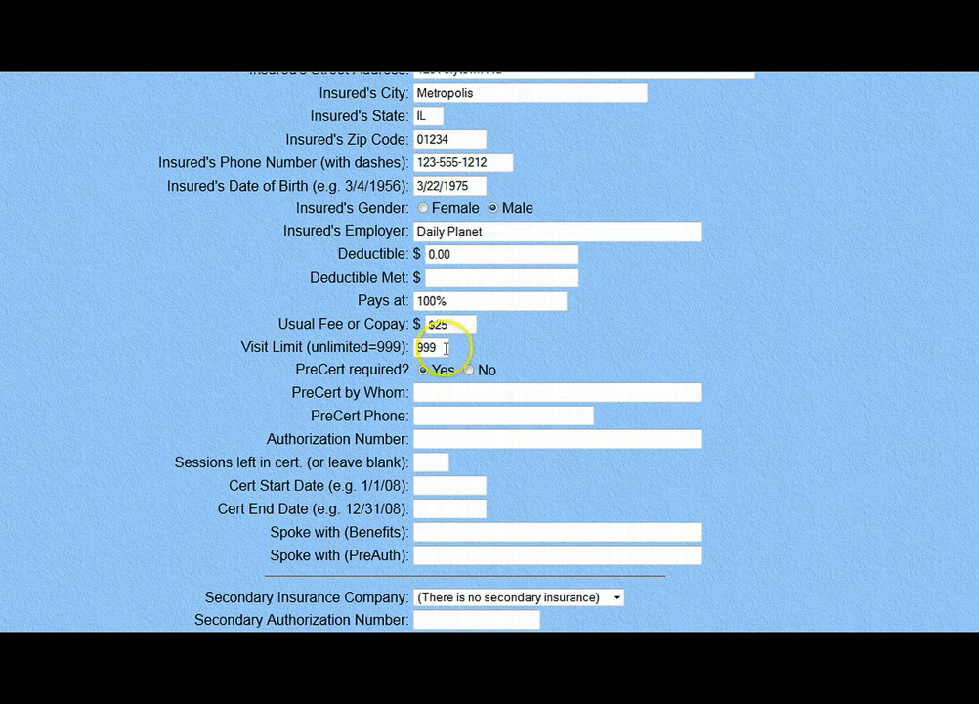
{"action": "triple_click", "coordinate": [430, 348]}
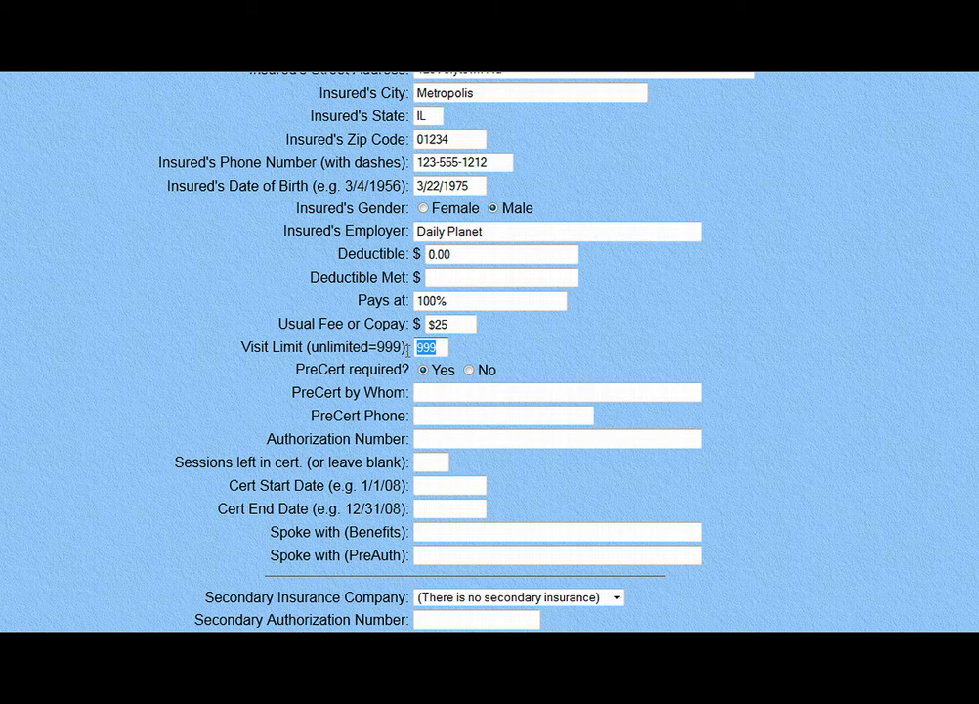
{"action": "type", "text": "20"}
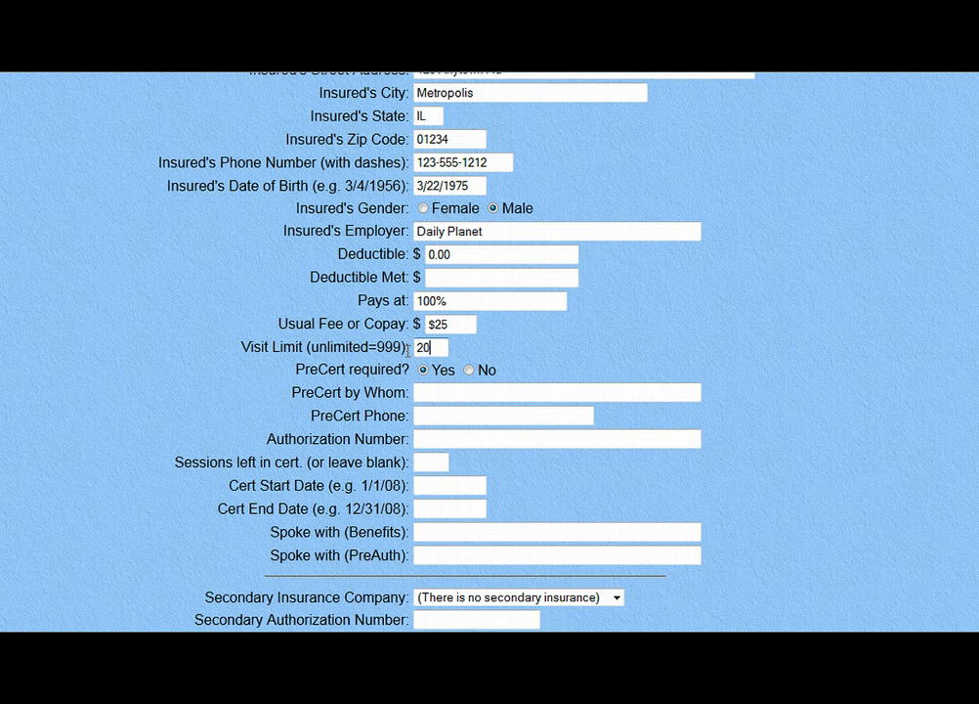
{"action": "key", "text": "Backspace"}
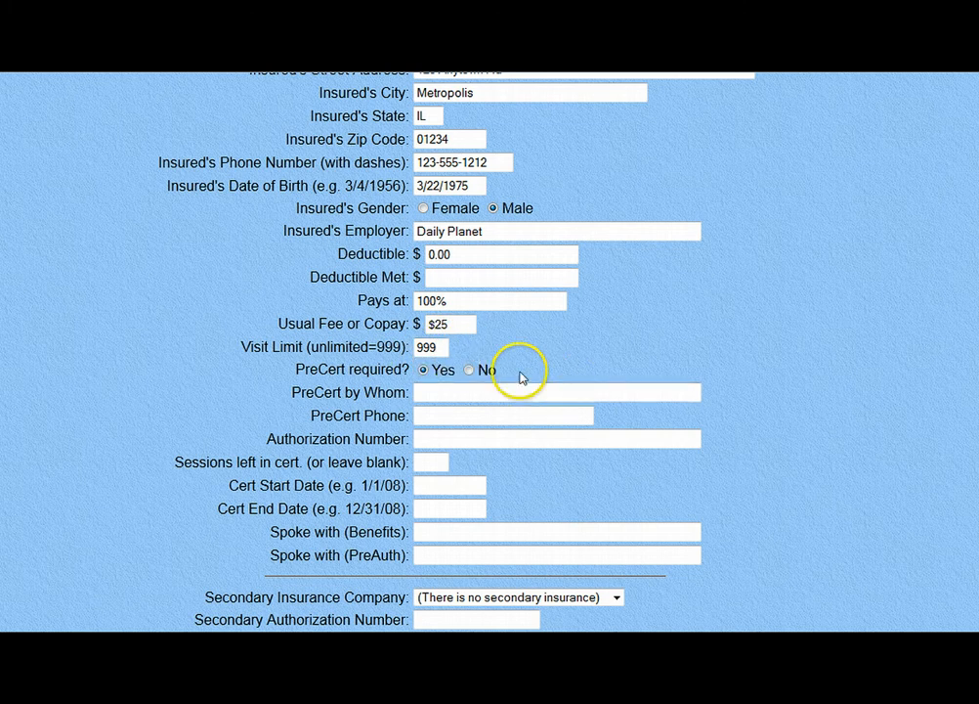
{"action": "mouse_move", "coordinate": [469, 375]}
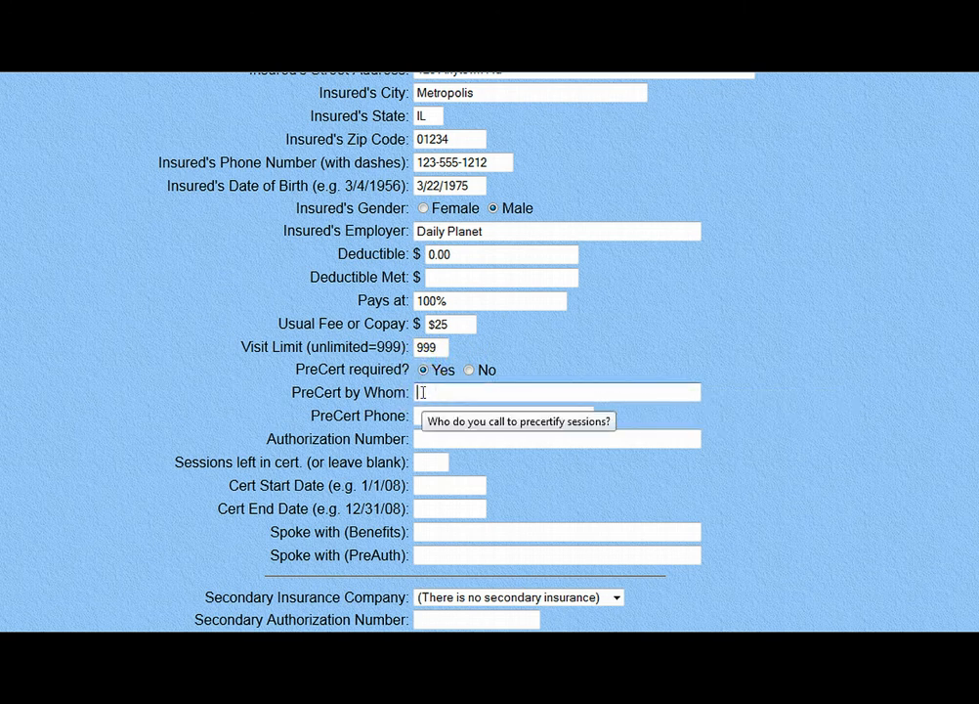
{"action": "type", "text": "Dr. Do"}
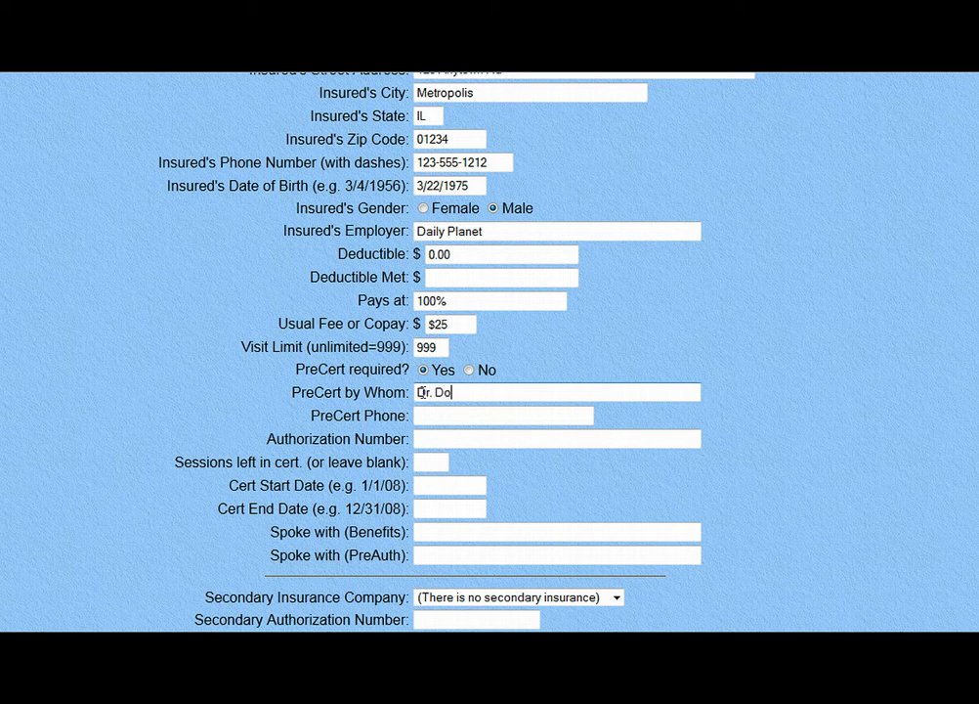
{"action": "type", "text": "e"}
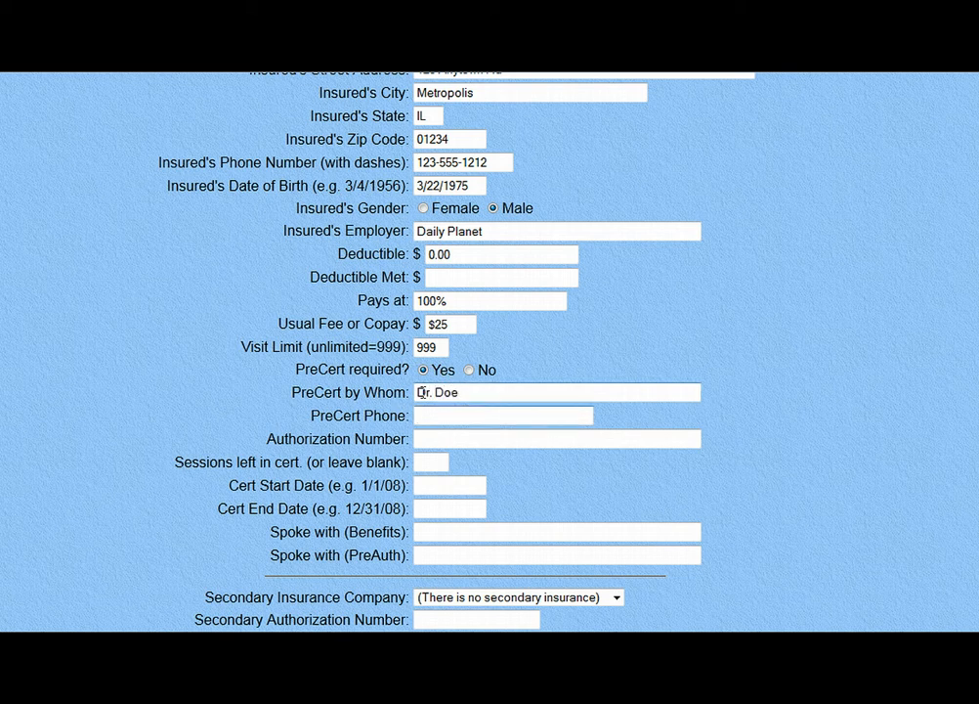
{"action": "type", "text": "800-2"}
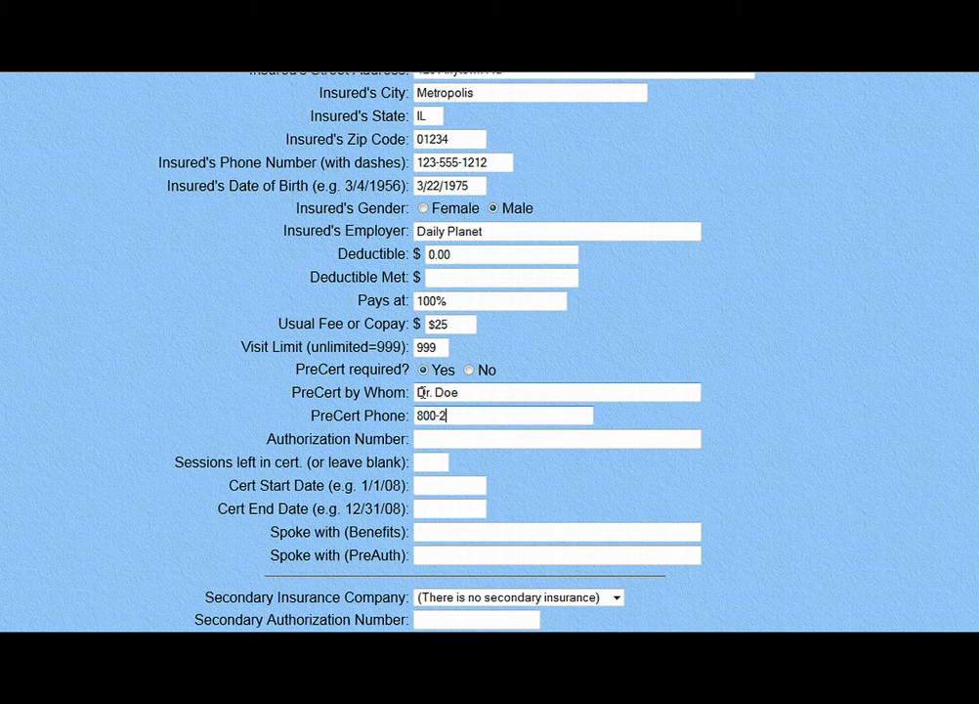
{"action": "type", "text": "34-5678"}
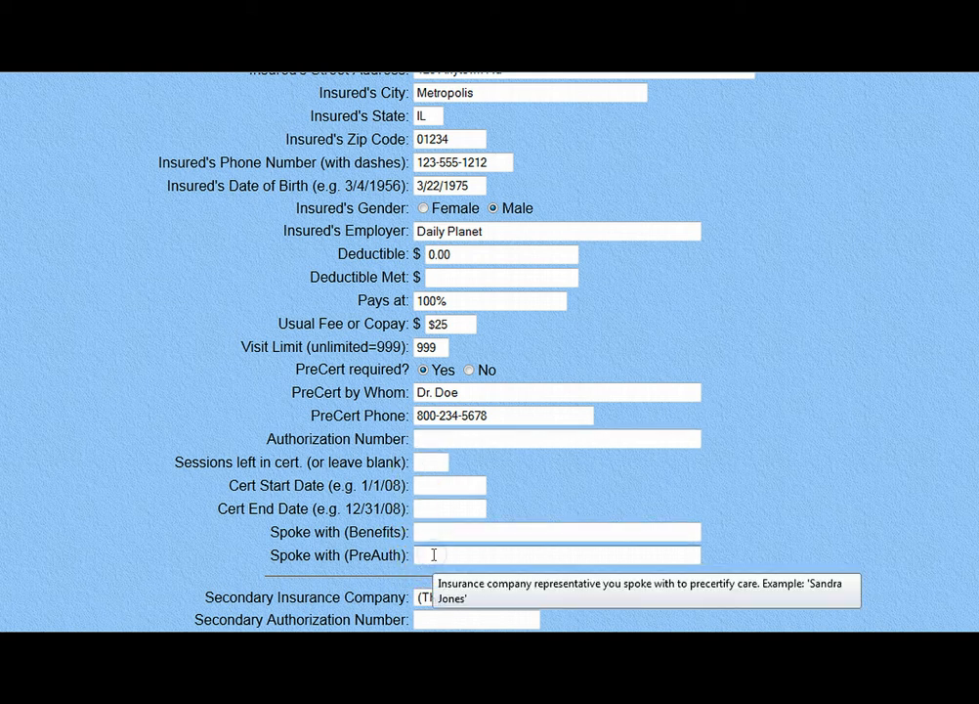
{"action": "type", "text": "Susan"}
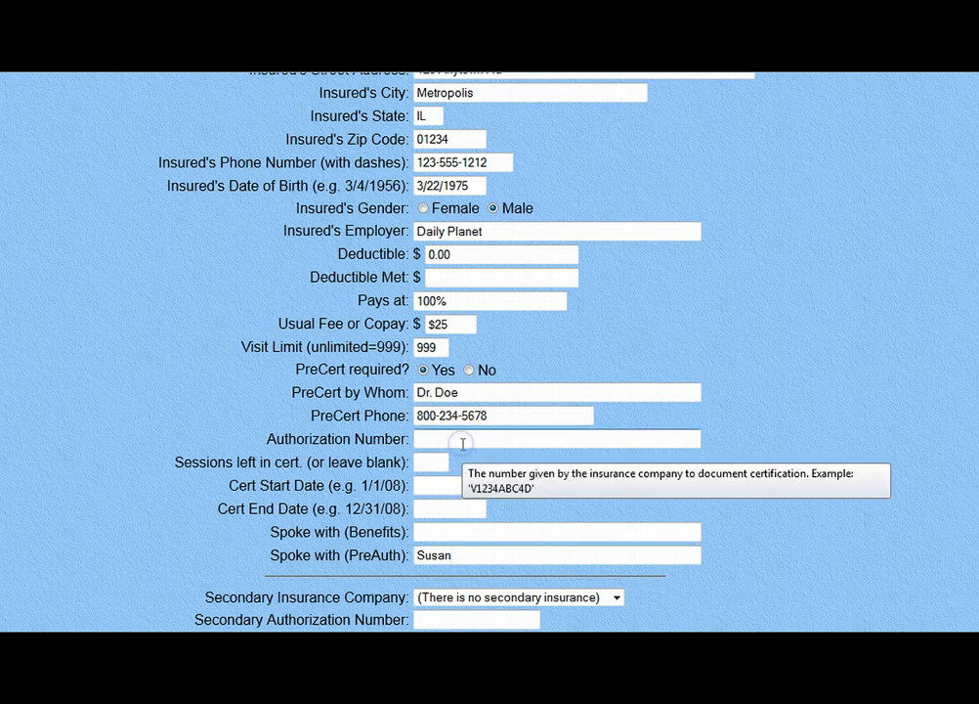
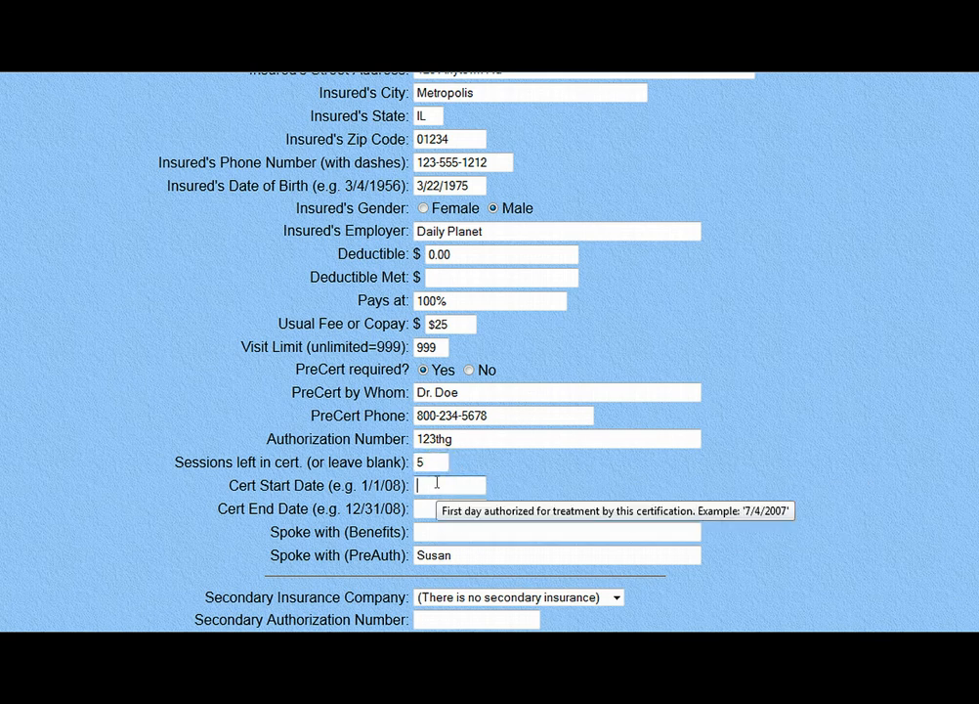
Enter cert start date 1/1/13 and cert end date 6/1/13
{"action": "type", "text": "1/1/4"}
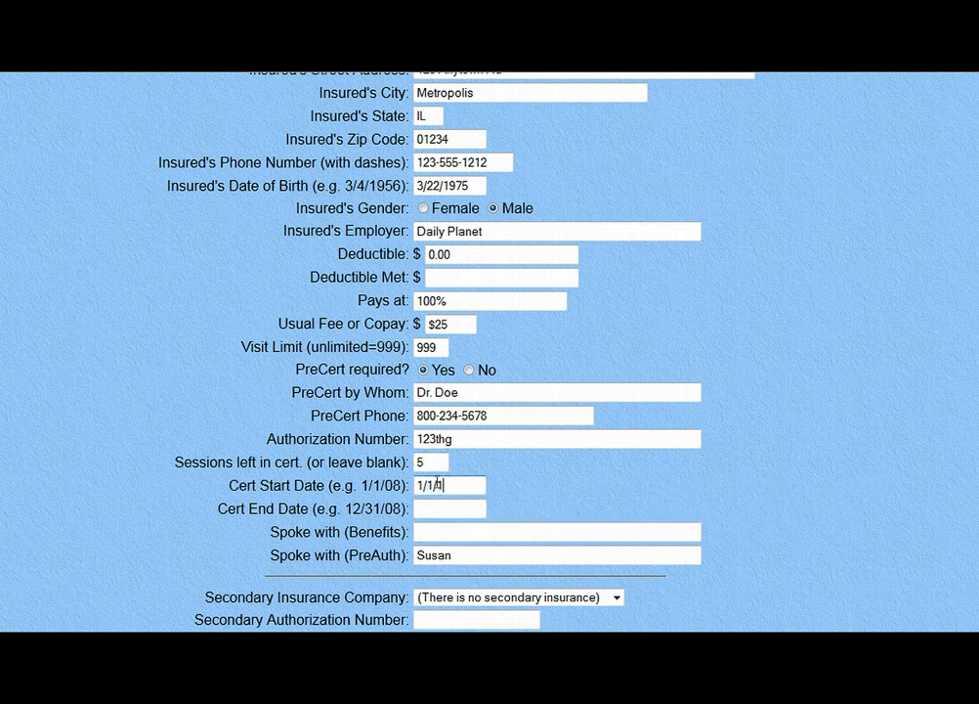
{"action": "type", "text": "3"}
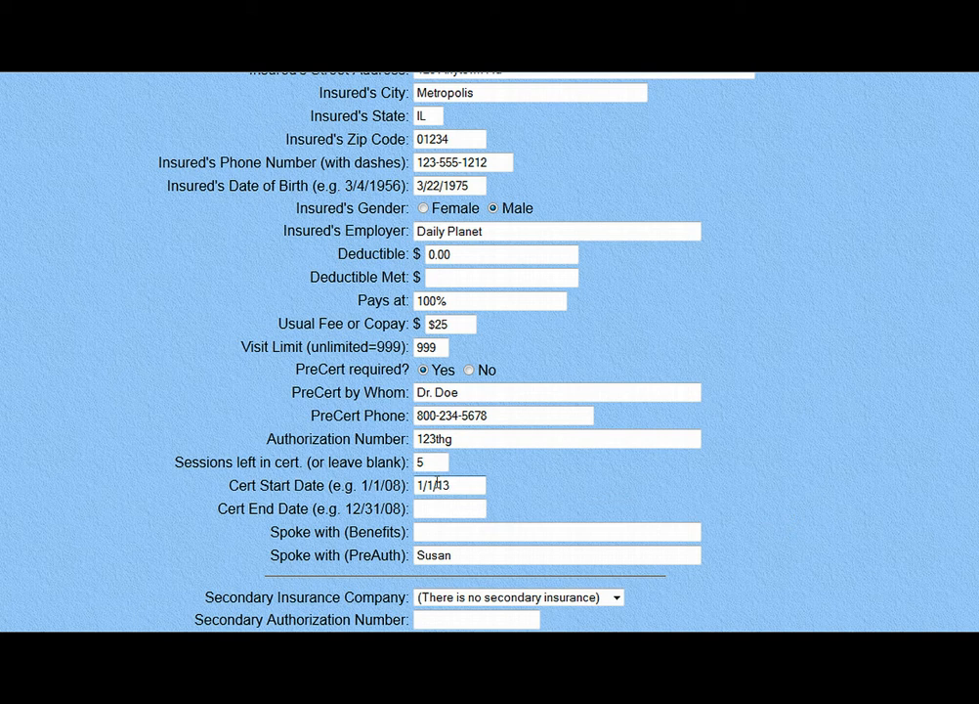
{"action": "type", "text": "6/1/"}
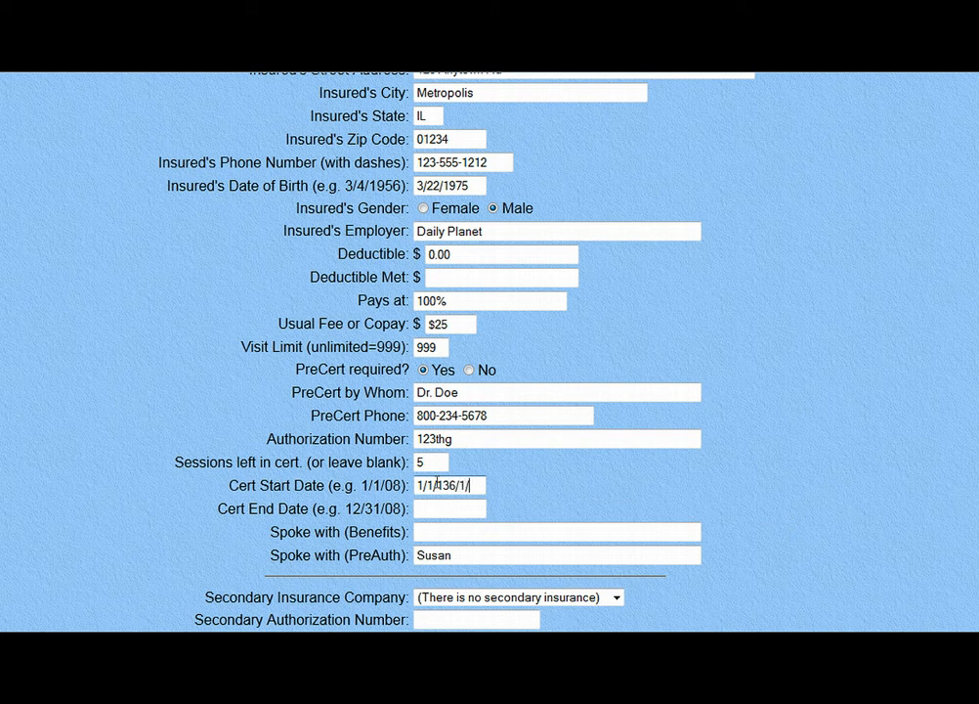
{"action": "type", "text": "13"}
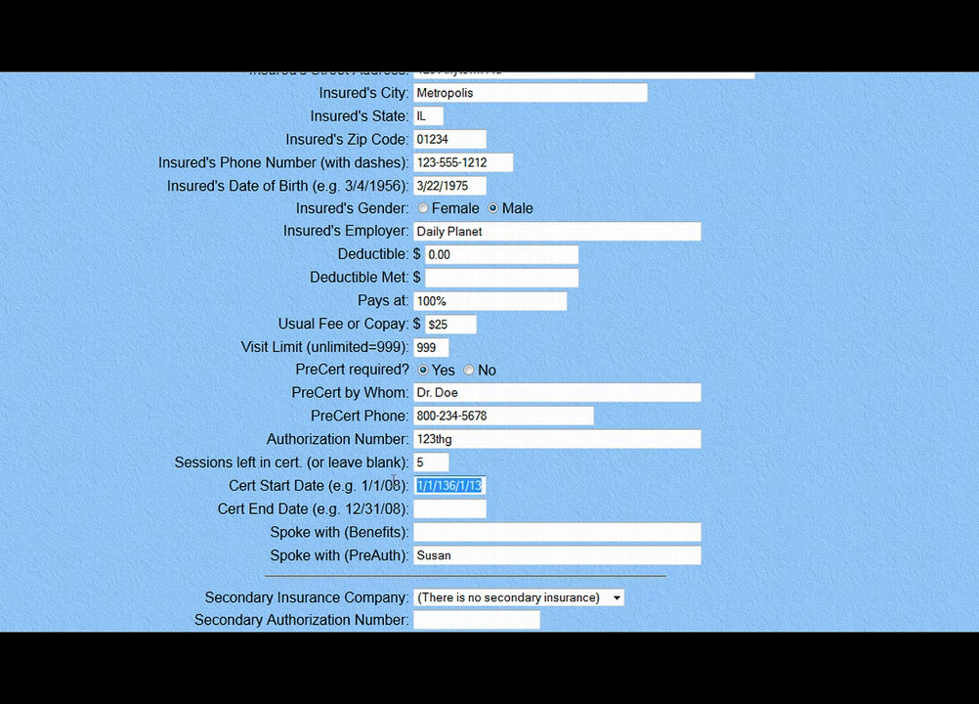
{"action": "type", "text": "1/1/13"}
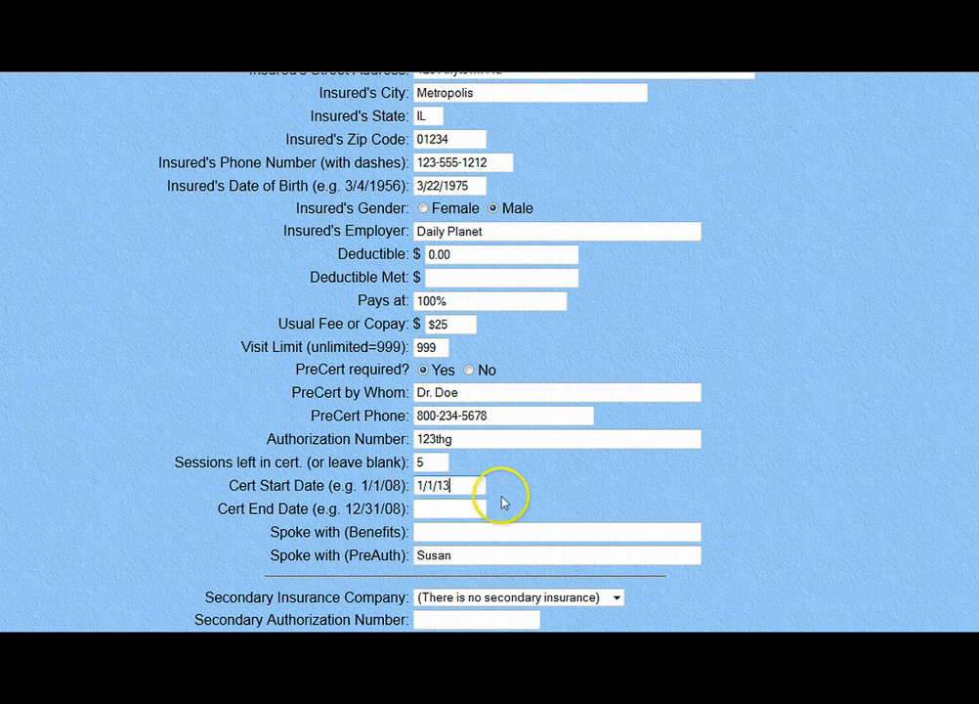
{"action": "type", "text": "6/1/13"}
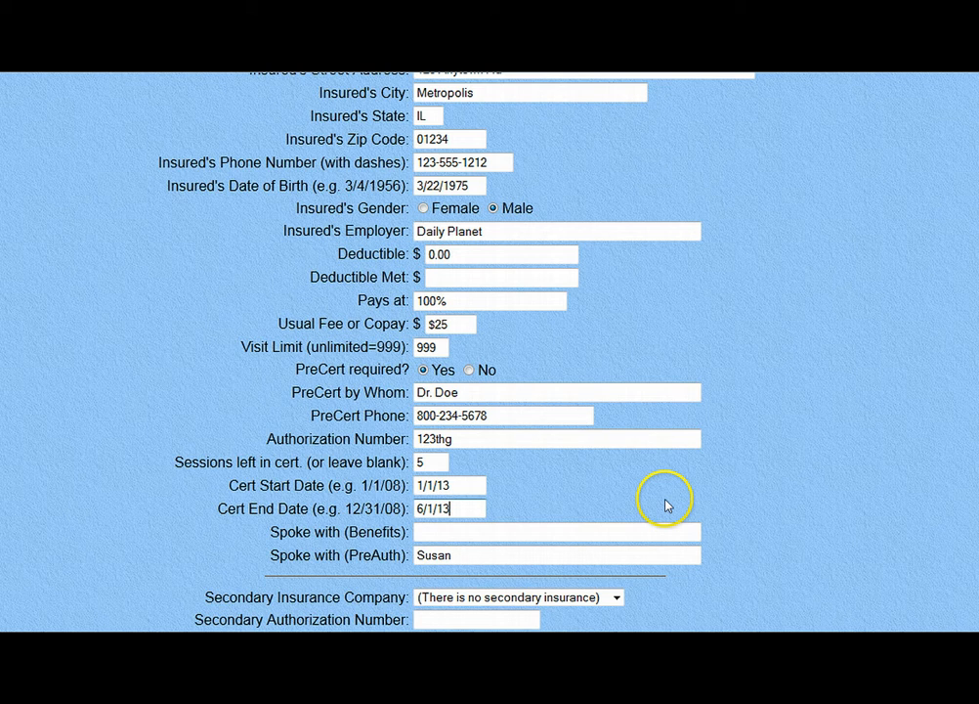
{"action": "scroll", "scroll_direction": "down", "scroll_amount": 3}
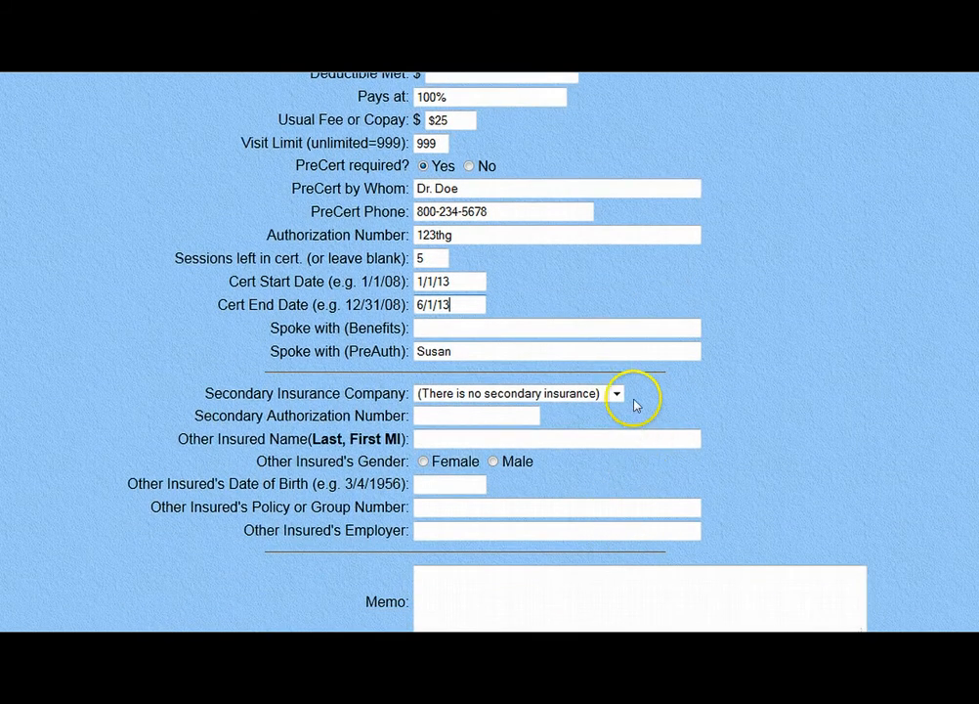
{"action": "left_click", "coordinate": [615, 393]}
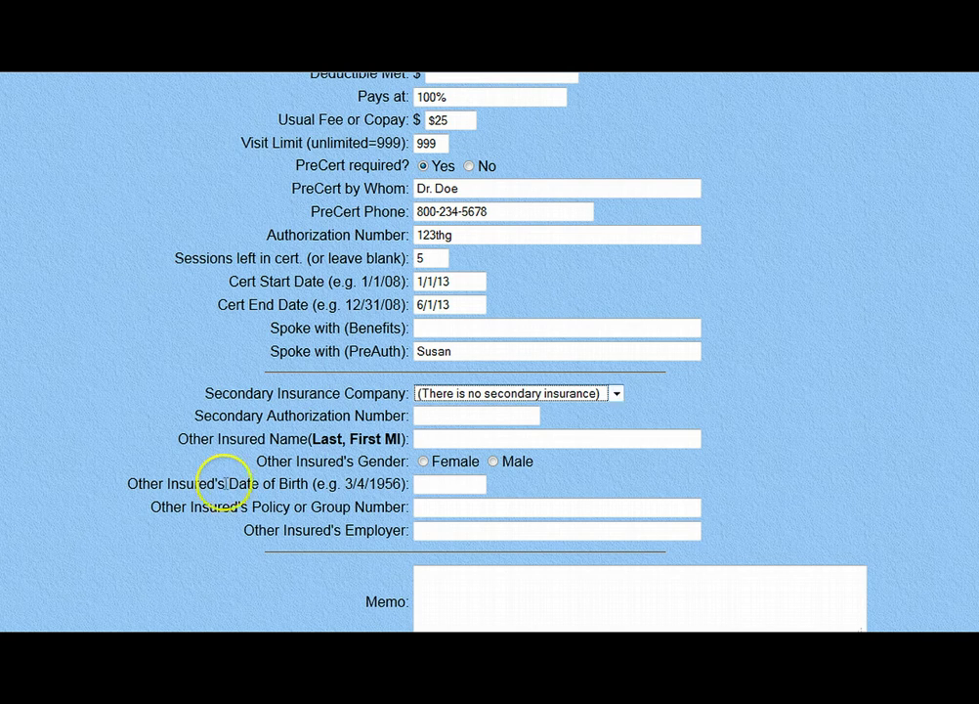
{"action": "scroll", "scroll_direction": "down", "scroll_amount": 3}
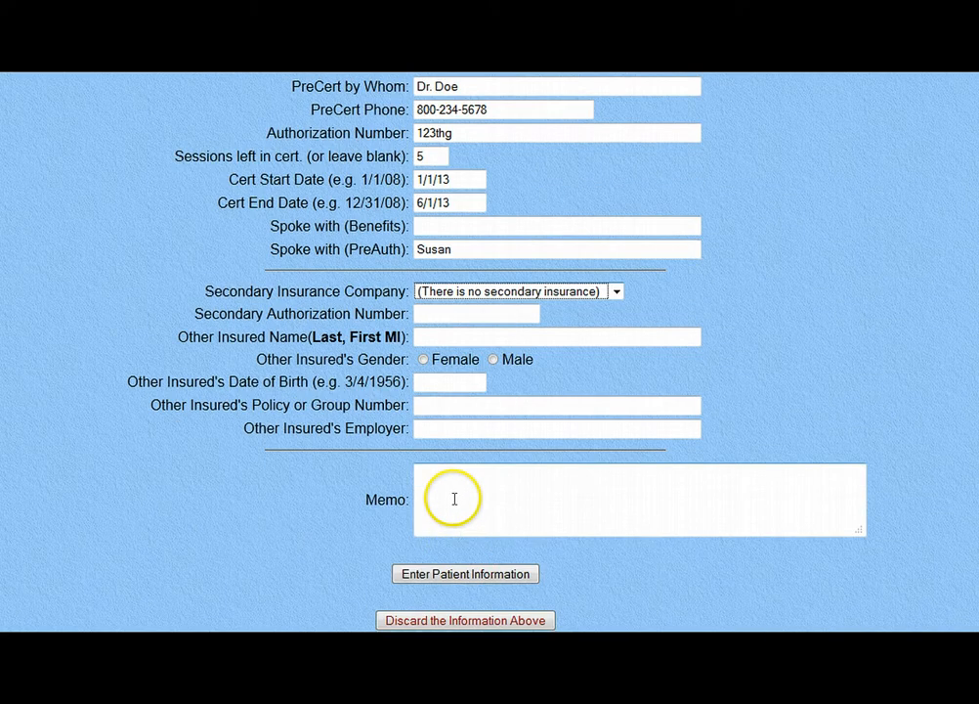
Fill Kent's memo with 'Auth does not cover family therapy - only 45 minute sessions'
{"action": "left_click", "coordinate": [454, 479]}
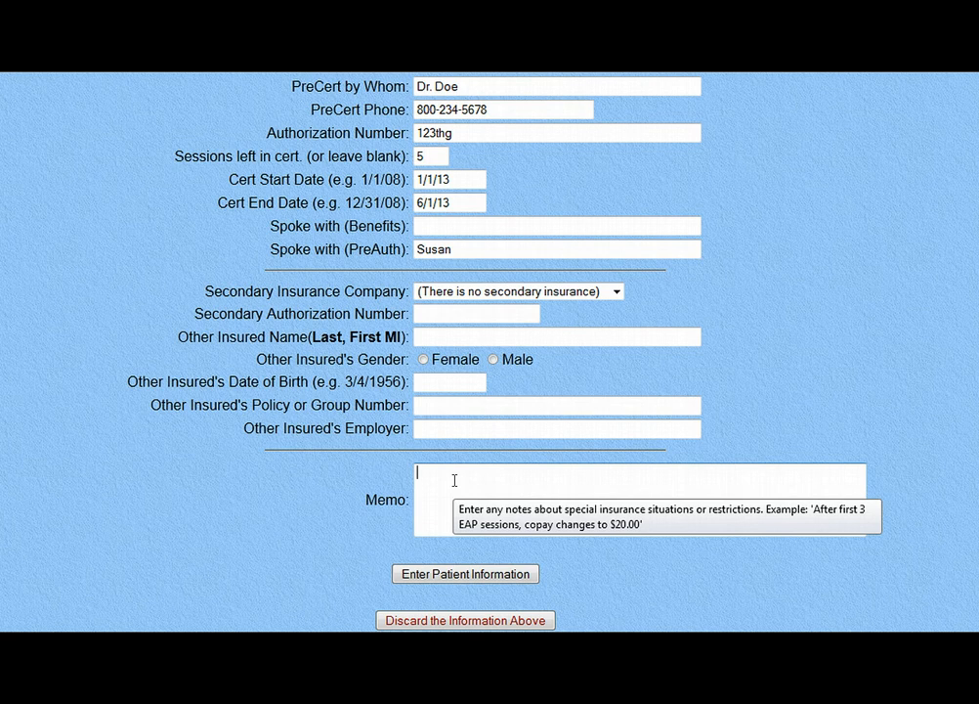
{"action": "type", "text": "Auth doe"}
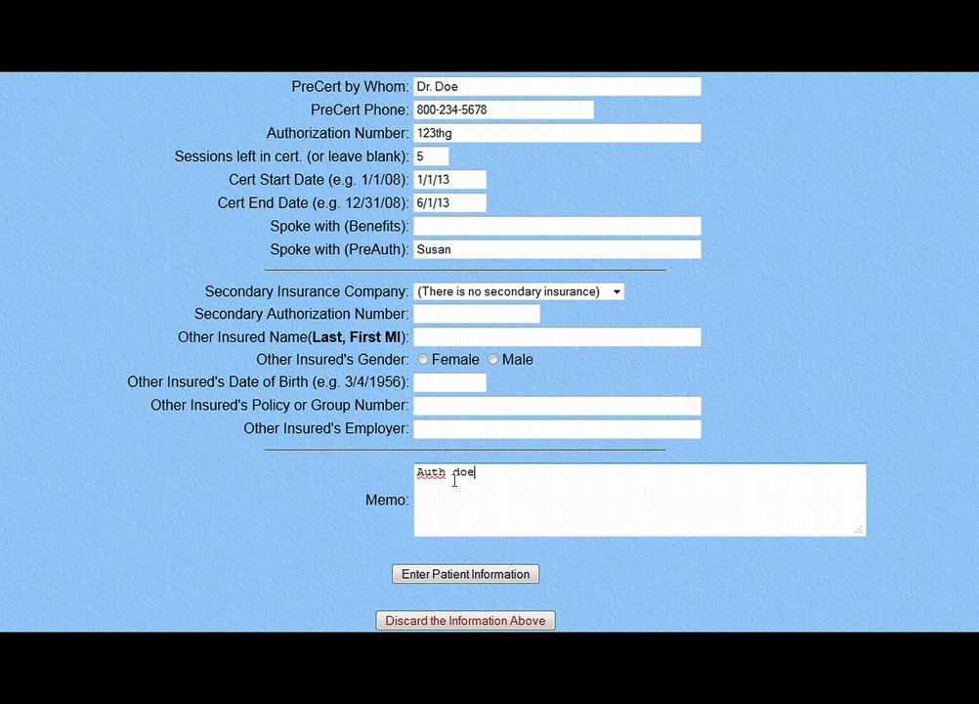
{"action": "type", "text": "does not cov"}
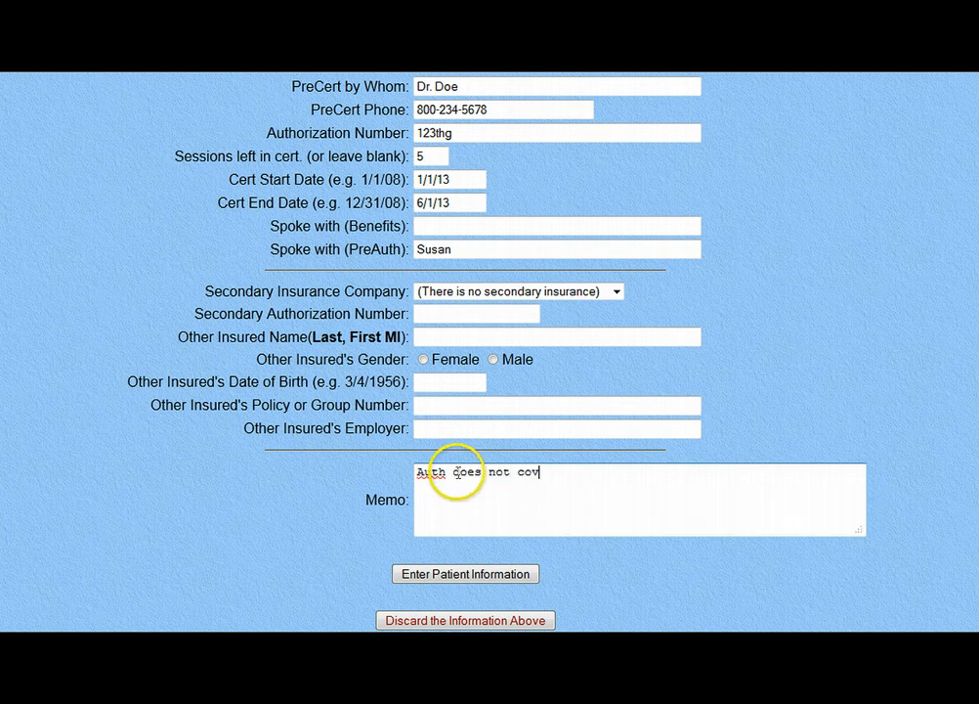
{"action": "type", "text": "er family t"}
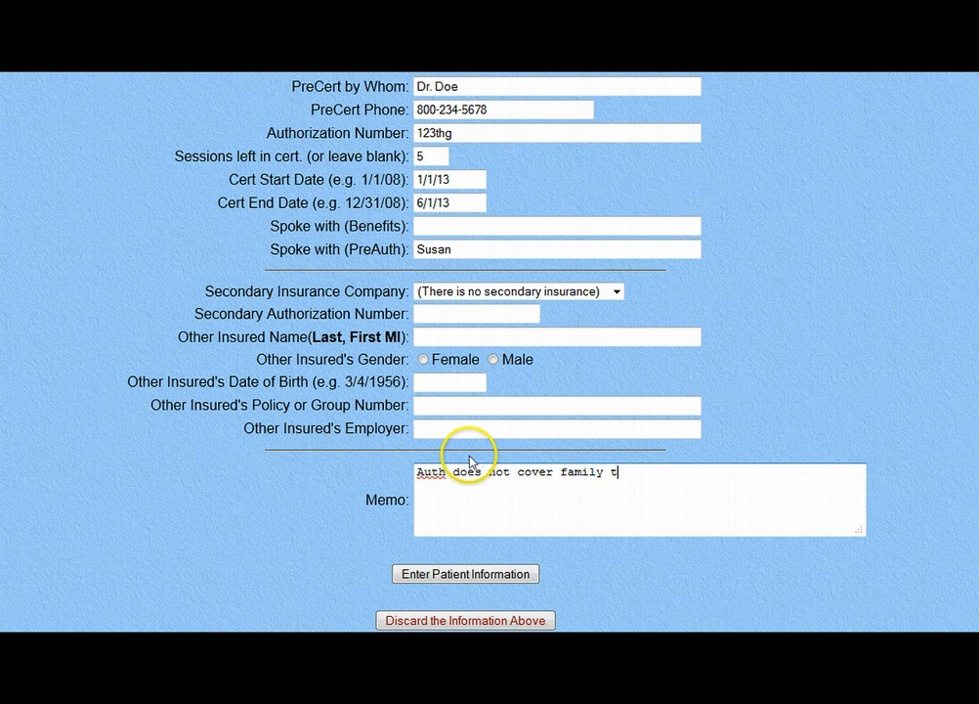
{"action": "type", "text": "herapy"}
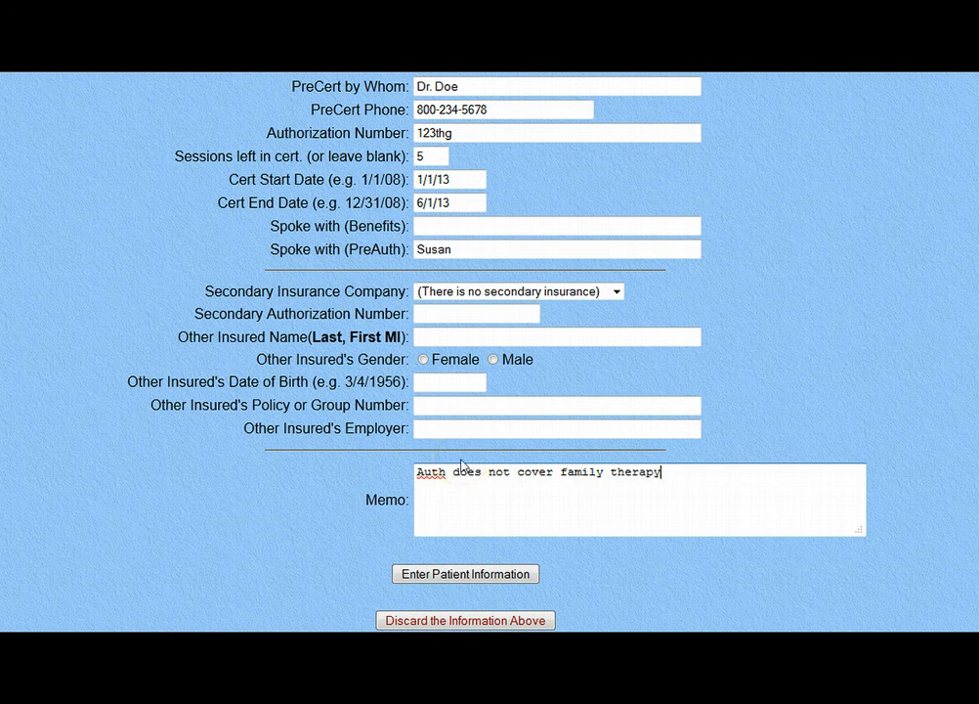
{"action": "type", "text": "-"}
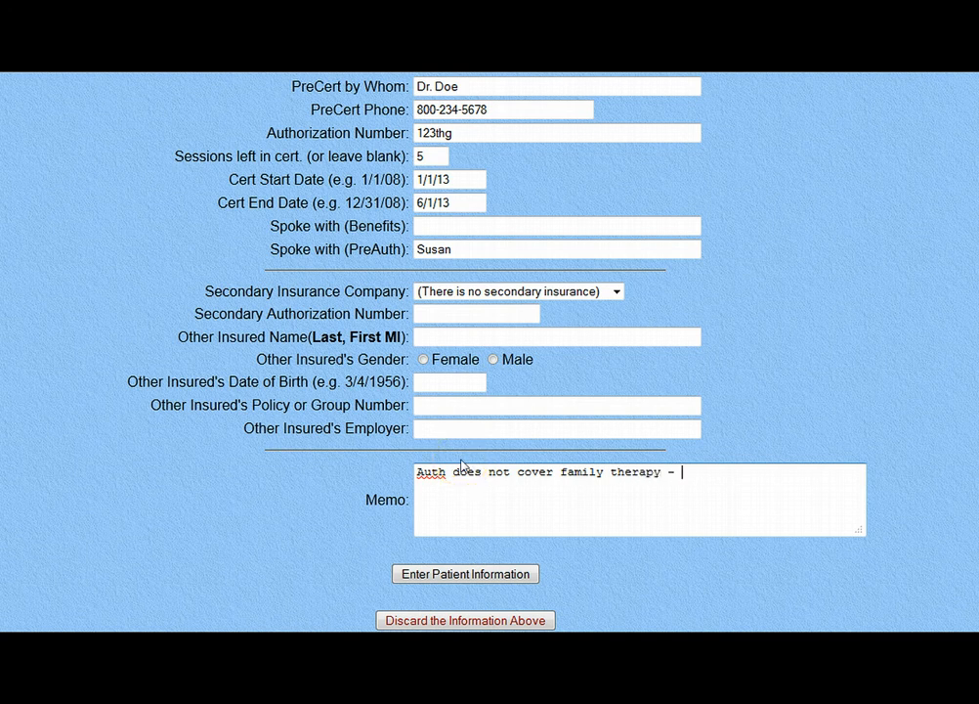
{"action": "type", "text": "only"}
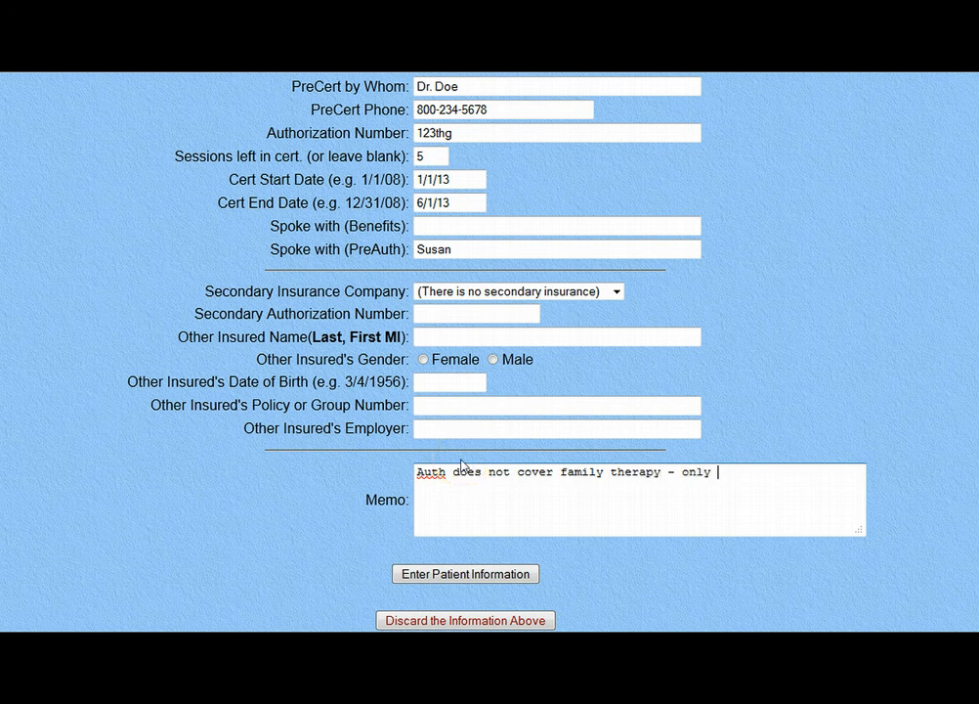
{"action": "type", "text": "45 minut"}
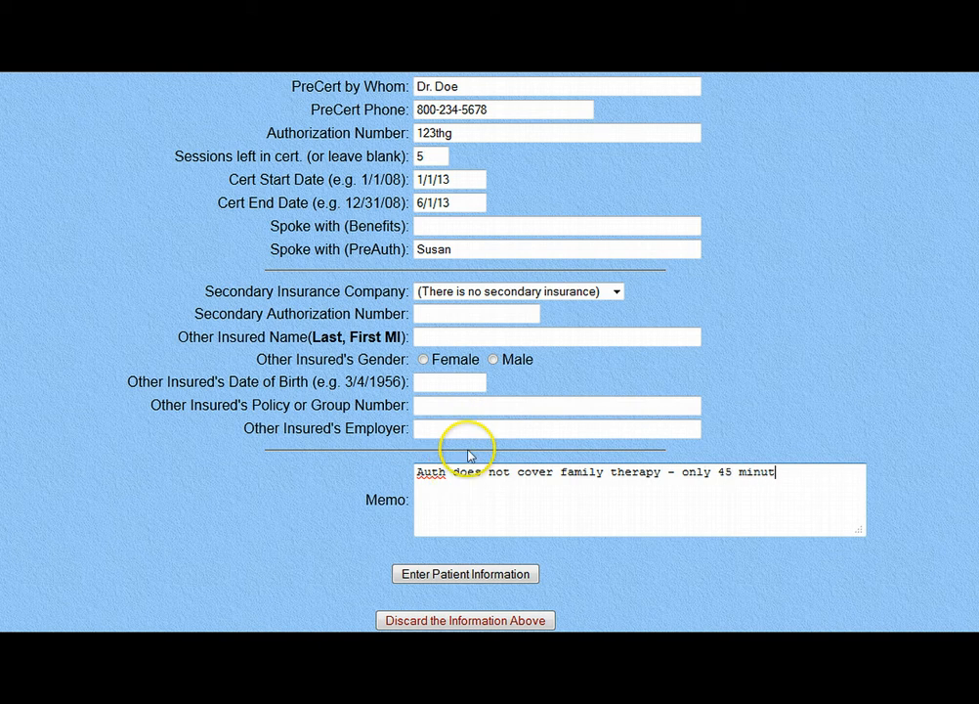
{"action": "type", "text": "e"}
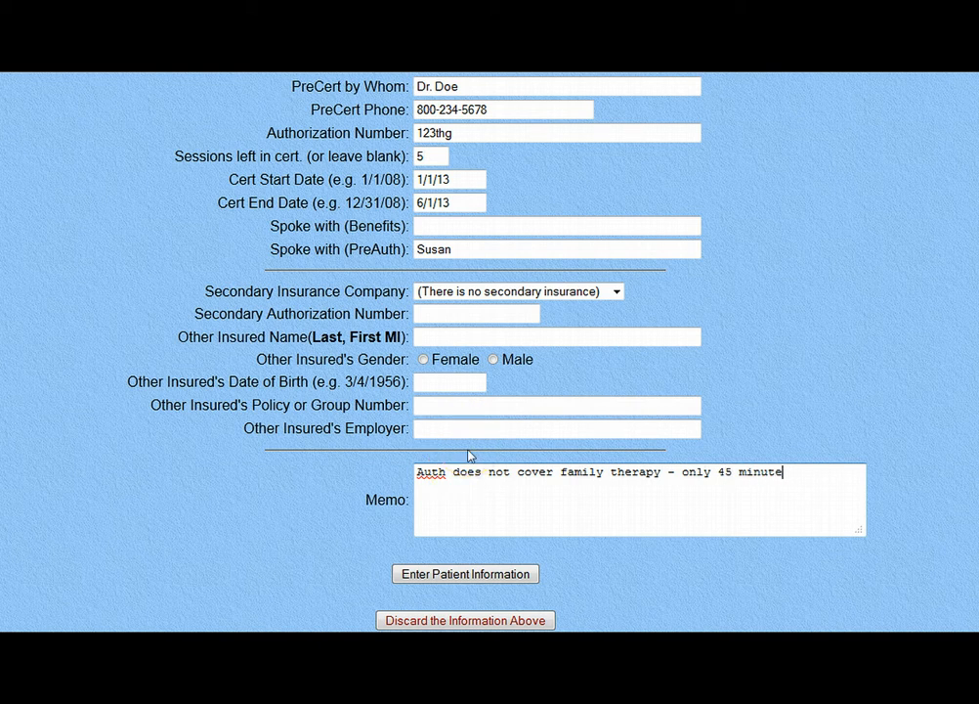
{"action": "type", "text": "sessions"}
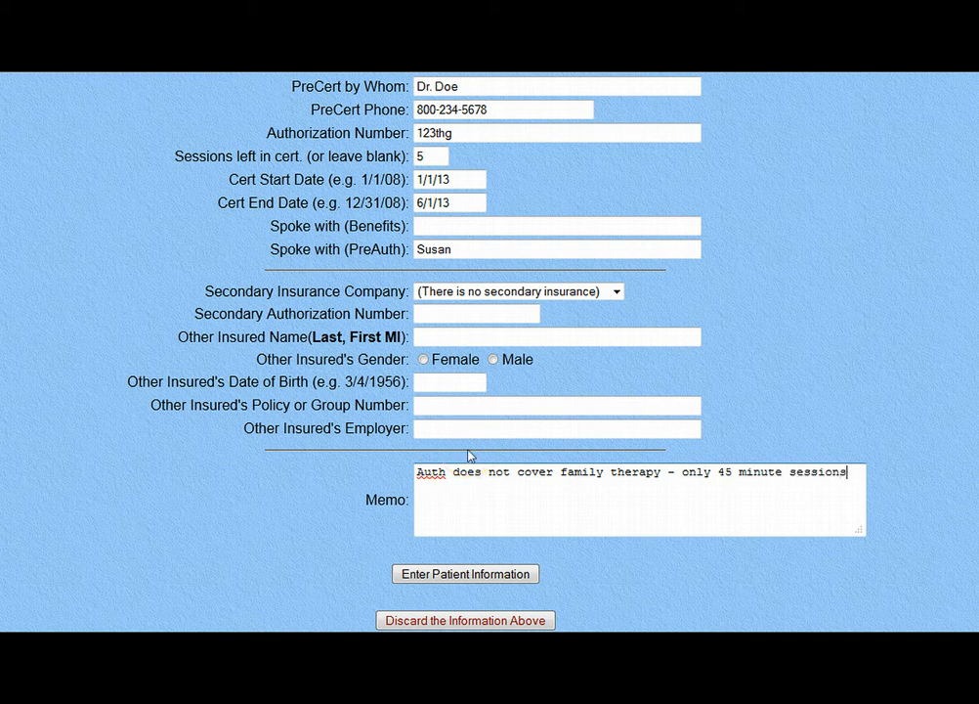
Submit Kent's form, return to edit after validation flags diagnosis 300.2 and missing marital status
{"action": "left_click", "coordinate": [465, 575]}
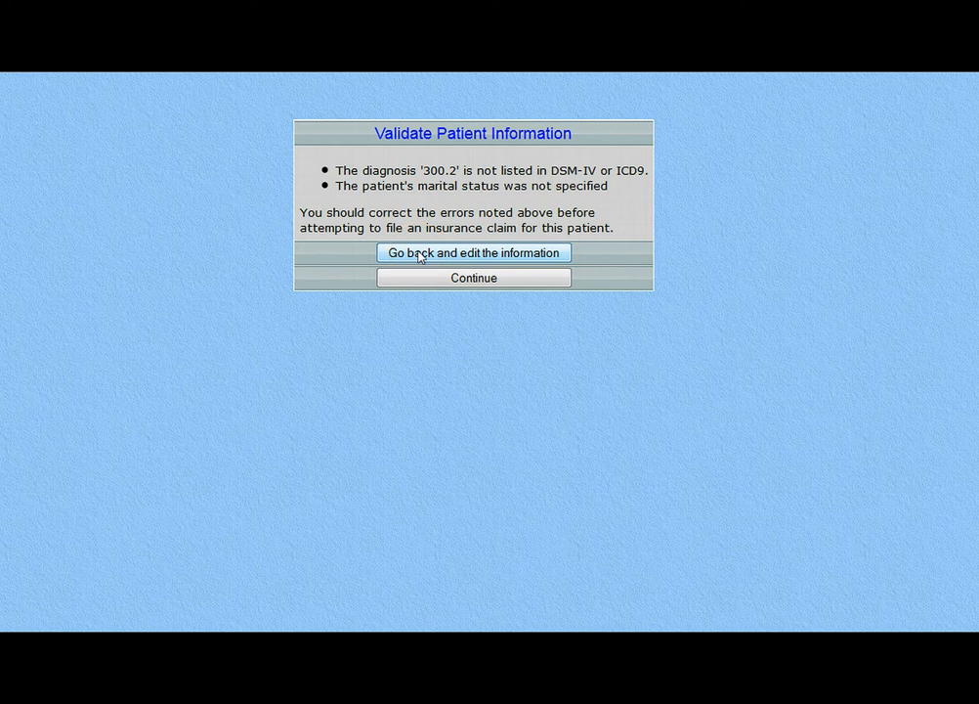
{"action": "left_click", "coordinate": [473, 252]}
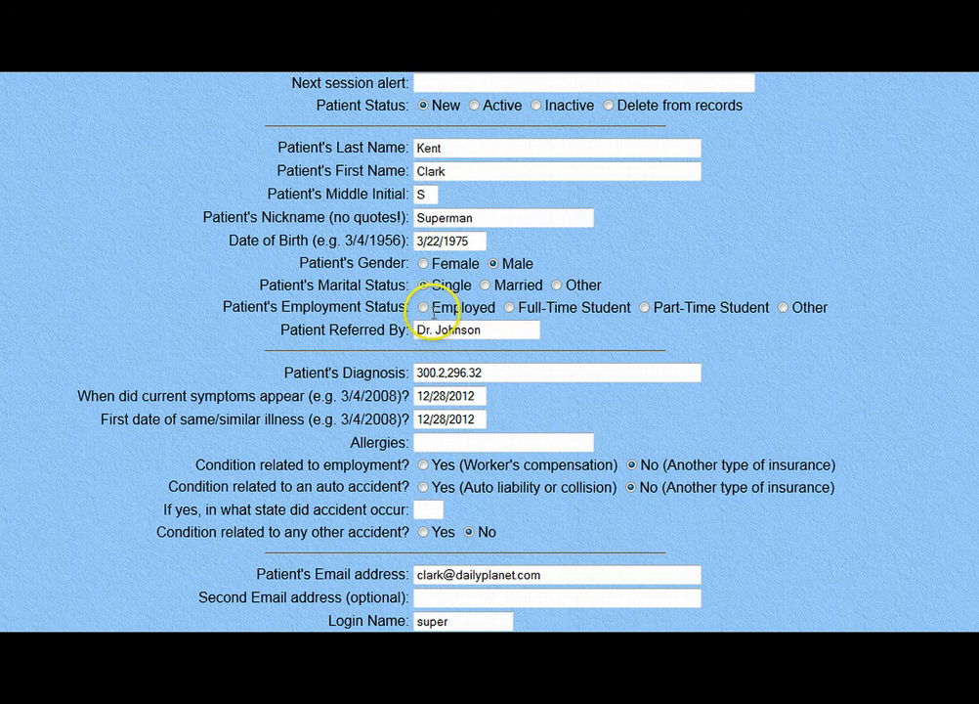
{"action": "scroll", "scroll_direction": "down", "scroll_amount": 3}
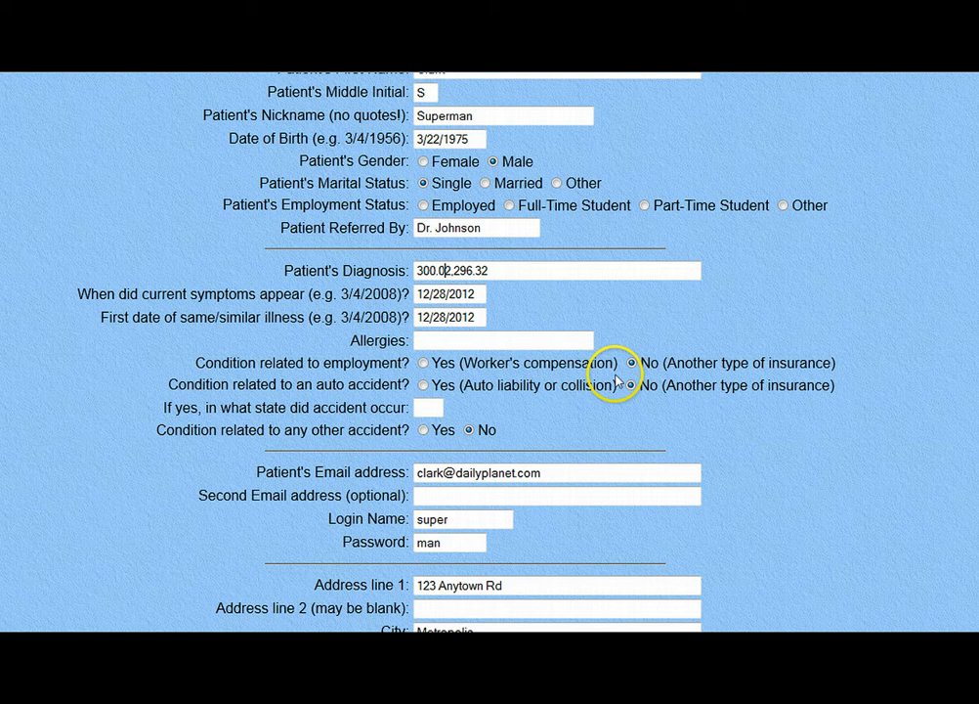
{"action": "scroll", "scroll_direction": "down", "scroll_amount": 3}
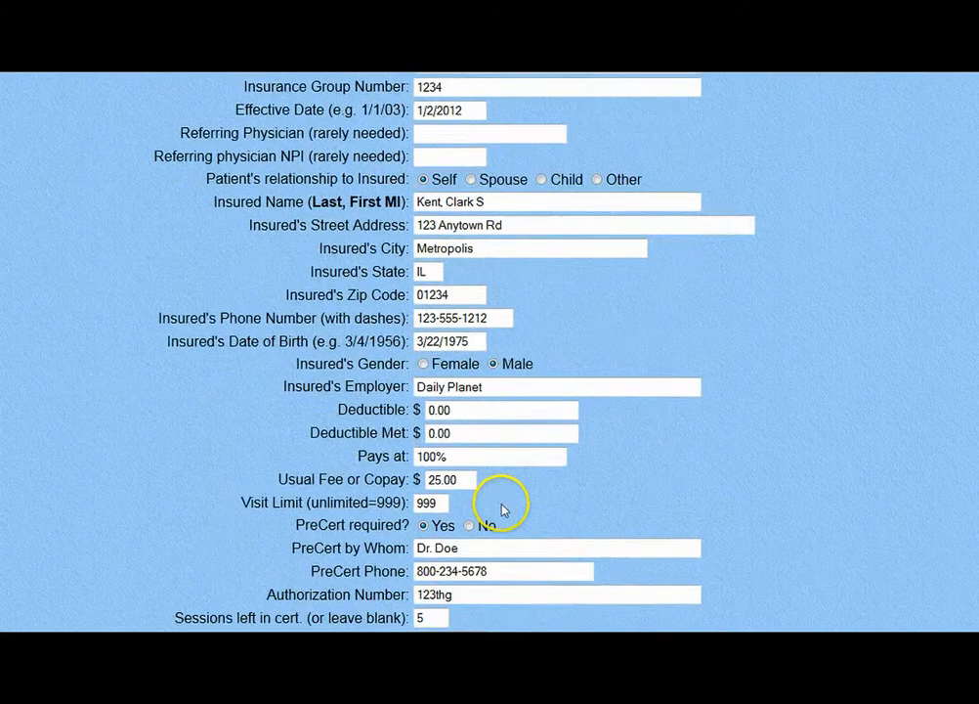
{"action": "scroll", "scroll_direction": "down", "scroll_amount": 3}
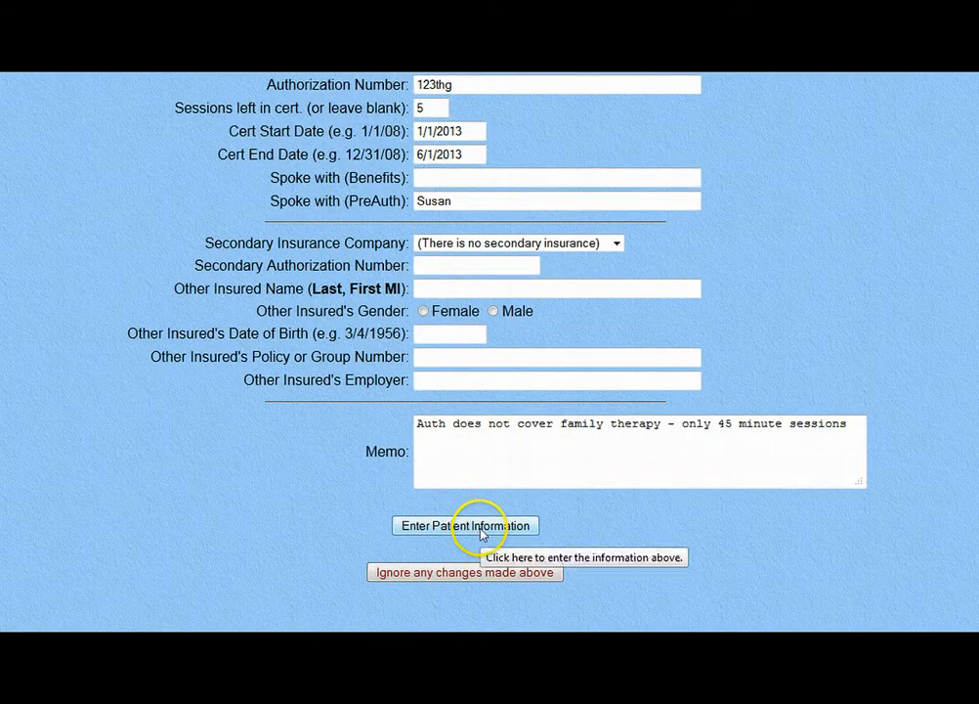
Resubmit Kent's corrected record and accept validated diagnoses 300.02 and 296.32
{"action": "left_click", "coordinate": [465, 526]}
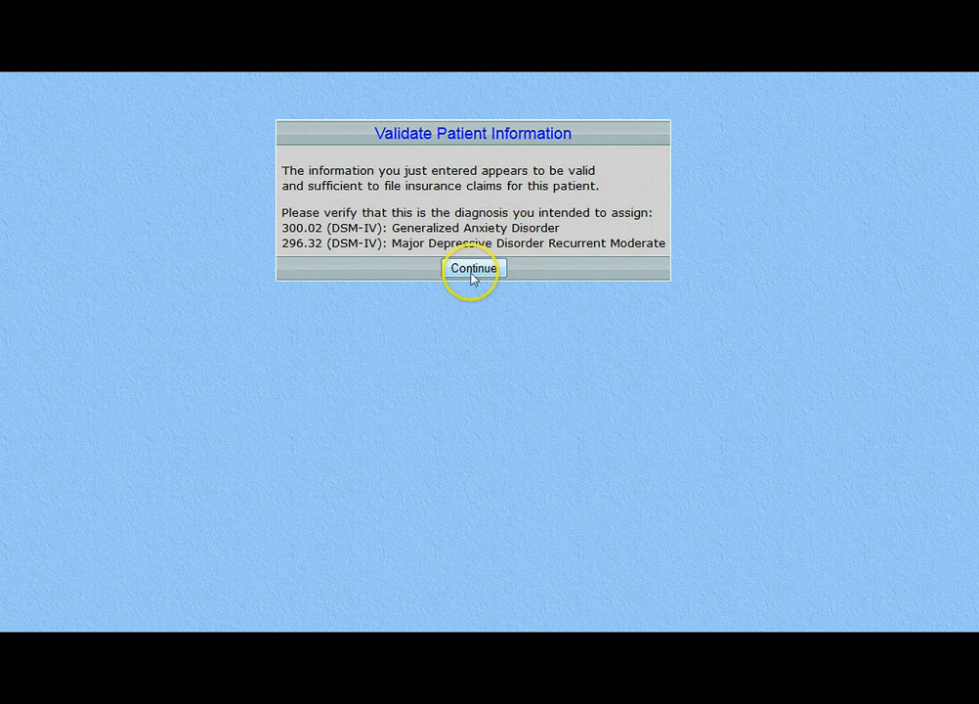
{"action": "left_click", "coordinate": [473, 267]}
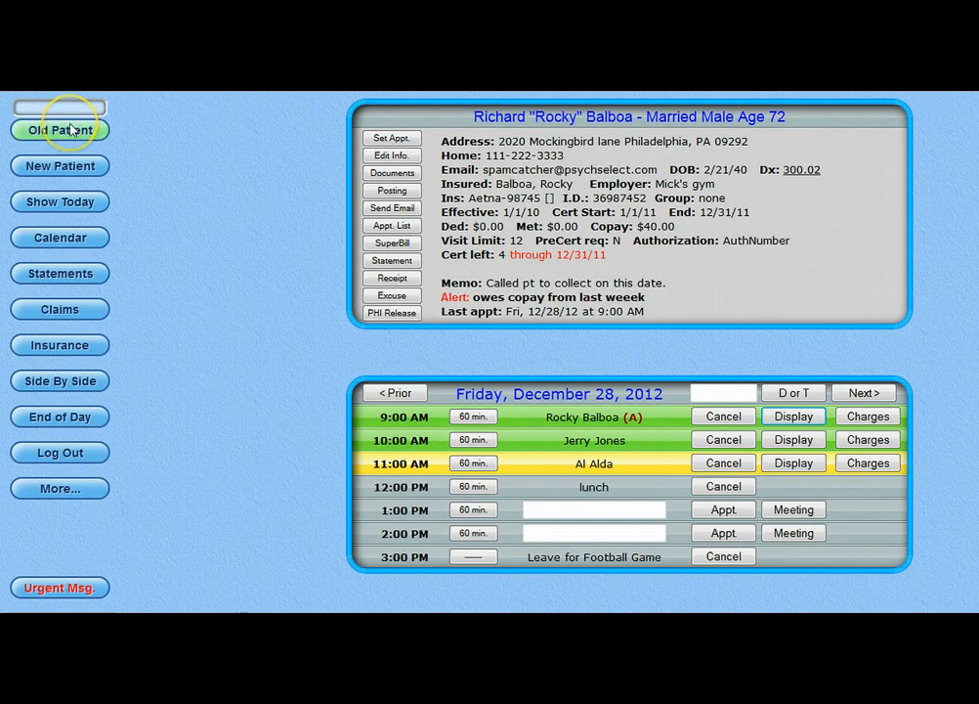
{"action": "mouse_move", "coordinate": [59, 129]}
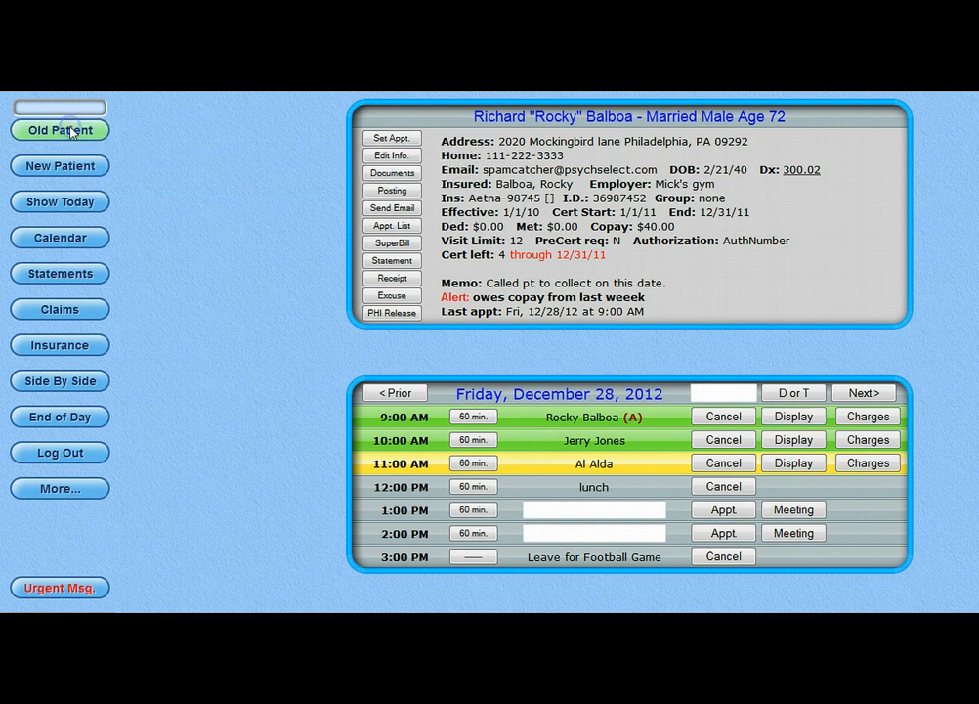
Filter the existing patients by name and open Bee Bio's matching record
{"action": "left_click", "coordinate": [58, 129]}
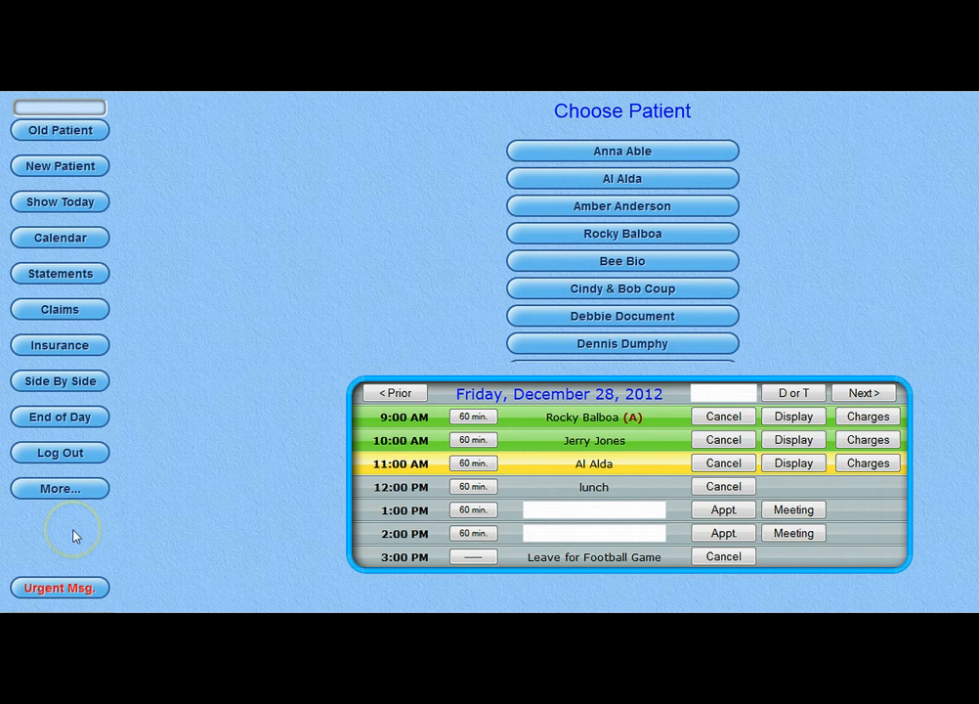
{"action": "mouse_move", "coordinate": [152, 303]}
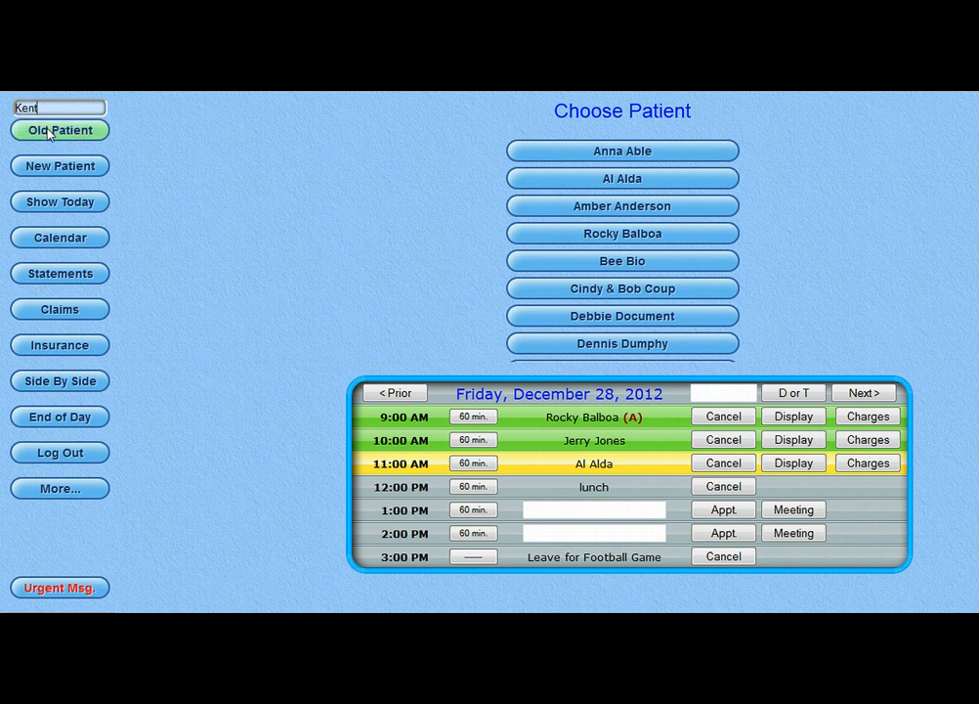
{"action": "left_click", "coordinate": [59, 129]}
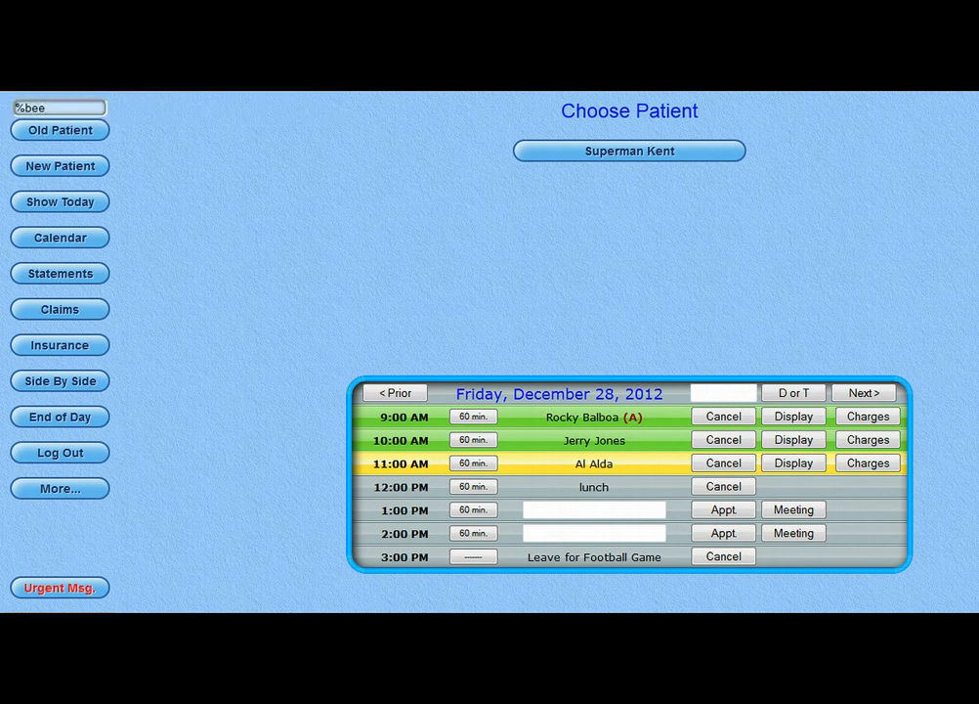
{"action": "left_click", "coordinate": [59, 129]}
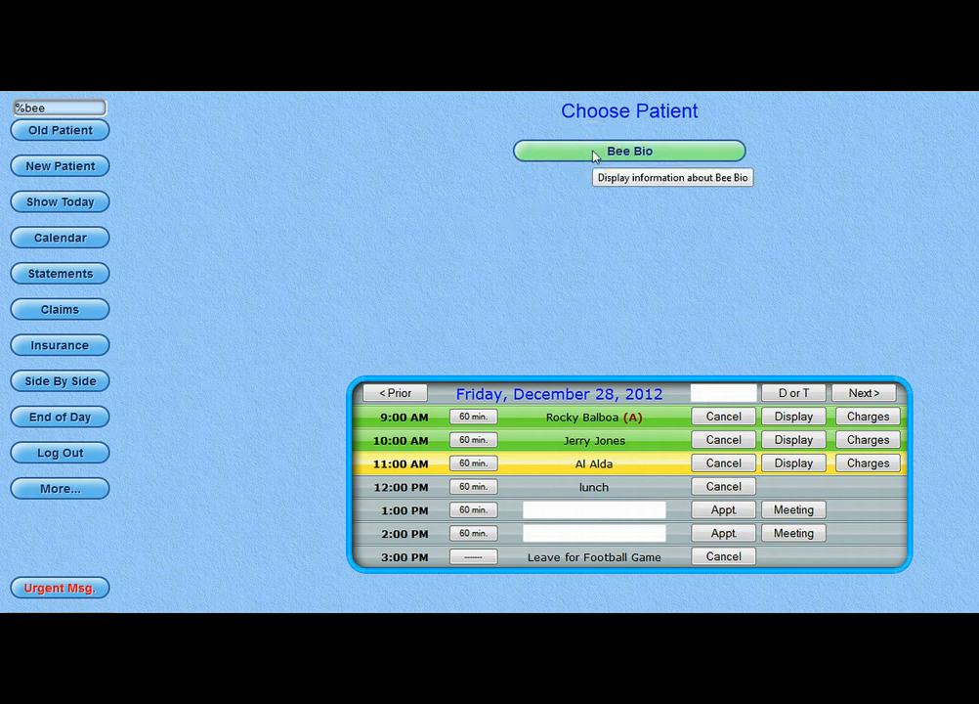
{"action": "left_click", "coordinate": [629, 151]}
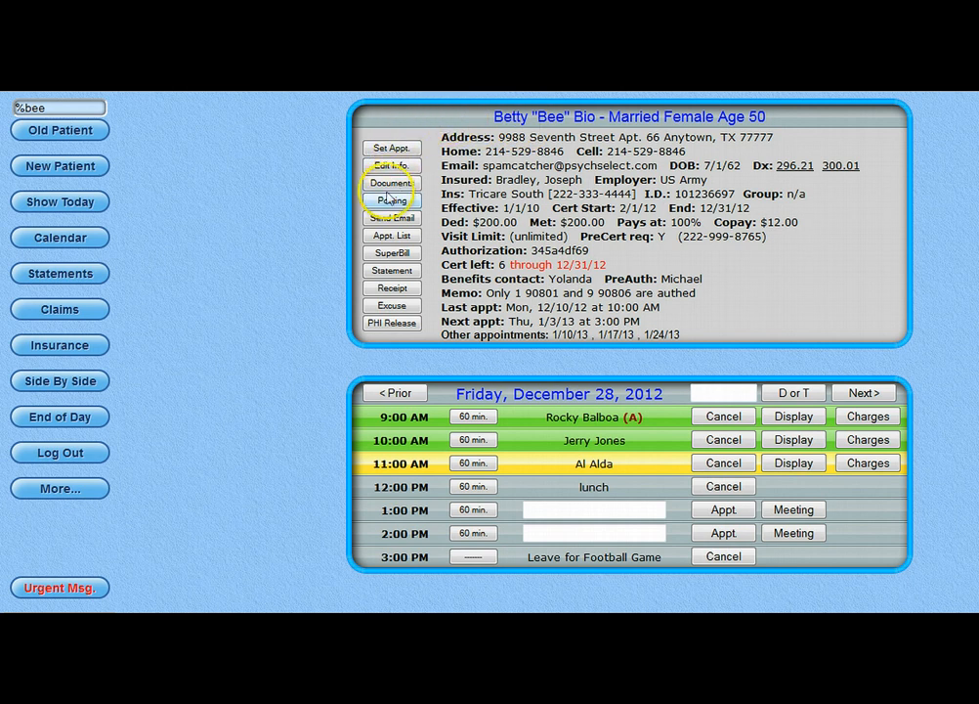
{"action": "mouse_move", "coordinate": [369, 342]}
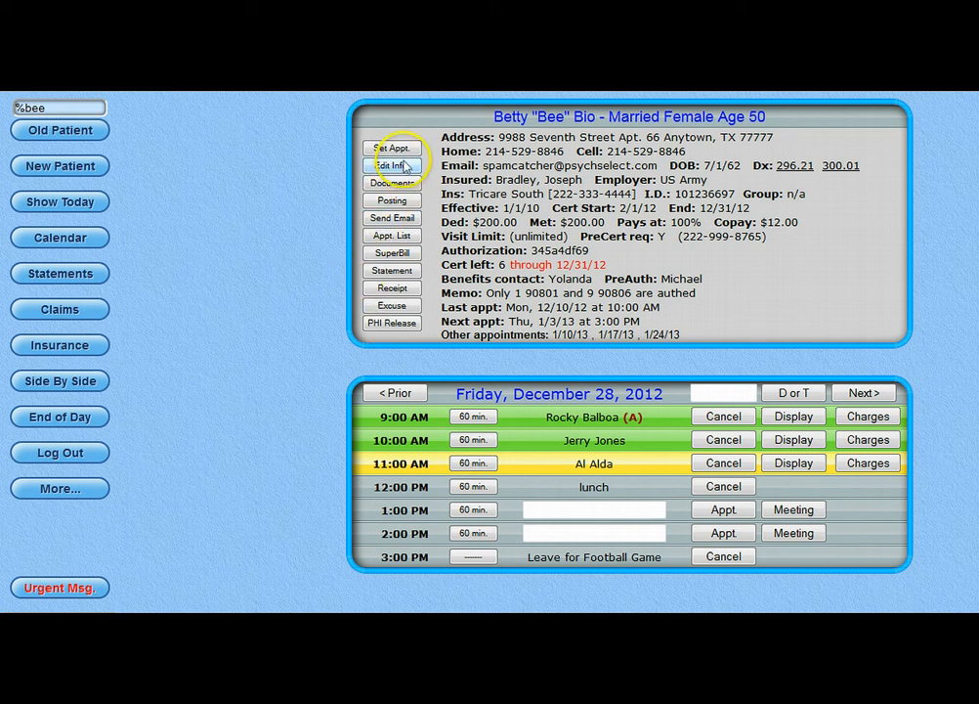
{"action": "mouse_move", "coordinate": [390, 164]}
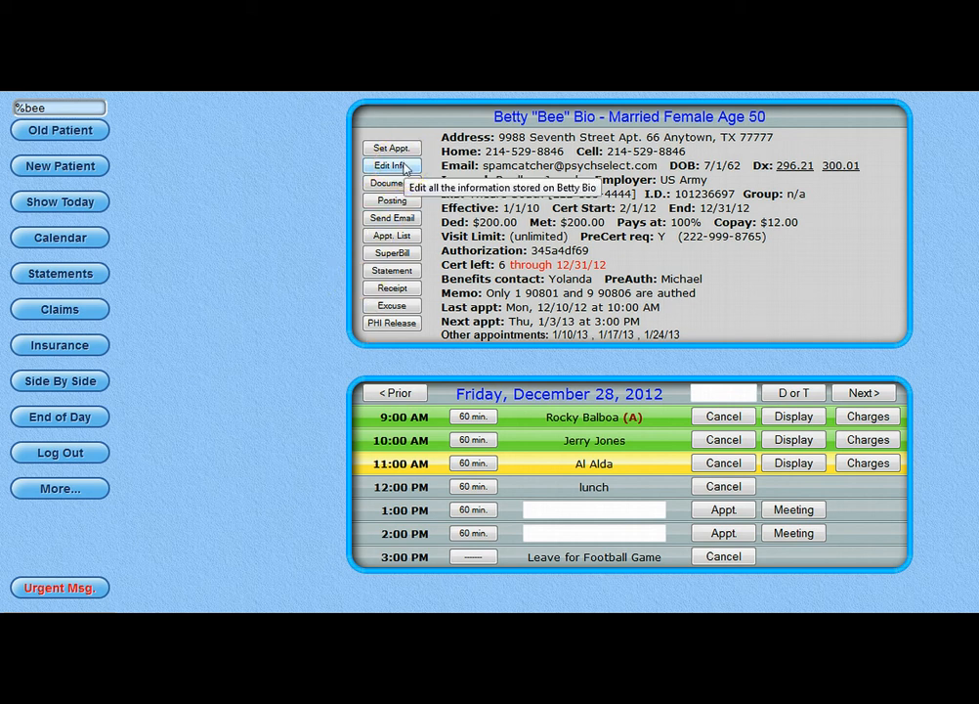
Open Betty 'Bee' Bio's full patient edit form from her summary
{"action": "left_click", "coordinate": [391, 164]}
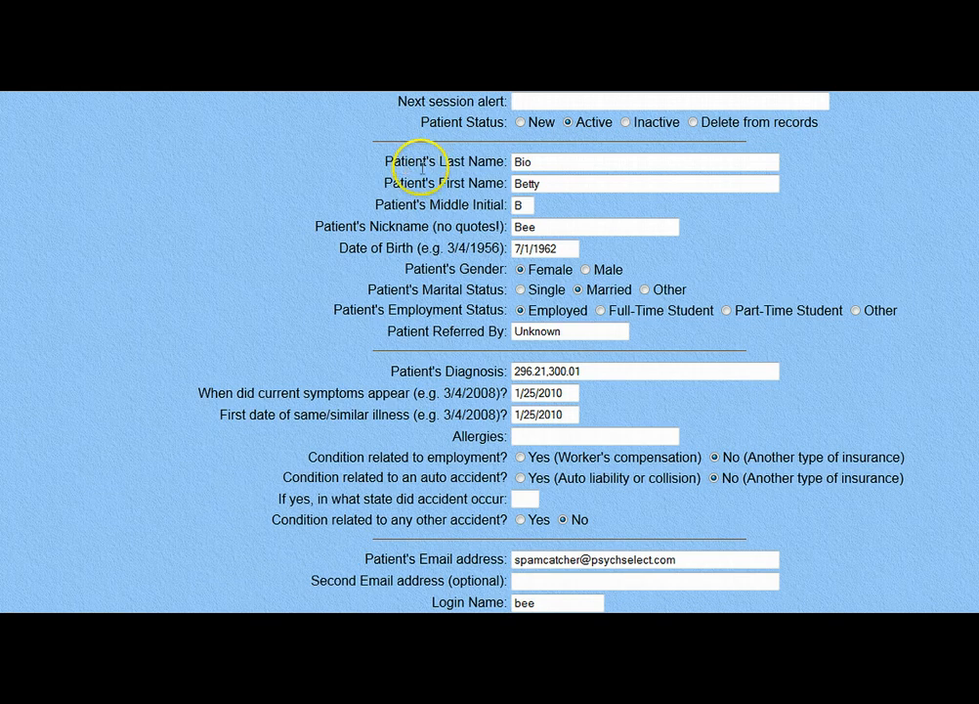
{"action": "mouse_move", "coordinate": [555, 248]}
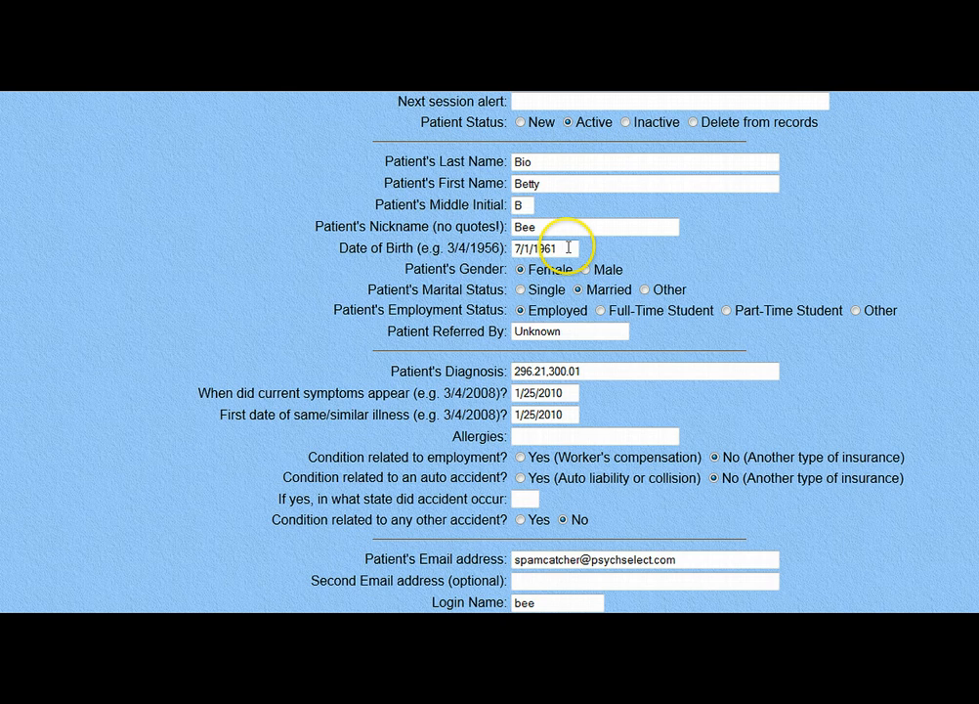
{"action": "scroll", "scroll_direction": "down", "scroll_amount": 3}
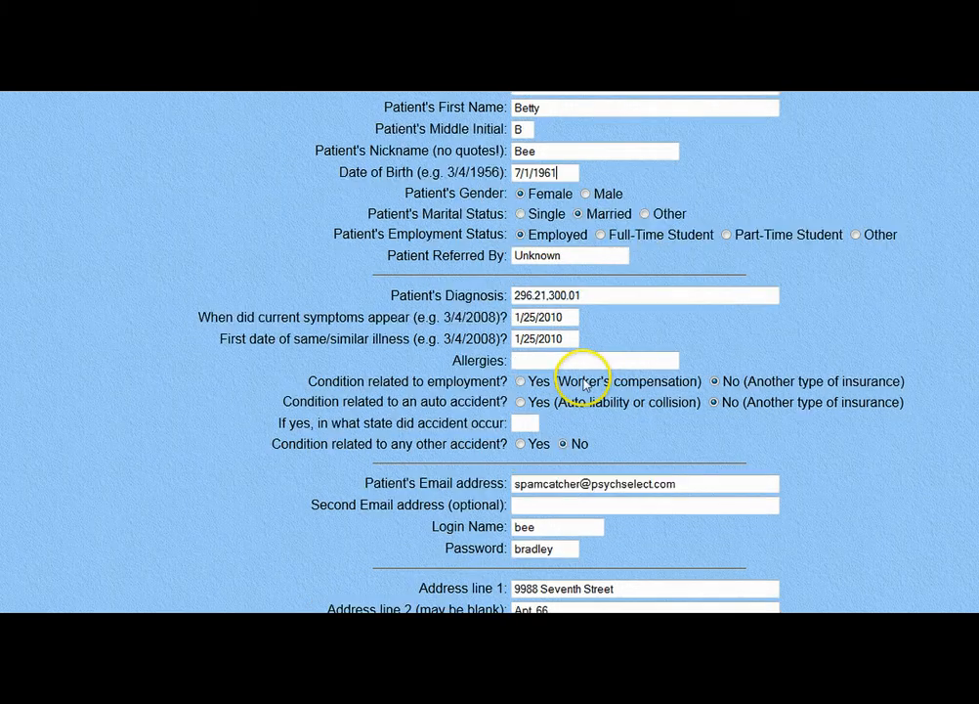
{"action": "scroll", "scroll_direction": "down", "scroll_amount": 3}
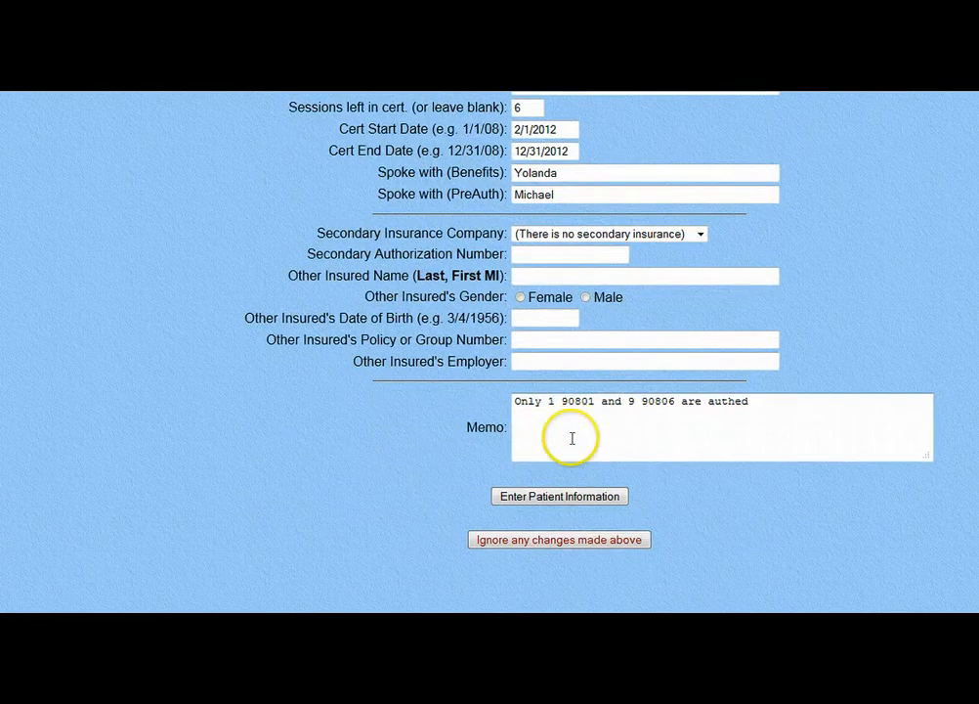
{"action": "left_click", "coordinate": [559, 496]}
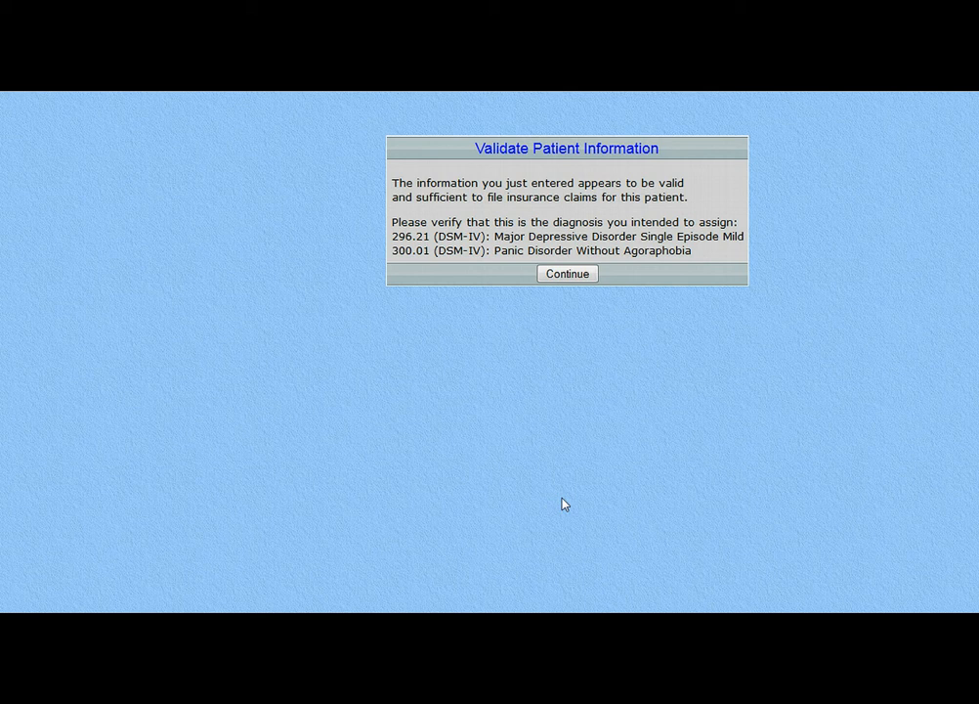
{"action": "left_click", "coordinate": [566, 274]}
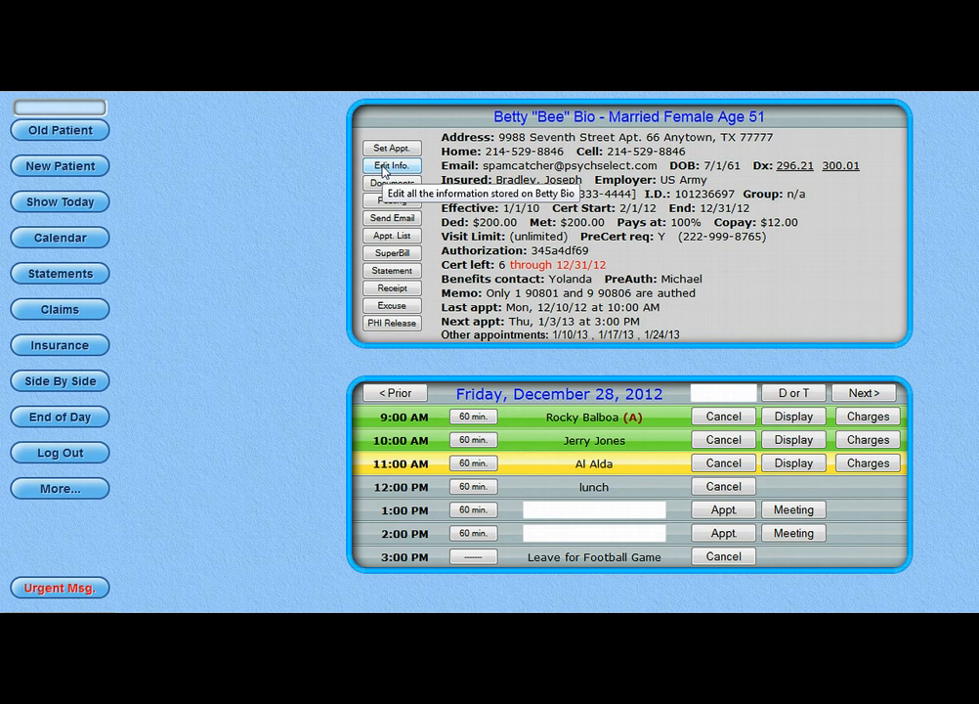
{"action": "left_click", "coordinate": [391, 164]}
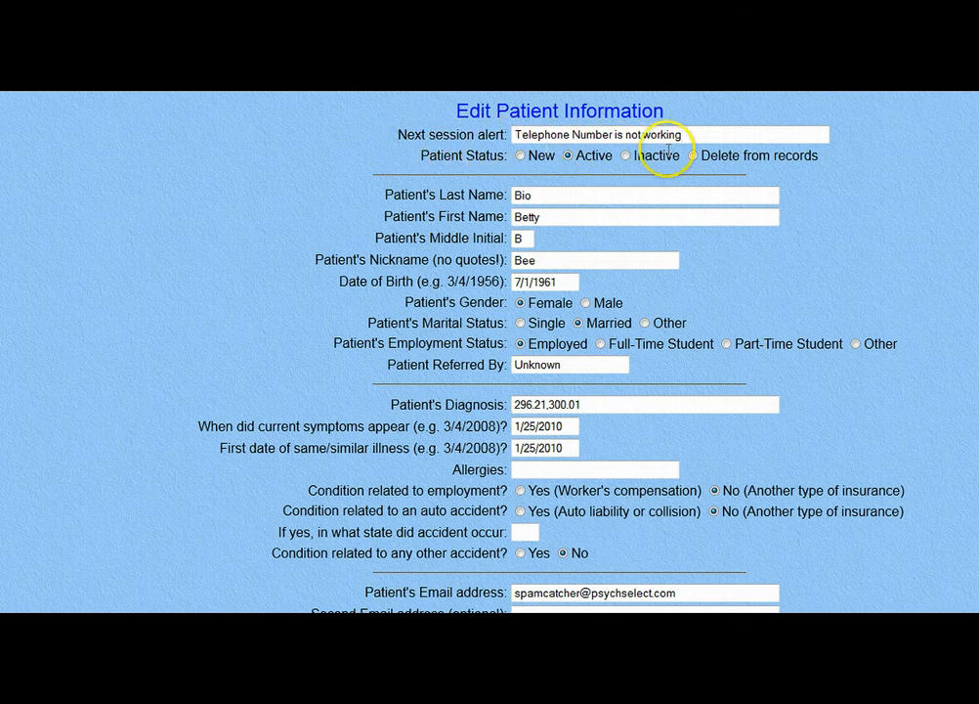
{"action": "mouse_move", "coordinate": [704, 134]}
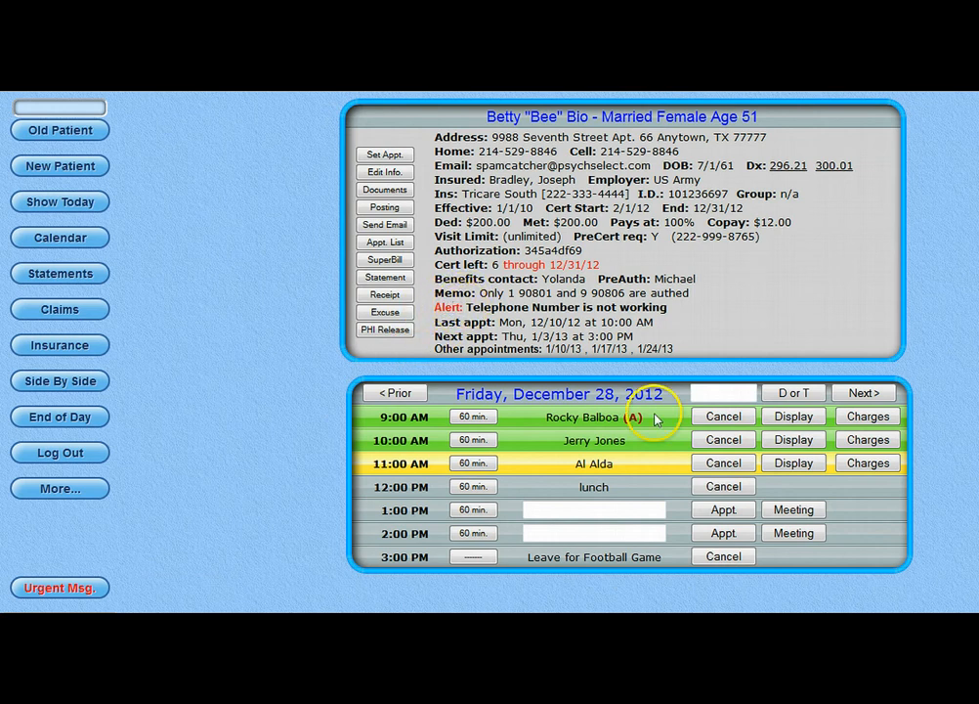
{"action": "mouse_move", "coordinate": [649, 418]}
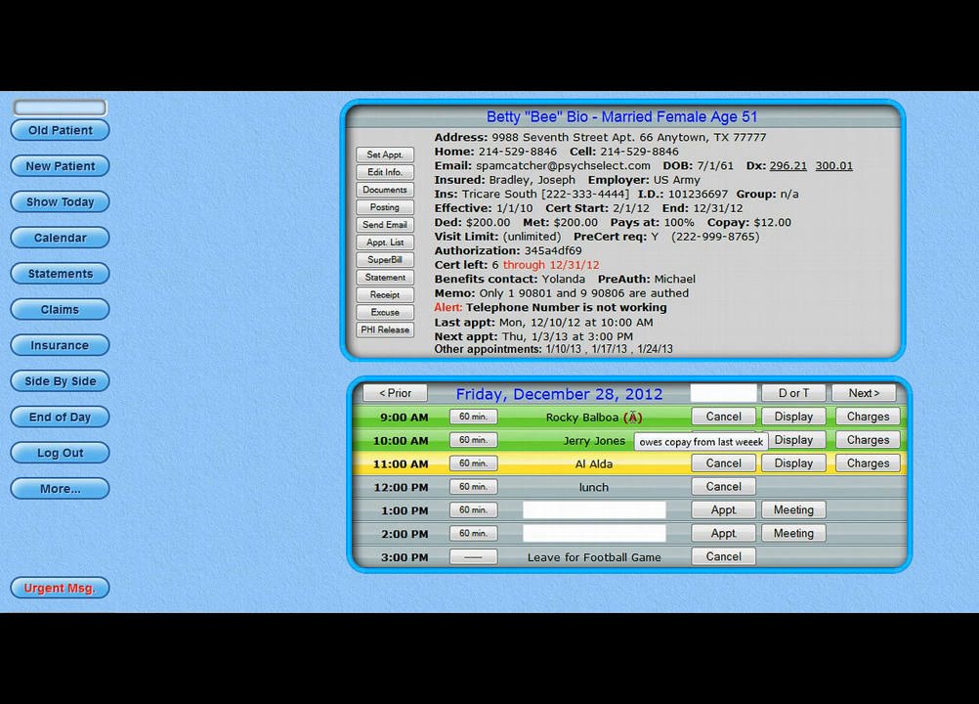
Save the 'Telephone Number is not working' alert for Betty Bio
{"action": "left_click", "coordinate": [383, 172]}
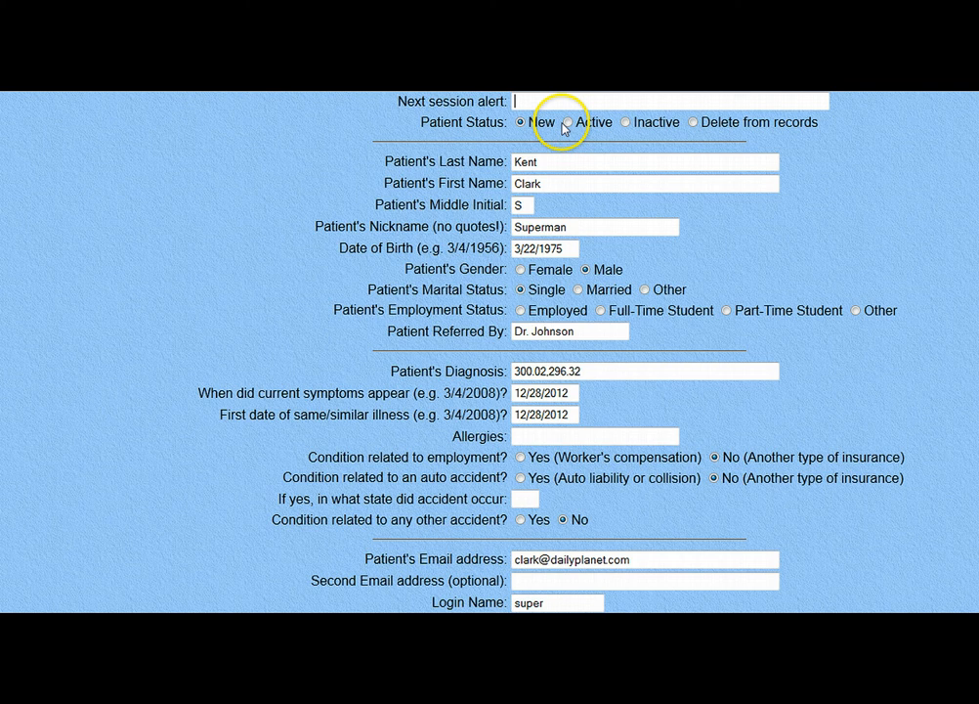
{"action": "mouse_move", "coordinate": [567, 121]}
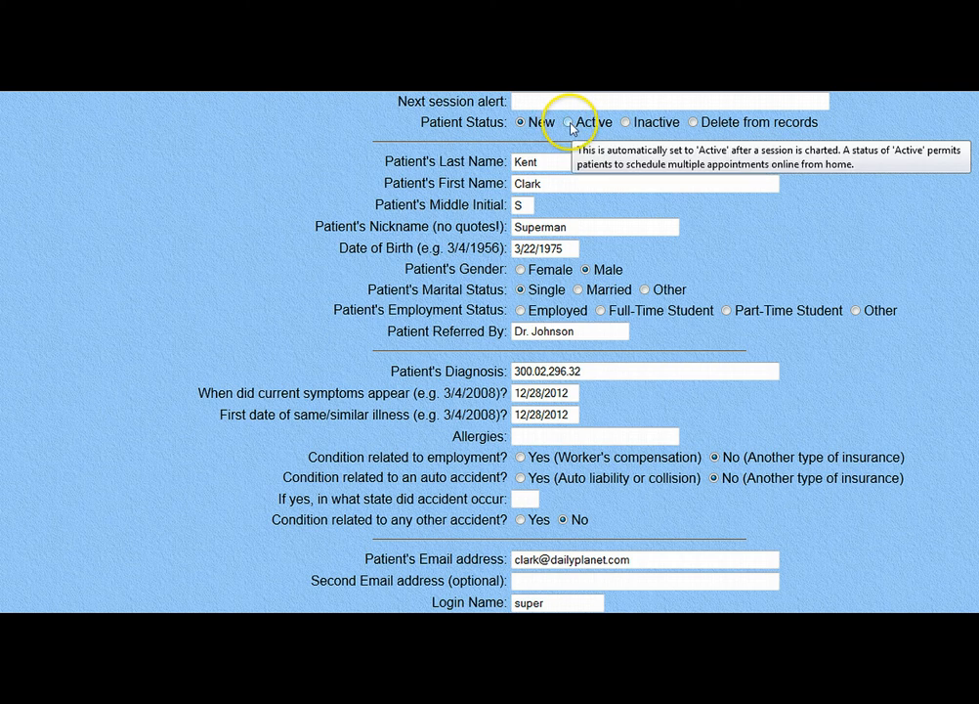
Mark Clark Kent's patient status Inactive and return to the patient chooser
{"action": "left_click", "coordinate": [566, 122]}
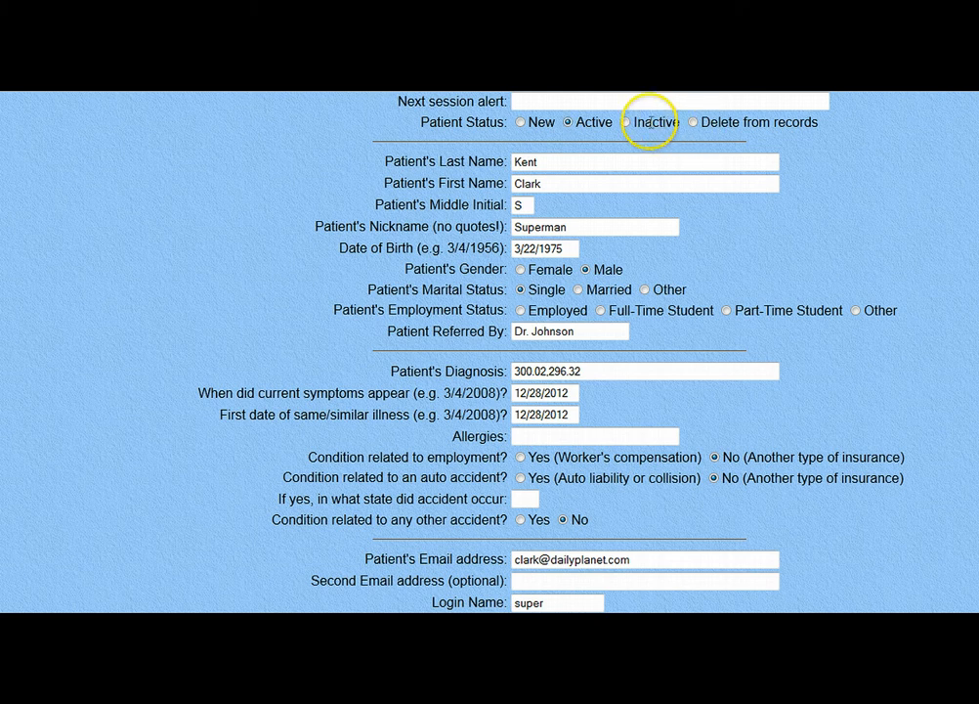
{"action": "mouse_move", "coordinate": [625, 122]}
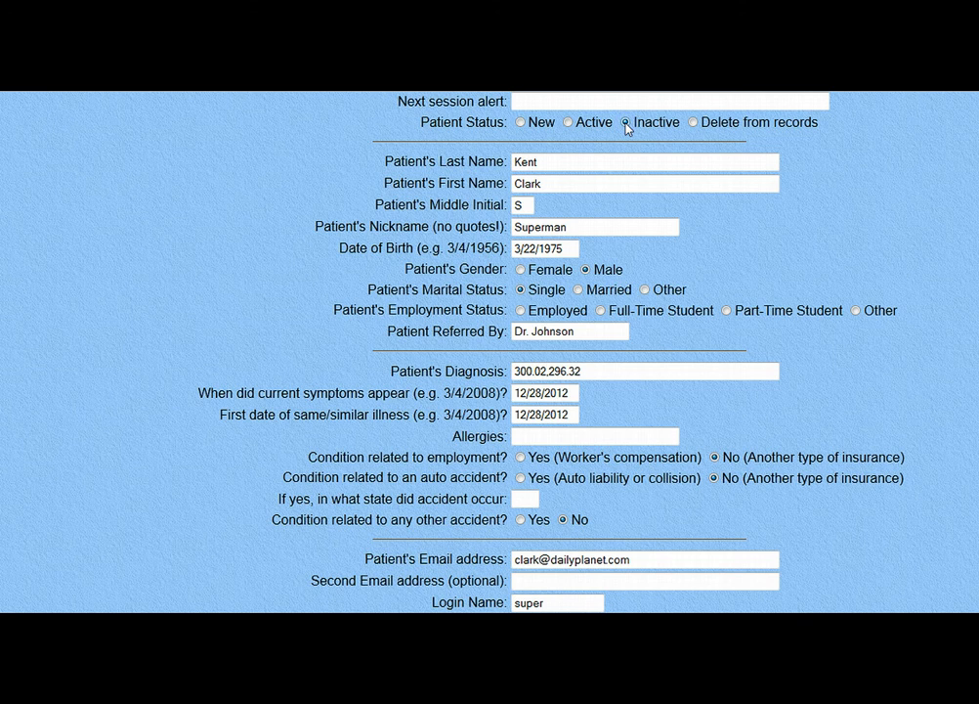
{"action": "mouse_move", "coordinate": [369, 297]}
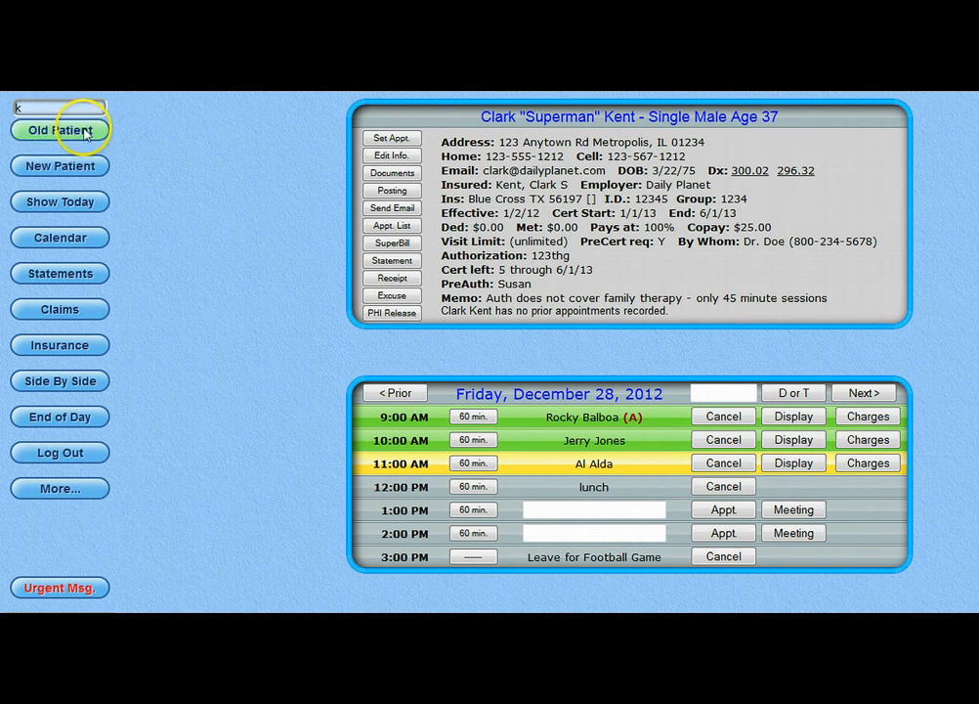
{"action": "left_click", "coordinate": [59, 129]}
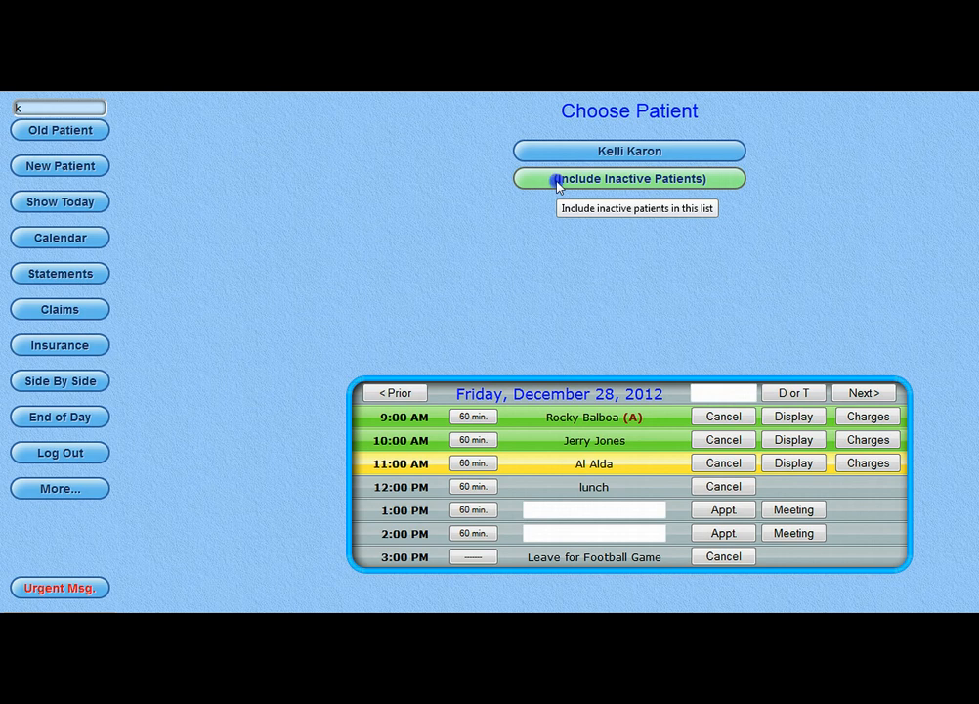
Include inactive patients, then open Superman Kent's edit form again
{"action": "left_click", "coordinate": [629, 178]}
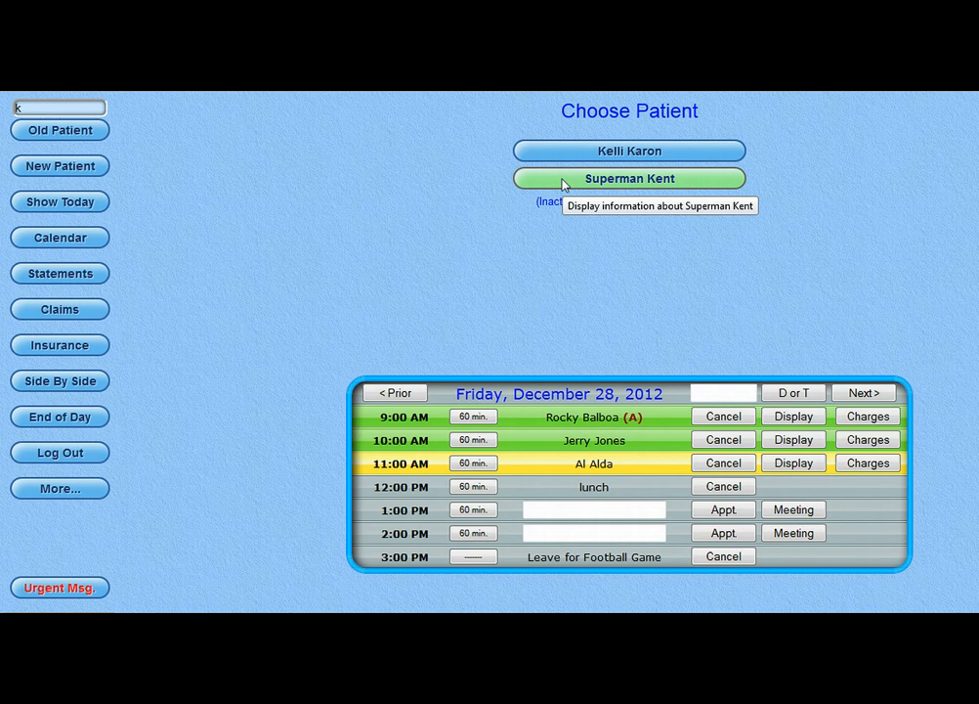
{"action": "left_click", "coordinate": [629, 178]}
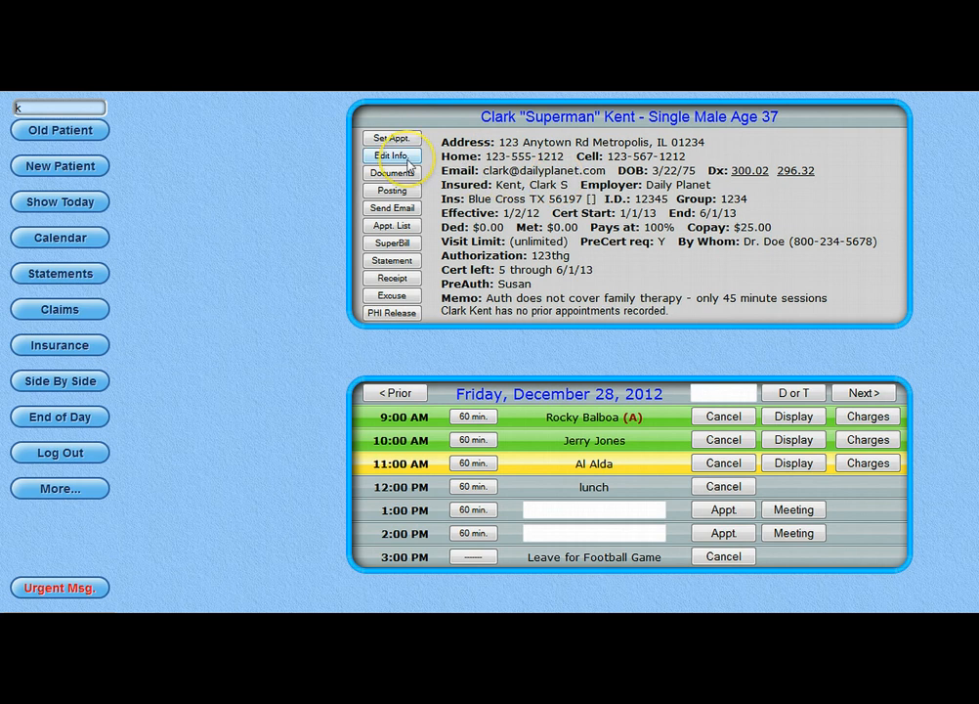
{"action": "mouse_move", "coordinate": [391, 156]}
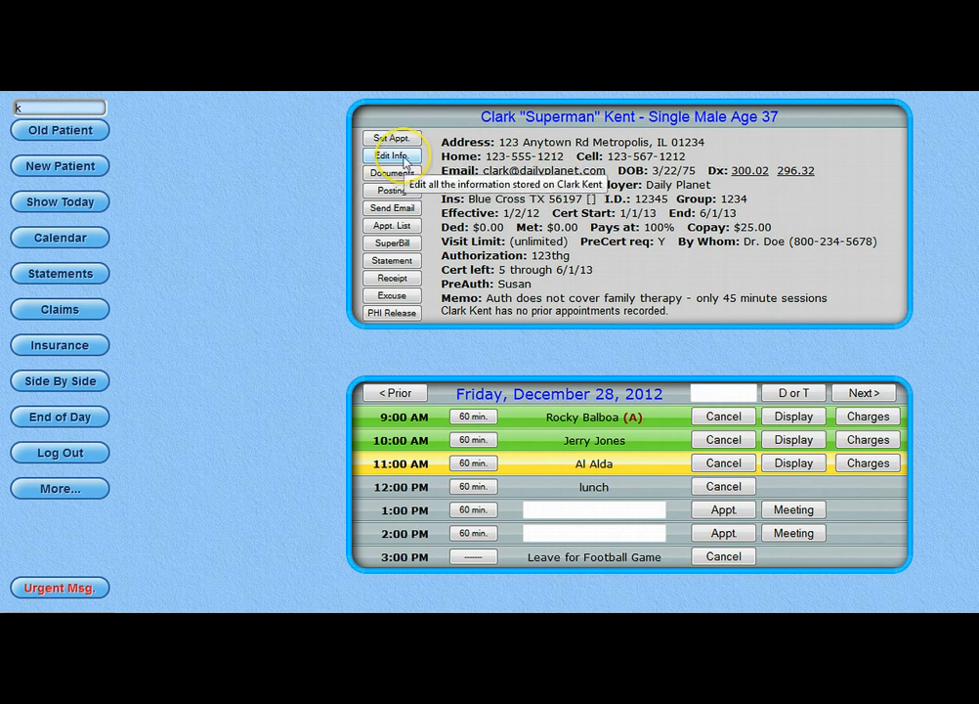
{"action": "left_click", "coordinate": [391, 156]}
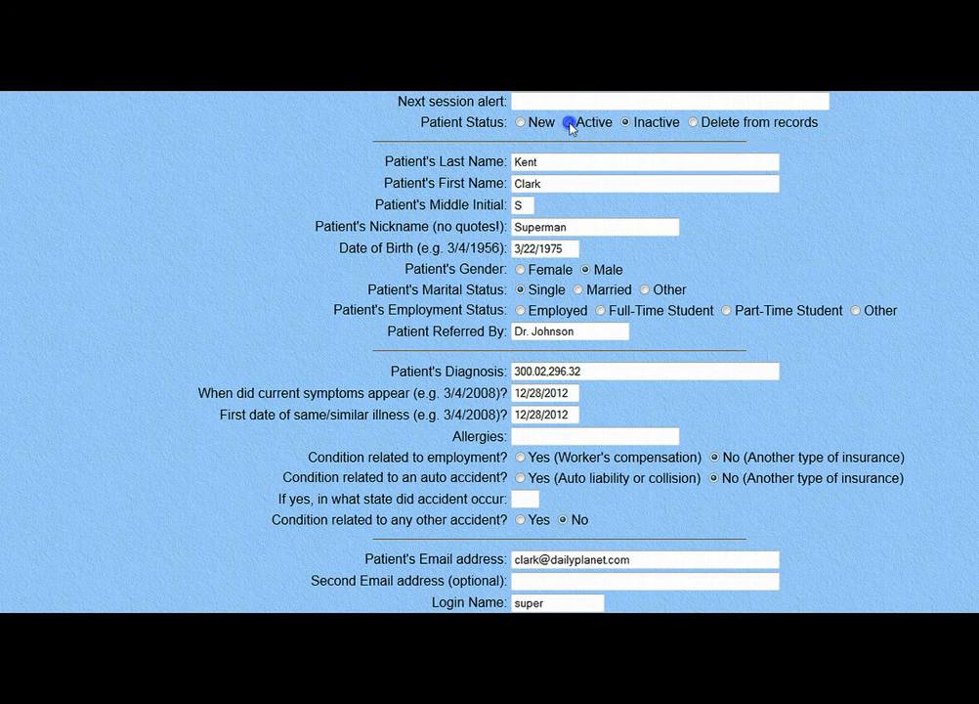
{"action": "mouse_move", "coordinate": [598, 170]}
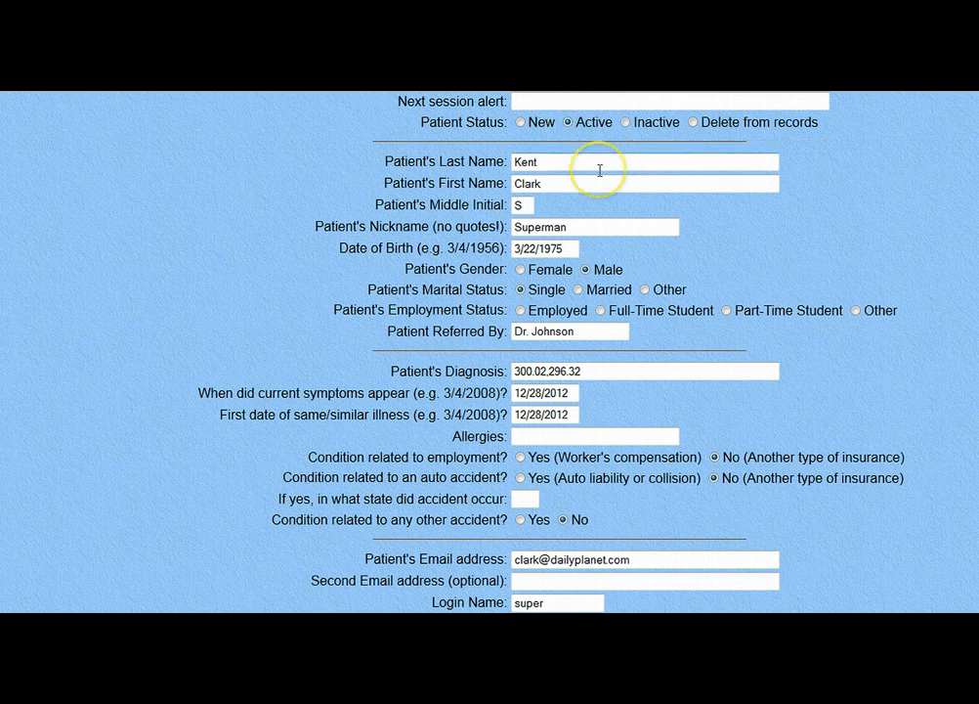
Save Kent as Active again and open Rocky Balboa's edit form
{"action": "scroll", "scroll_direction": "down", "scroll_amount": 3}
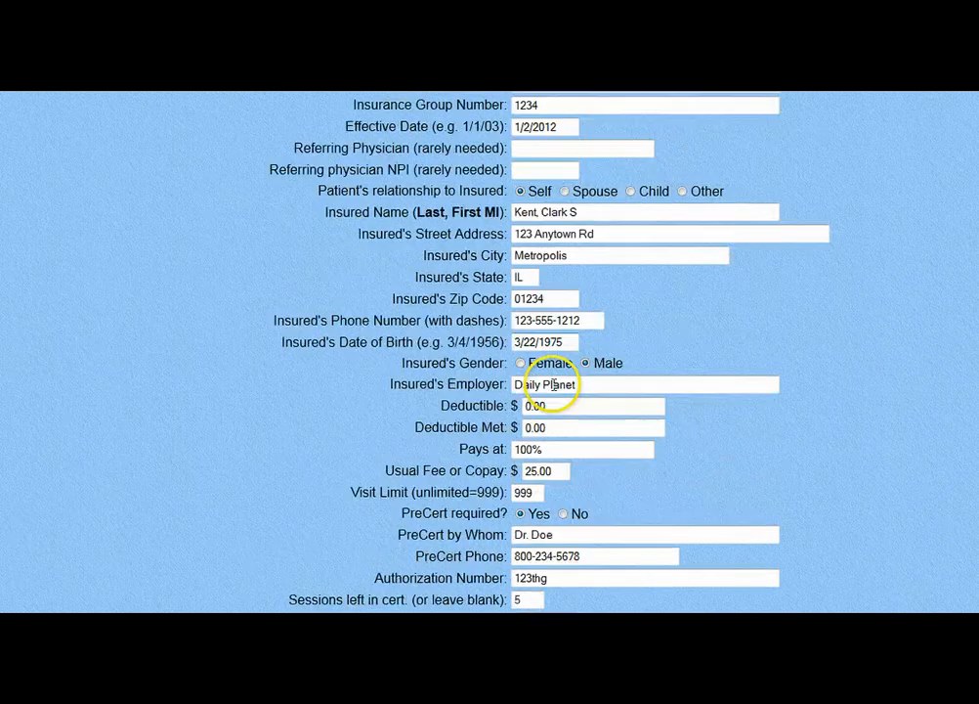
{"action": "scroll", "scroll_direction": "down", "scroll_amount": 3}
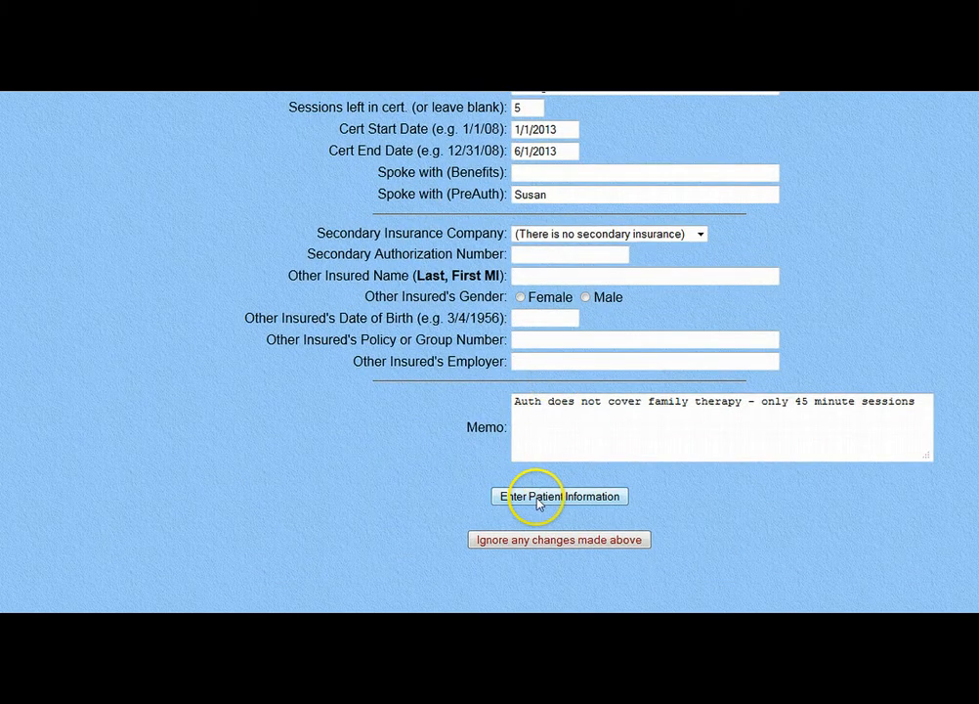
{"action": "left_click", "coordinate": [559, 497]}
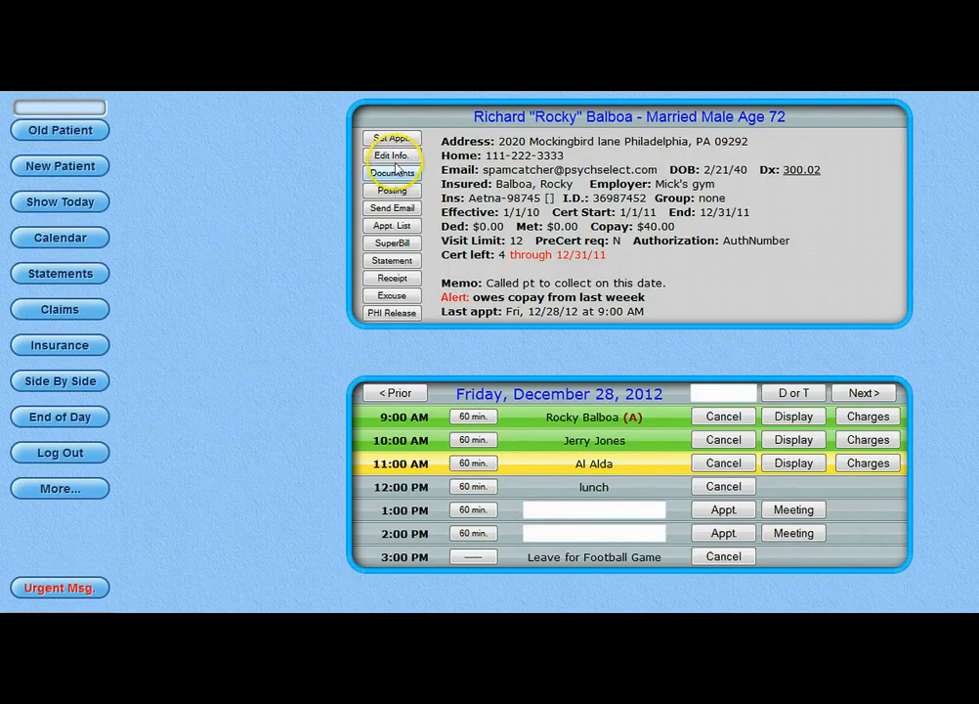
{"action": "left_click", "coordinate": [391, 156]}
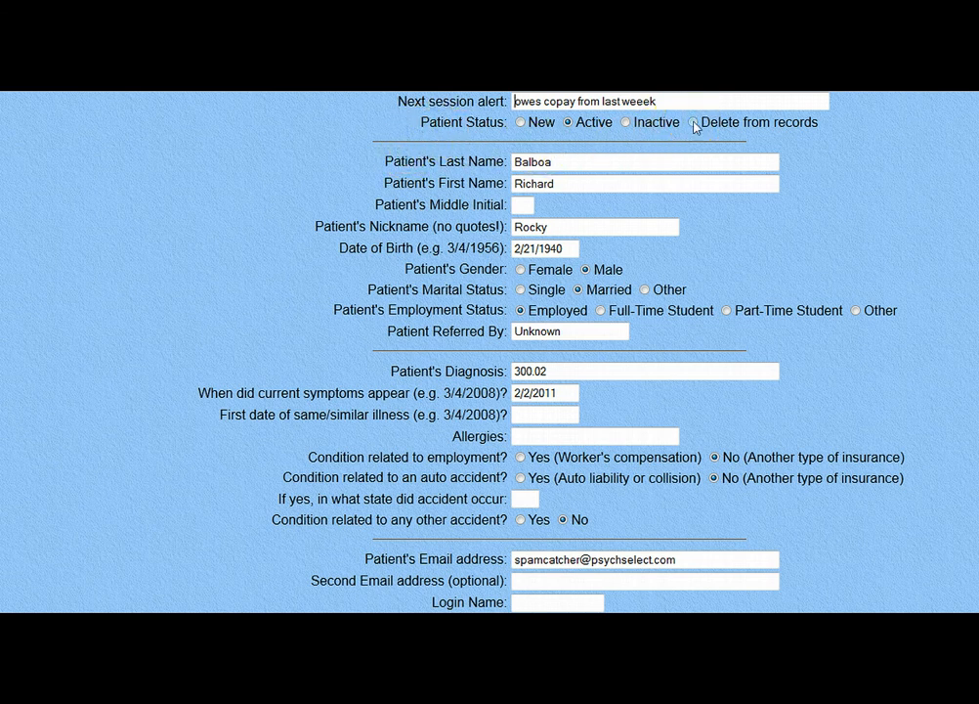
Attempt to delete Rocky Balboa's record completely; refused due to 7 recorded appointments or transactions
{"action": "left_click", "coordinate": [694, 121]}
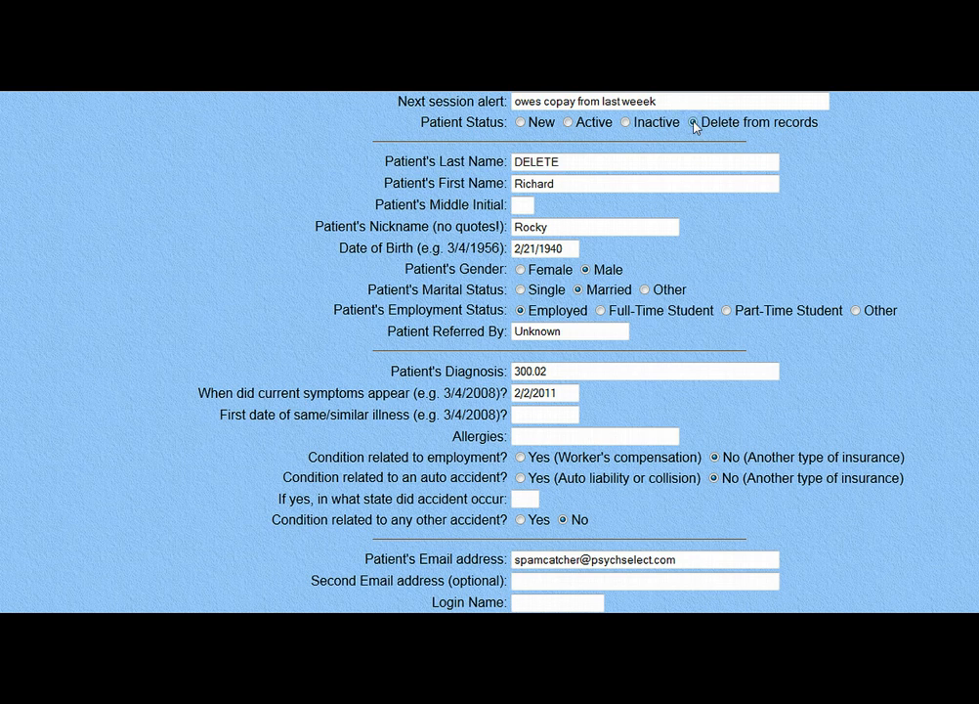
{"action": "left_click", "coordinate": [694, 122]}
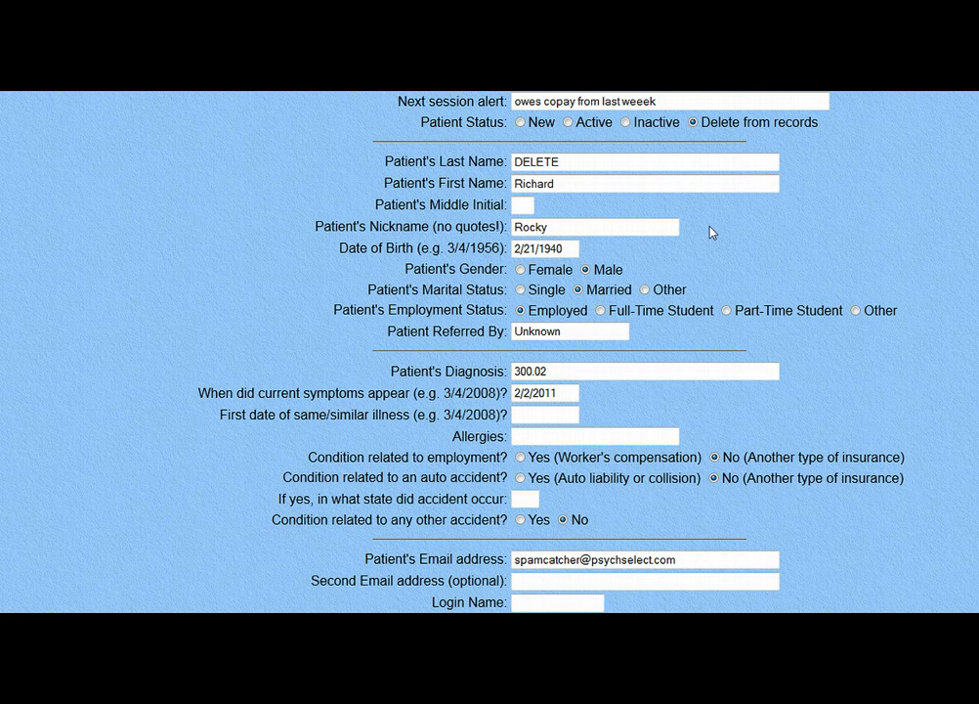
{"action": "scroll", "scroll_direction": "down", "scroll_amount": 3}
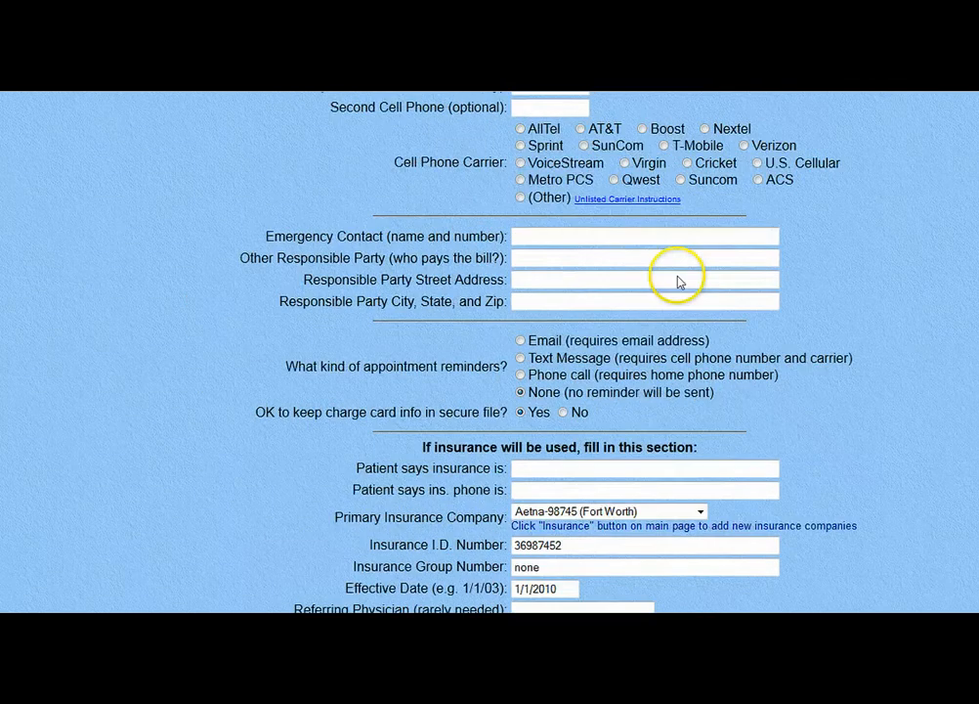
{"action": "scroll", "scroll_direction": "down", "scroll_amount": 3}
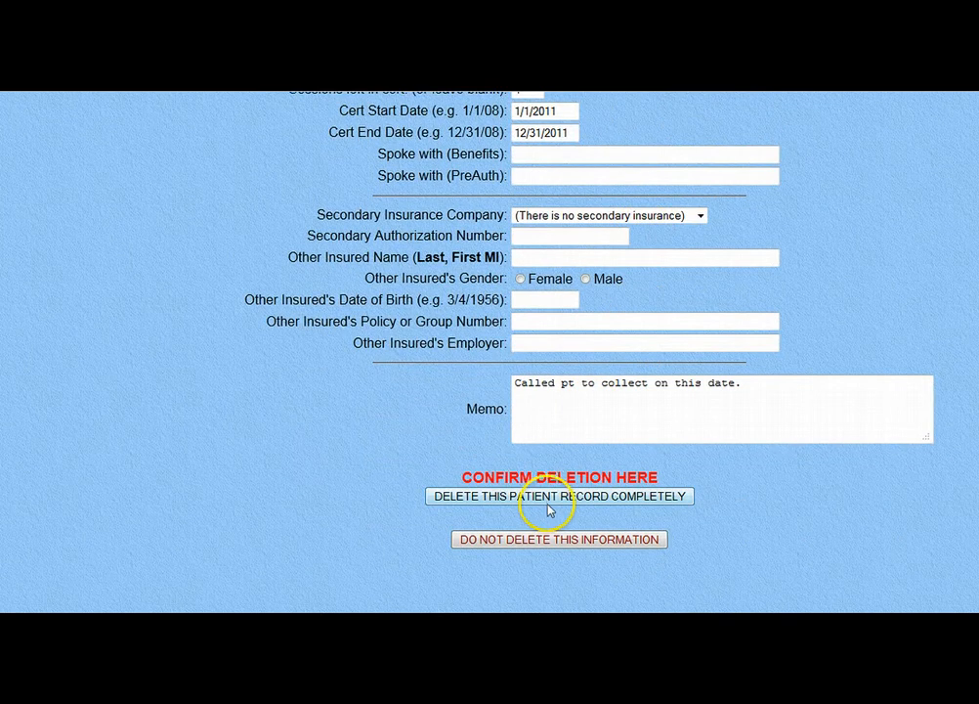
{"action": "left_click", "coordinate": [559, 496]}
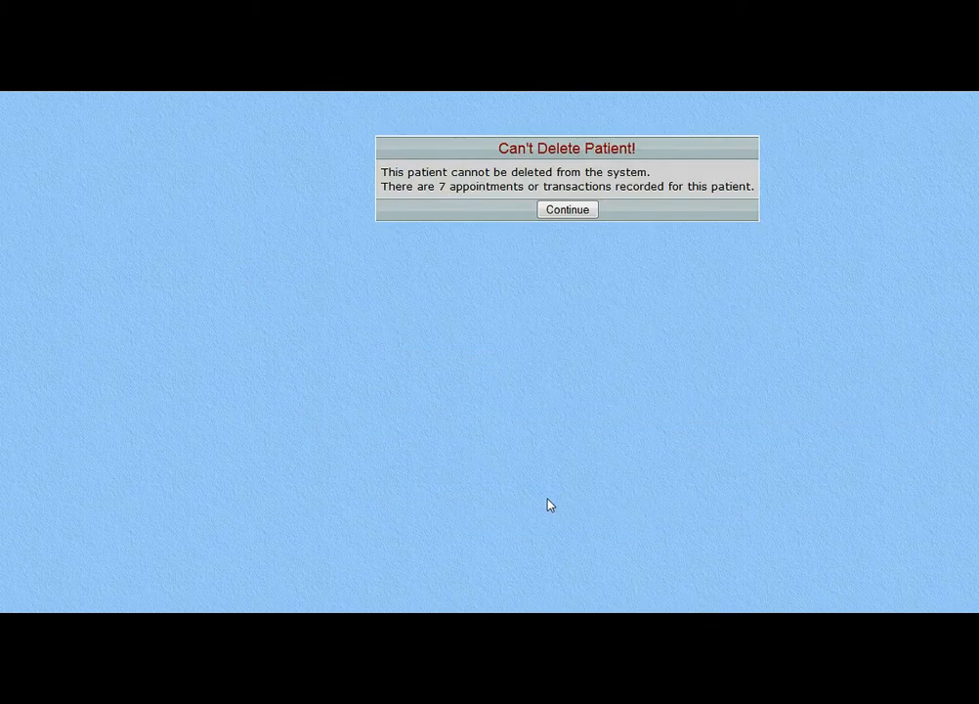
{"action": "mouse_move", "coordinate": [547, 497]}
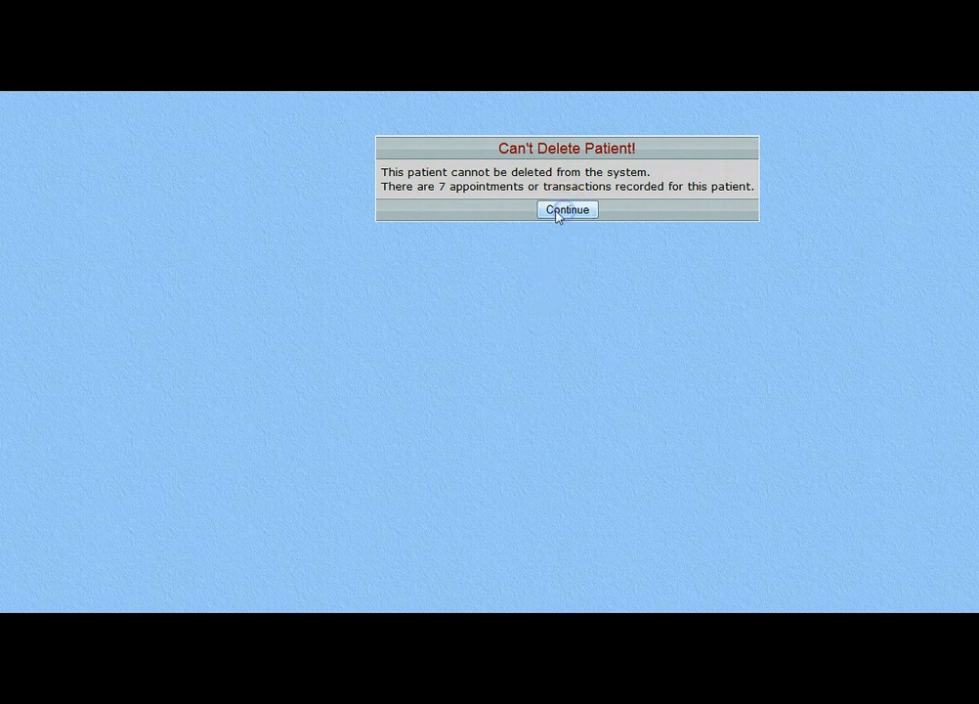
{"action": "left_click", "coordinate": [567, 209]}
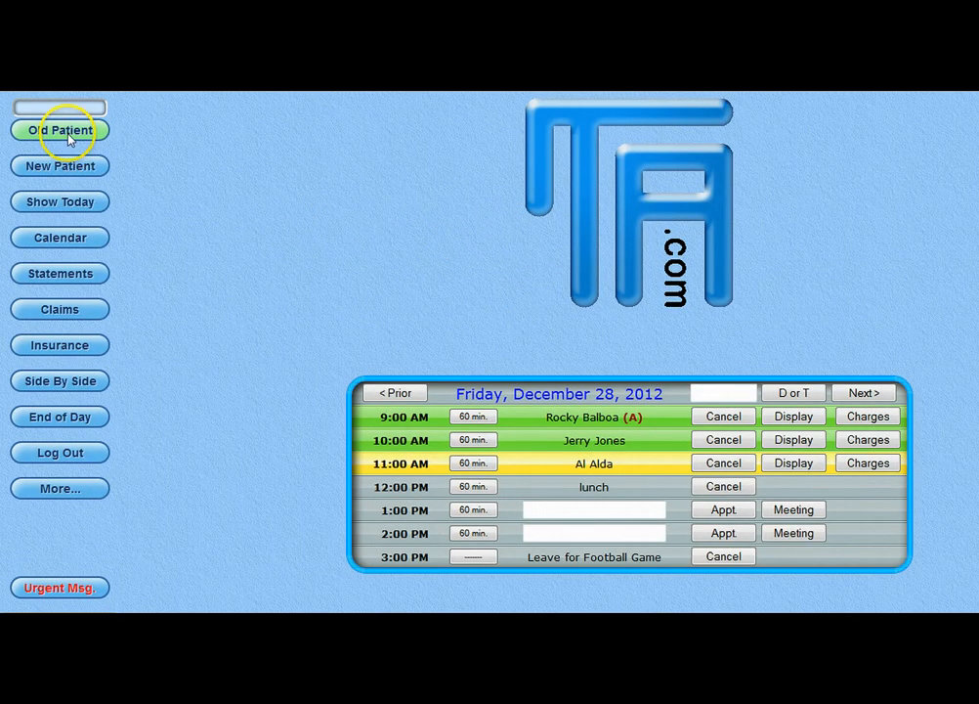
{"action": "mouse_move", "coordinate": [58, 129]}
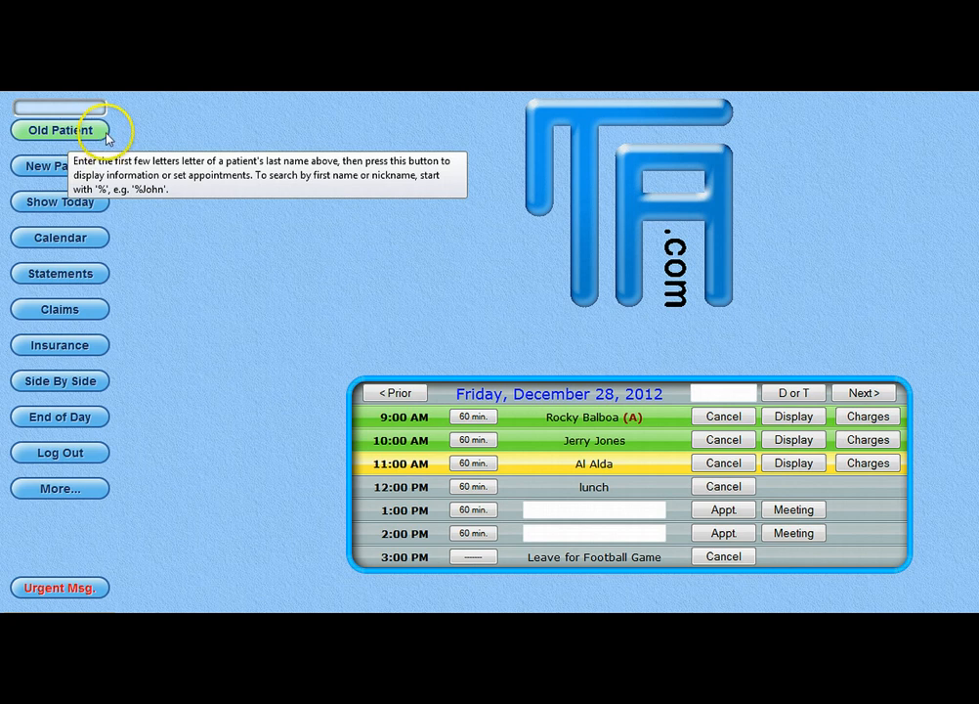
{"action": "mouse_move", "coordinate": [118, 141]}
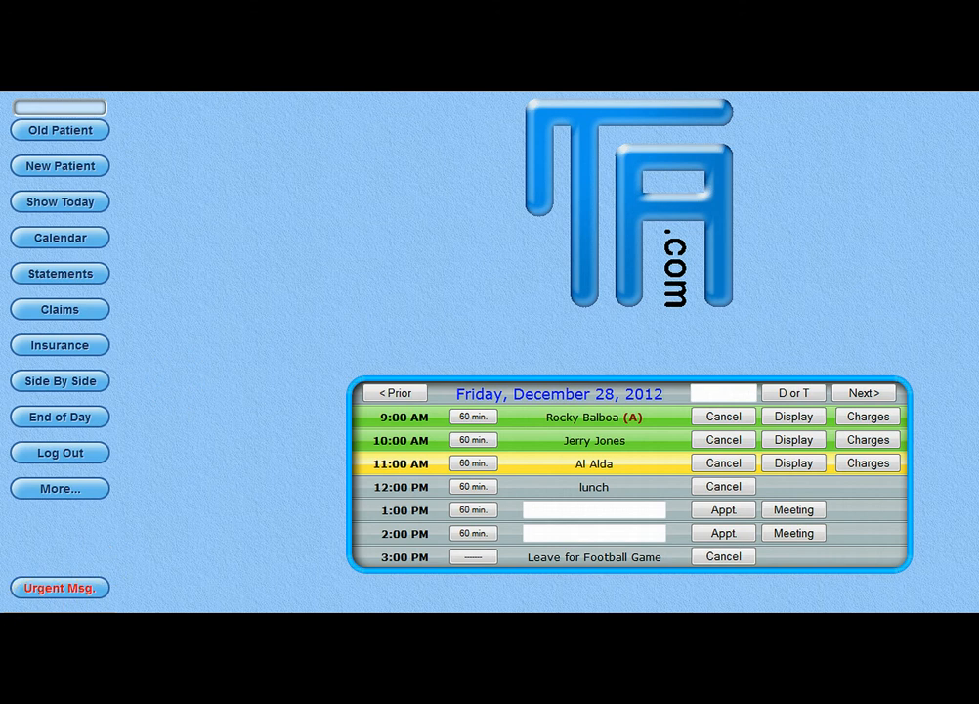
{"action": "mouse_move", "coordinate": [700, 535]}
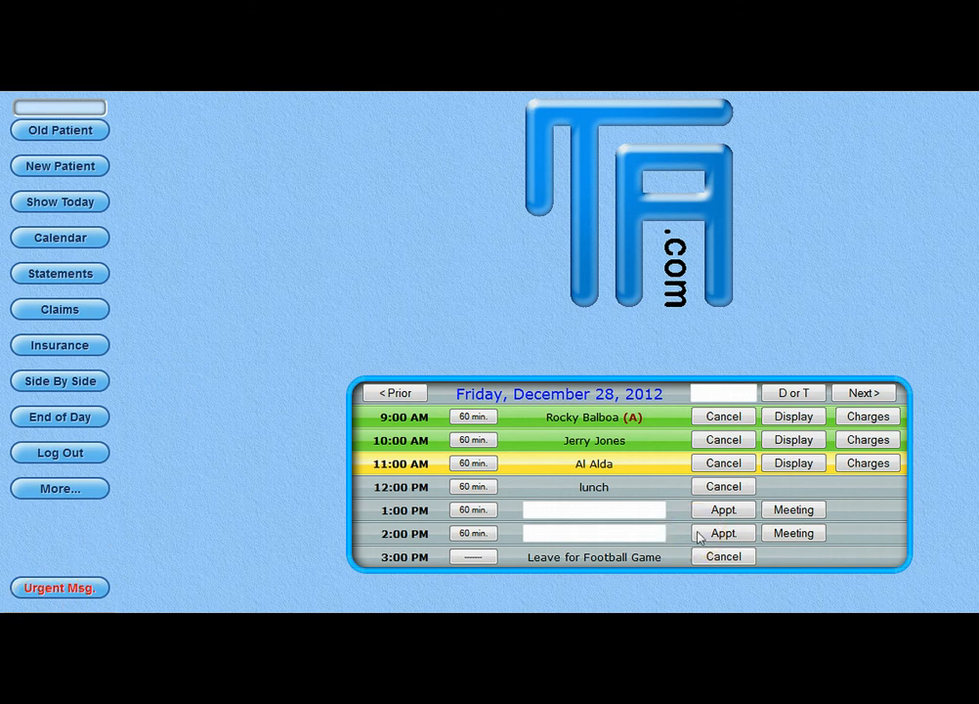